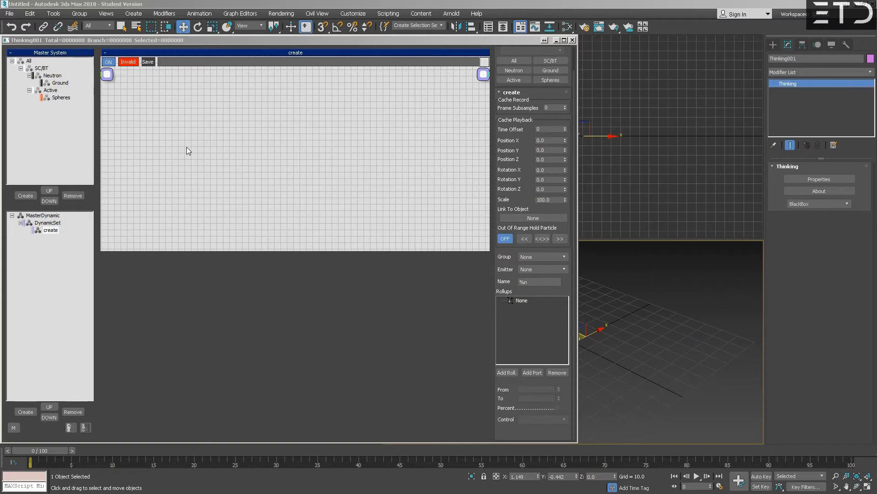
{"action": "mouse_move", "coordinate": [219, 147]}
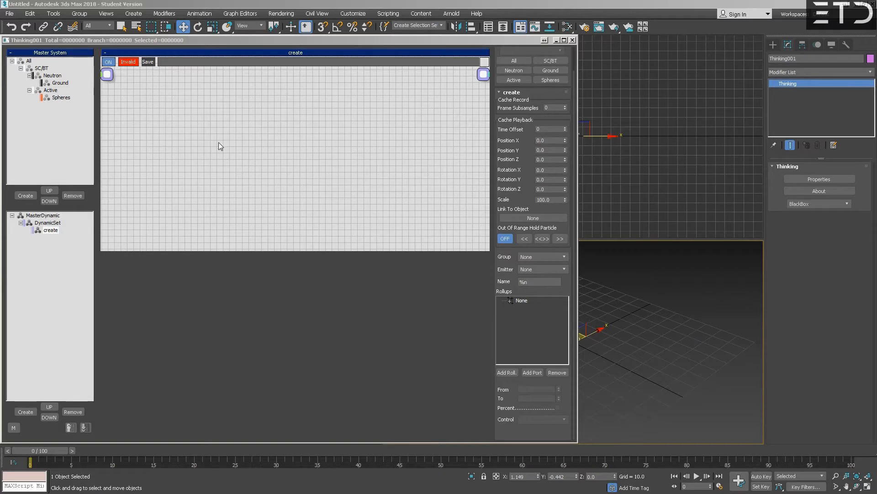
Add a Node helper to the create dynamic set and begin creating the plane primitive
{"action": "right_click", "coordinate": [220, 147]}
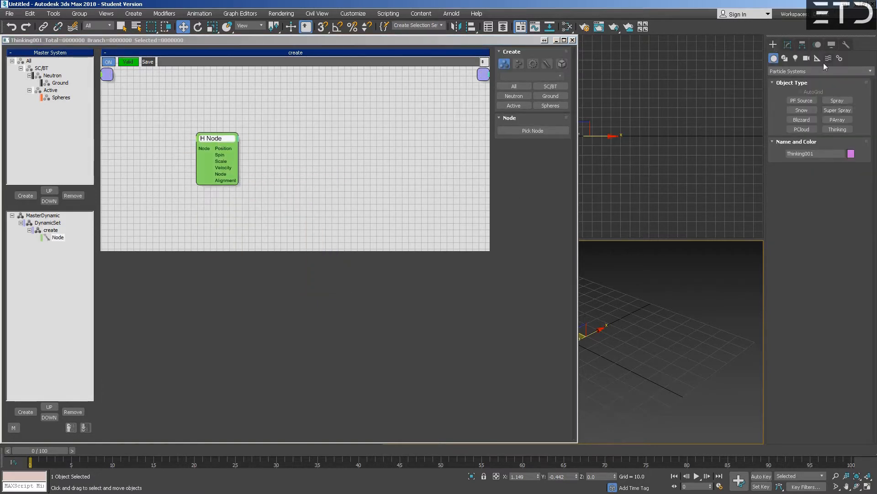
{"action": "left_click", "coordinate": [817, 71]}
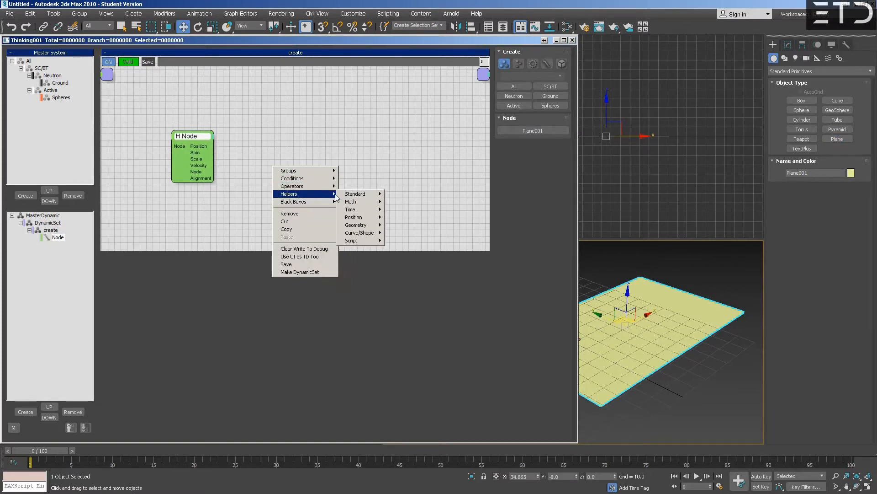
{"action": "mouse_move", "coordinate": [353, 217]}
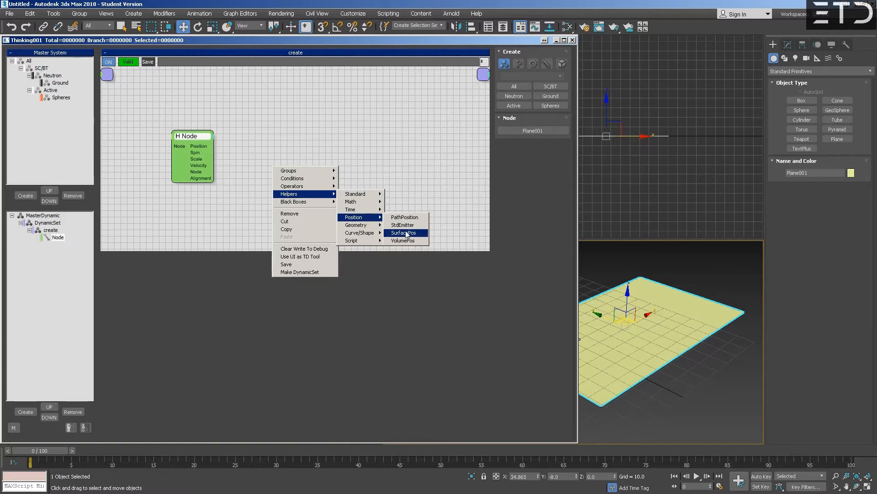
Add a SurfacePos helper to the create dynamic set
{"action": "left_click", "coordinate": [404, 232]}
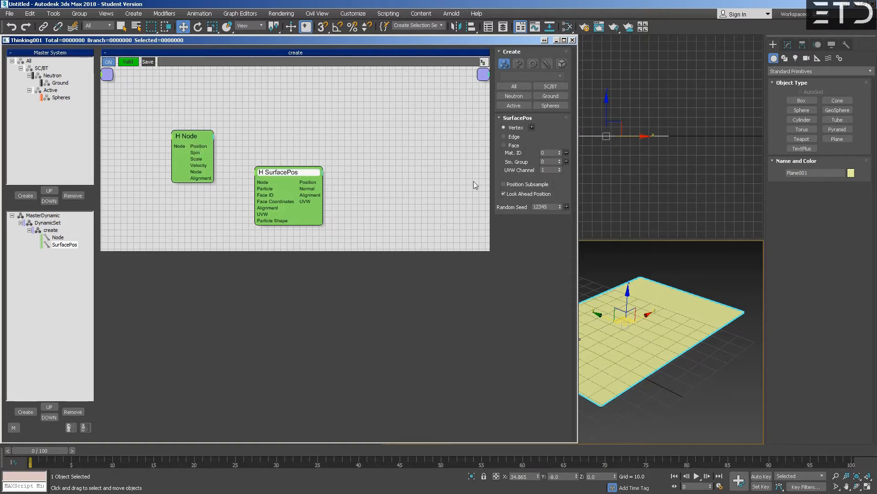
{"action": "left_click", "coordinate": [518, 63]}
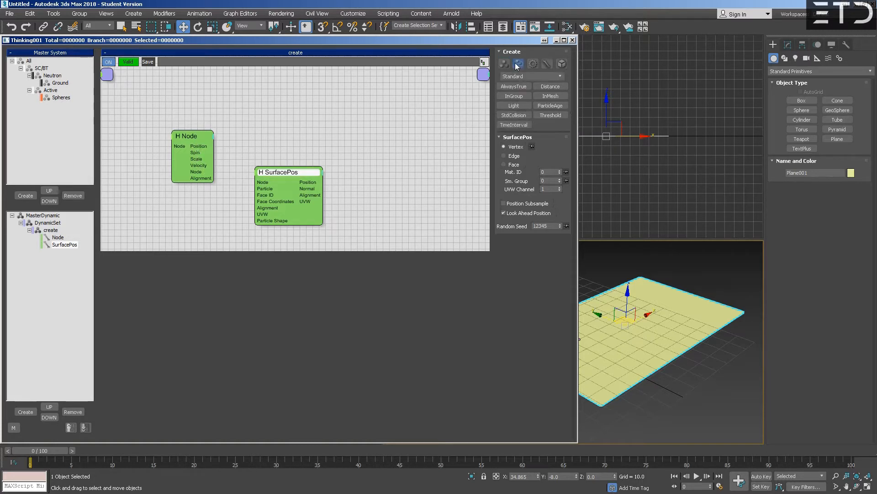
{"action": "left_click", "coordinate": [518, 63]}
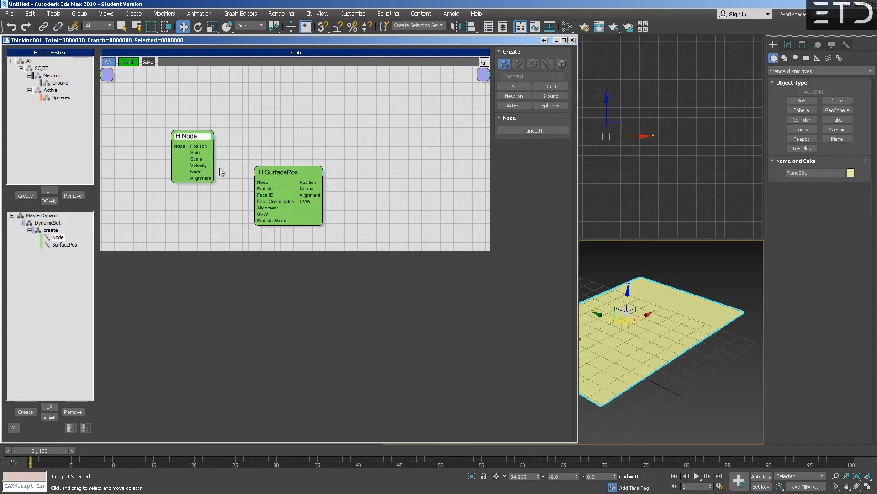
Wire the Node output into SurfacePos's Node input and set SurfacePos to Face sampling
{"action": "left_click_drag", "start_coordinate": [192, 135], "coordinate": [202, 146]}
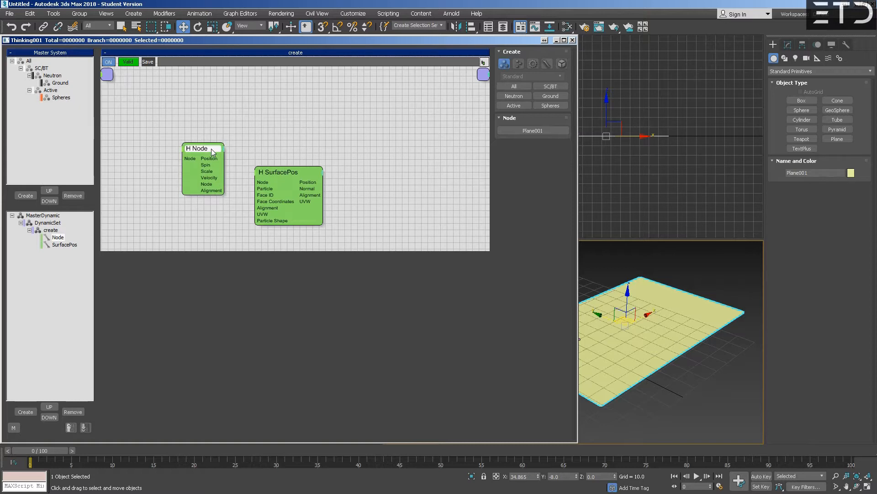
{"action": "left_click_drag", "start_coordinate": [212, 151], "coordinate": [198, 147]}
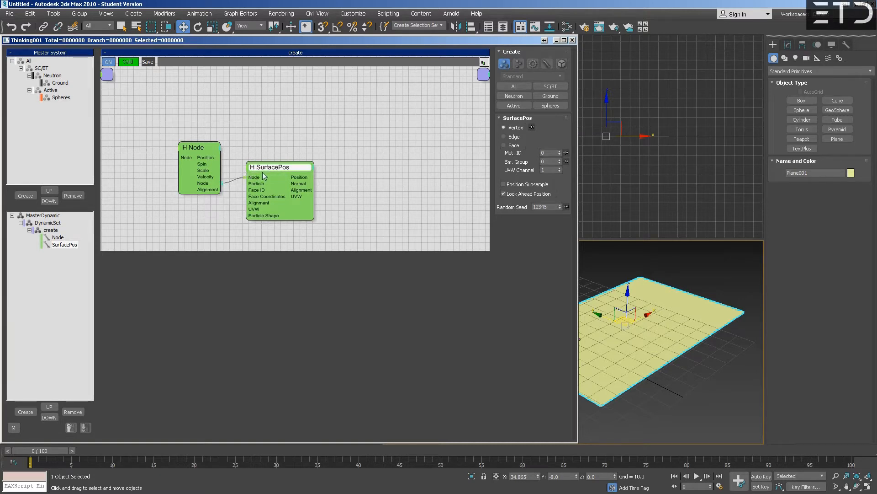
{"action": "left_click_drag", "start_coordinate": [269, 167], "coordinate": [274, 165]}
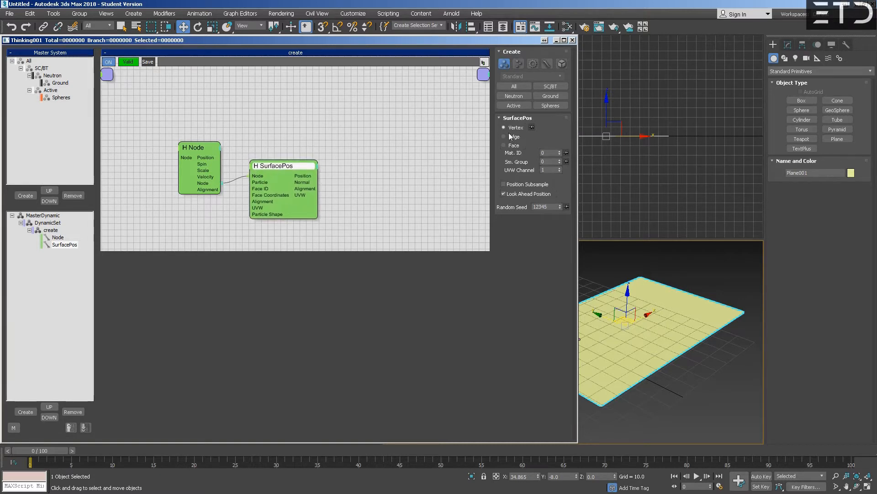
{"action": "left_click", "coordinate": [504, 145]}
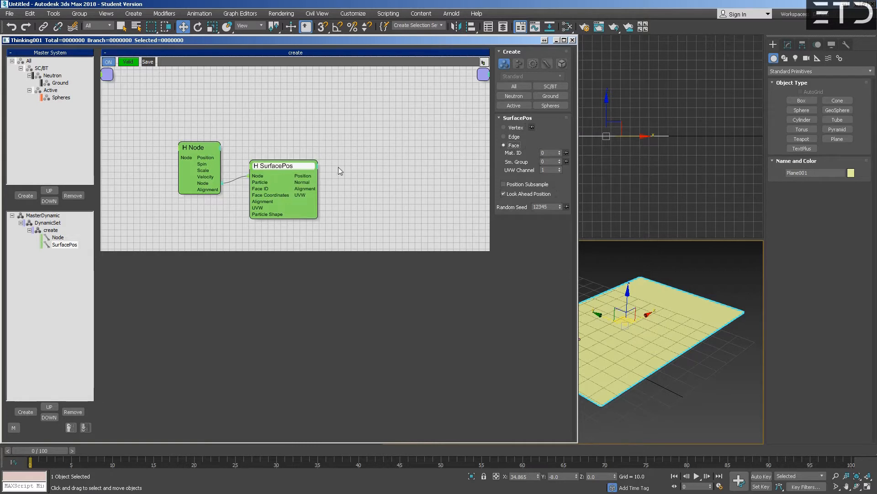
{"action": "left_click_drag", "start_coordinate": [284, 165], "coordinate": [300, 173]}
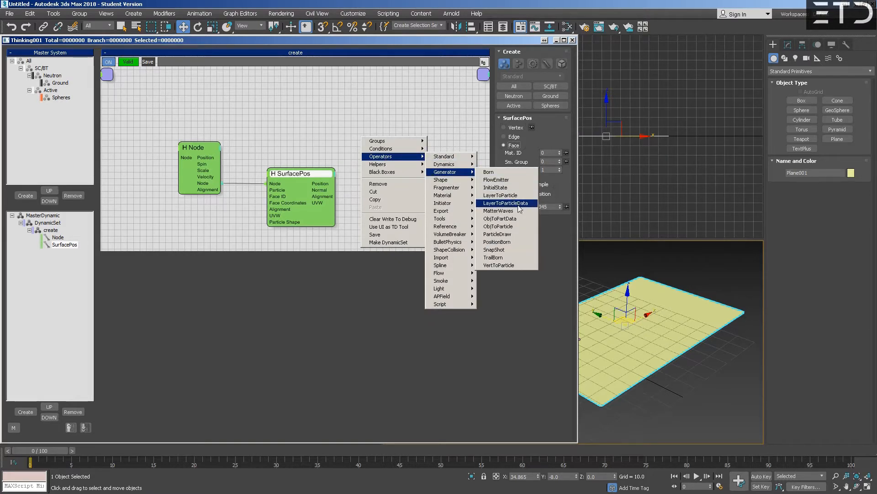
{"action": "mouse_move", "coordinate": [509, 241]}
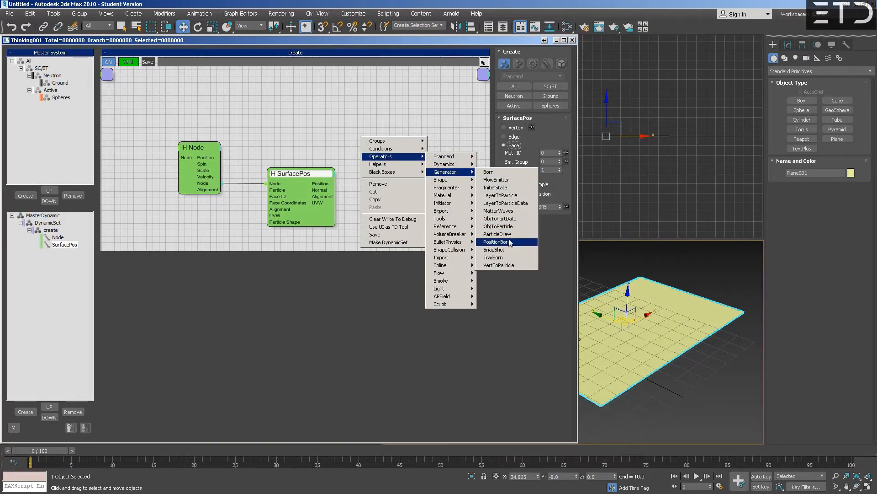
Add a PositionBorn operator in the Spheres group, fed by SurfacePos's Position output
{"action": "left_click", "coordinate": [496, 241]}
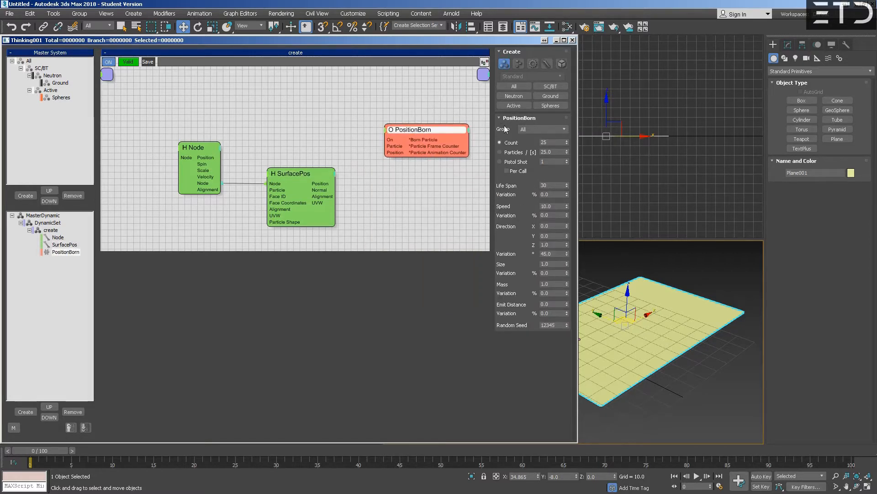
{"action": "left_click", "coordinate": [541, 129]}
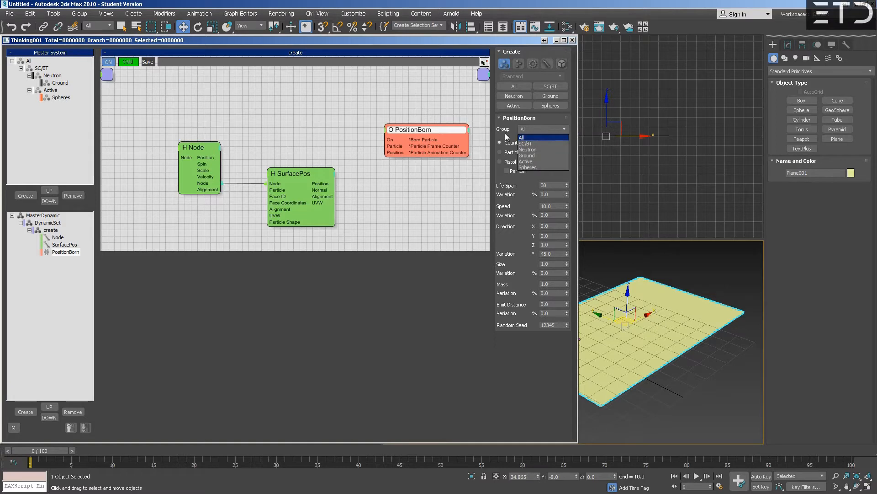
{"action": "left_click", "coordinate": [523, 137]}
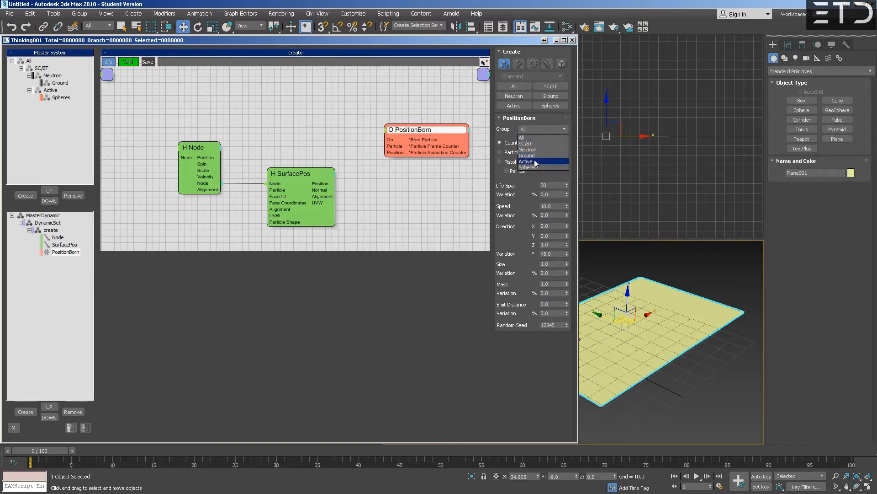
{"action": "left_click", "coordinate": [526, 166]}
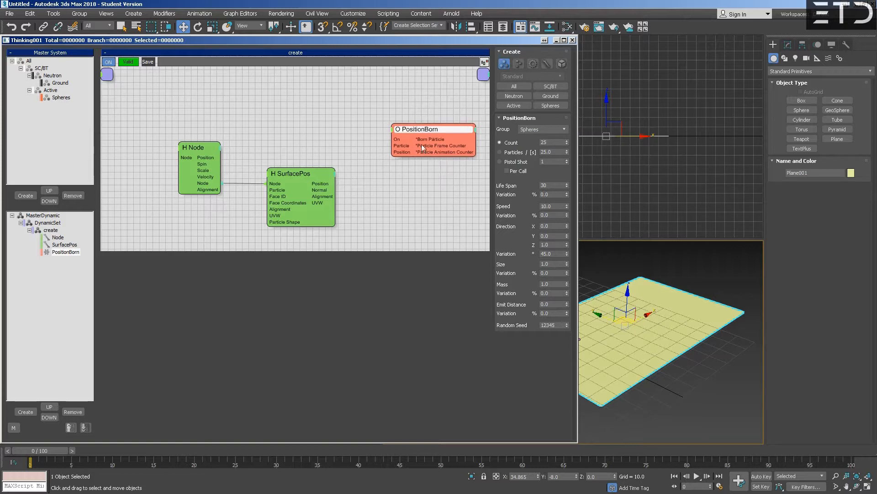
{"action": "mouse_move", "coordinate": [378, 152]}
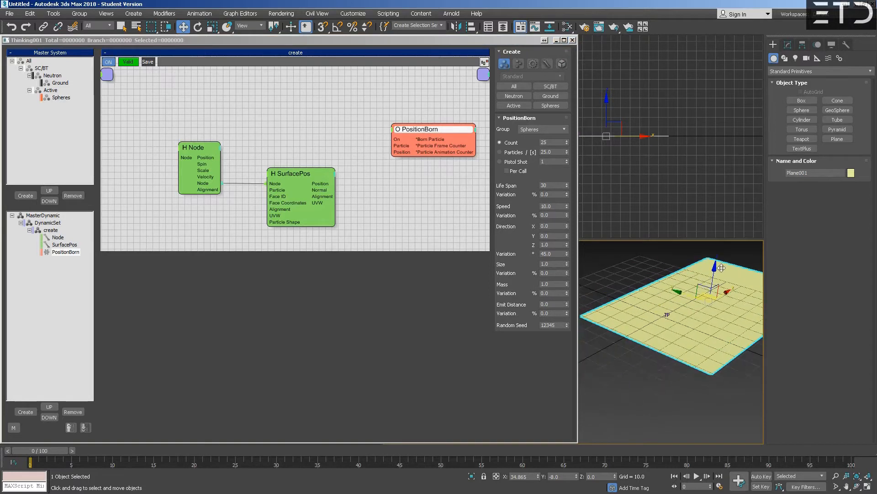
{"action": "left_click_drag", "start_coordinate": [13, 462], "coordinate": [136, 462]}
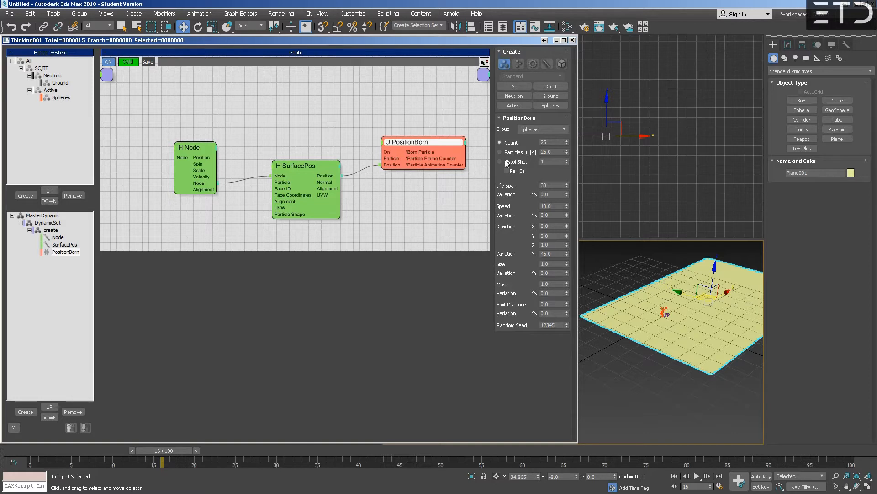
Set PositionBorn to a 500-particle Pistol Shot with 9999 life span and zero speed
{"action": "left_click", "coordinate": [499, 162]}
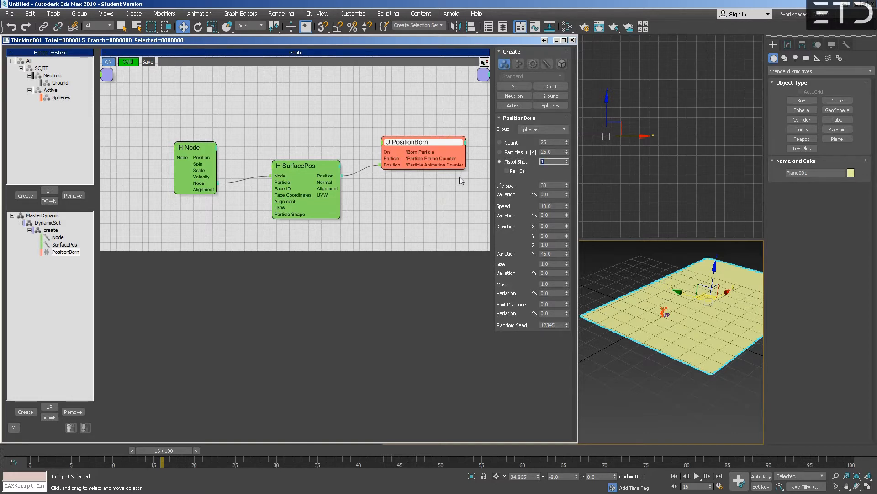
{"action": "type", "text": "500"}
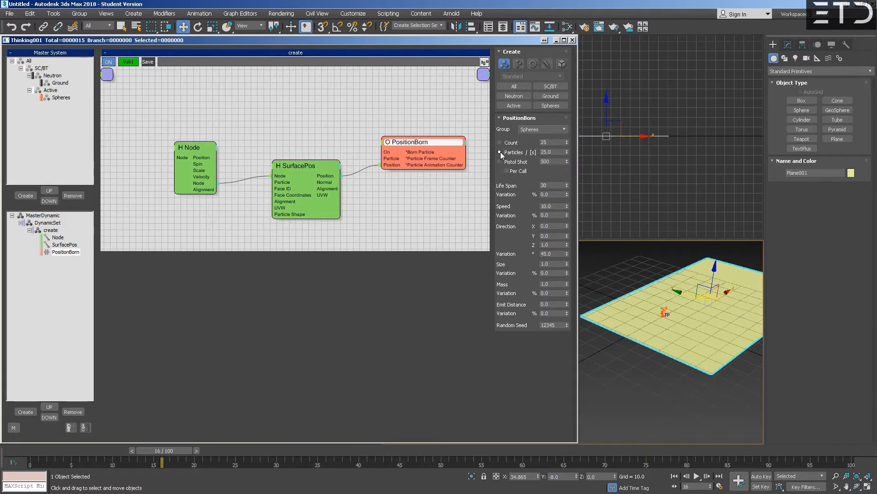
{"action": "left_click", "coordinate": [499, 162]}
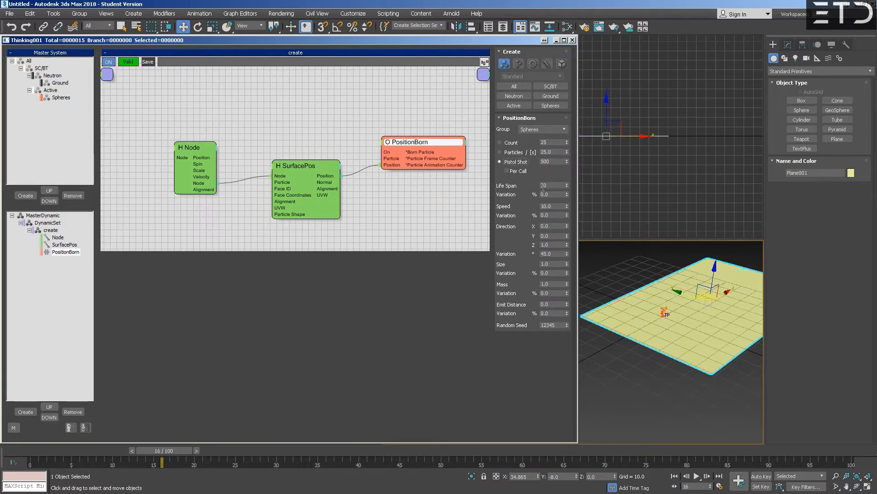
{"action": "left_click", "coordinate": [551, 185]}
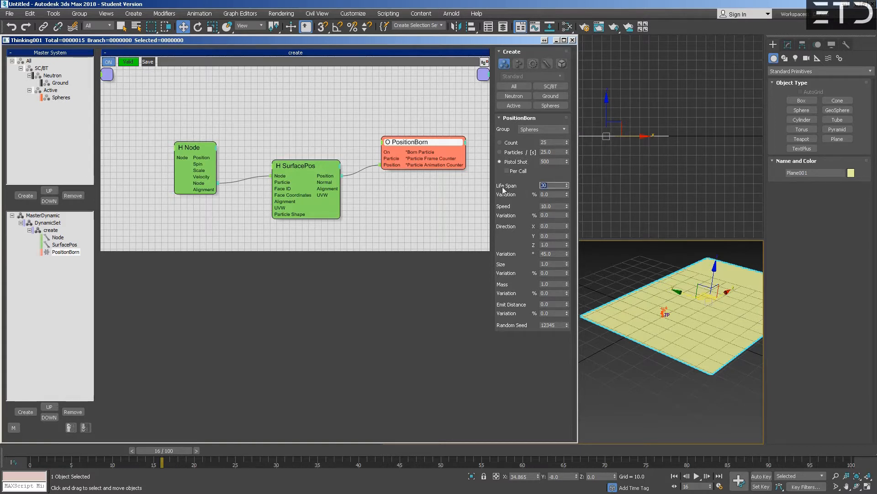
{"action": "type", "text": "9999"}
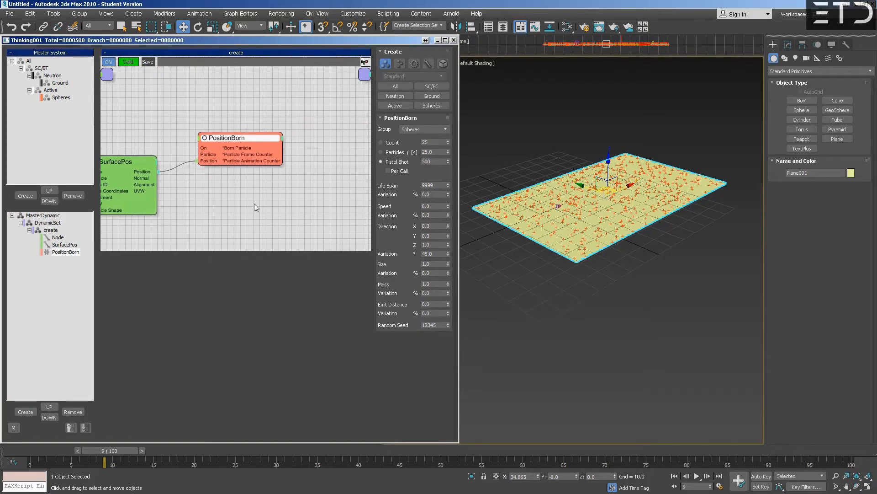
{"action": "mouse_move", "coordinate": [274, 202]}
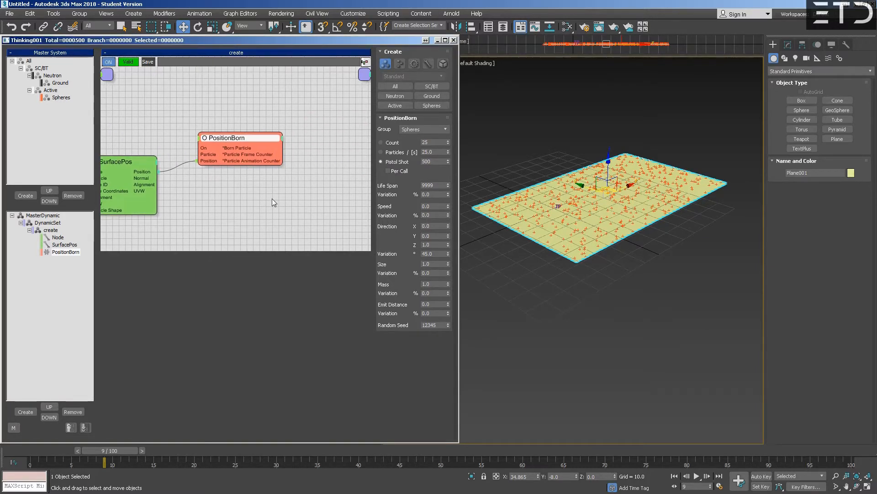
{"action": "mouse_move", "coordinate": [322, 153]}
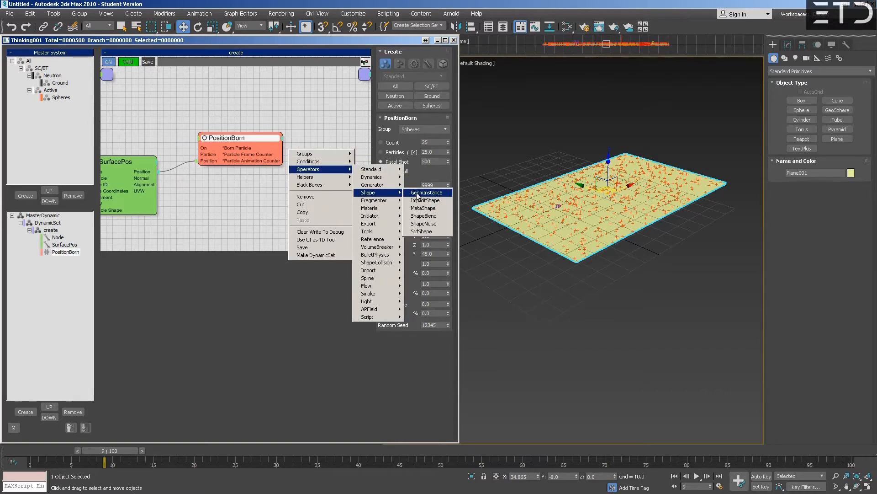
{"action": "mouse_move", "coordinate": [425, 231]}
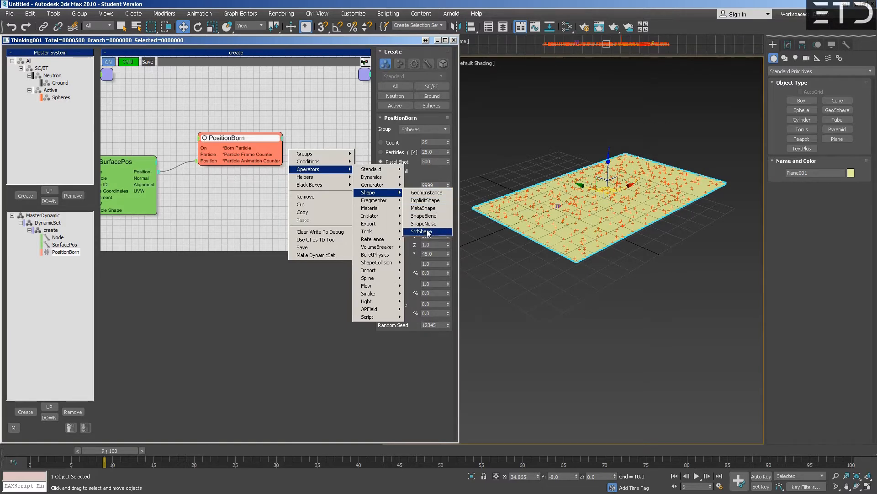
{"action": "mouse_move", "coordinate": [427, 192]}
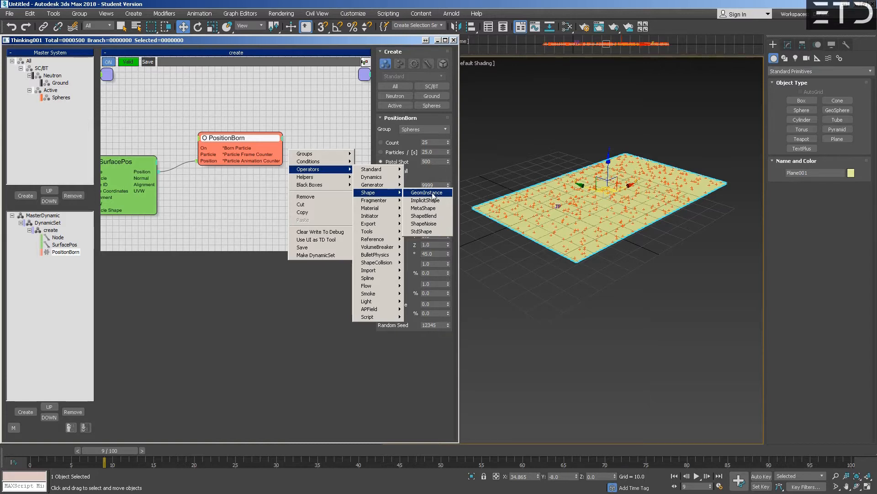
{"action": "mouse_move", "coordinate": [426, 231]}
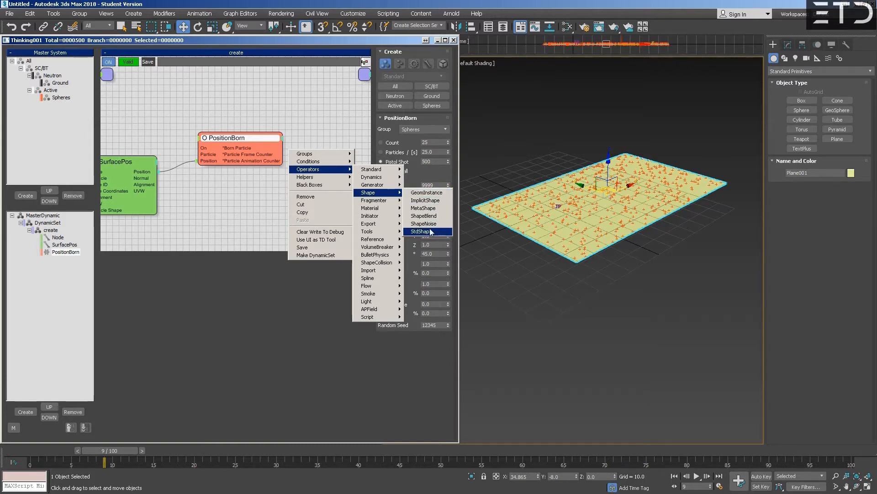
Add a StdShape operator after PositionBorn and set its shape to Sphere
{"action": "left_click", "coordinate": [423, 232]}
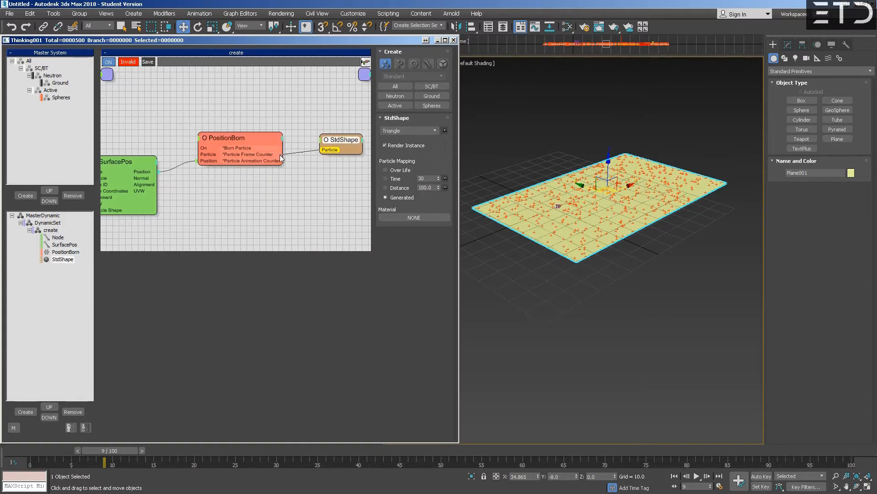
{"action": "left_click", "coordinate": [409, 130]}
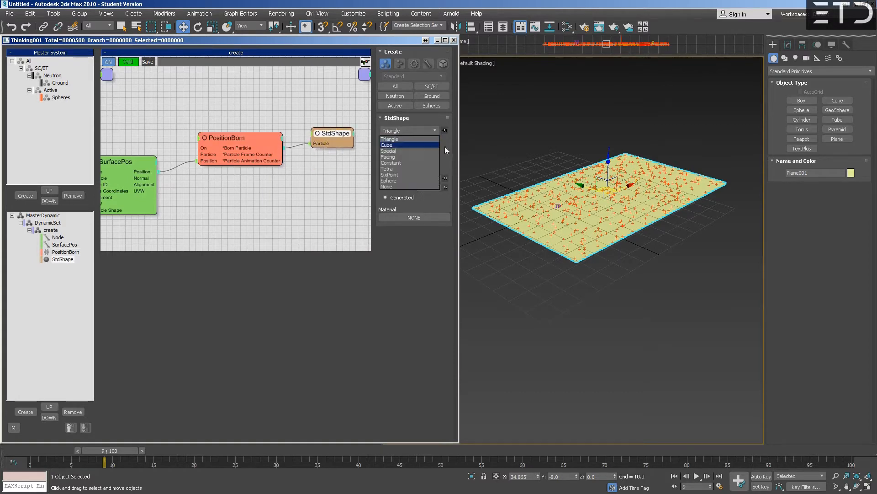
{"action": "left_click", "coordinate": [408, 180]}
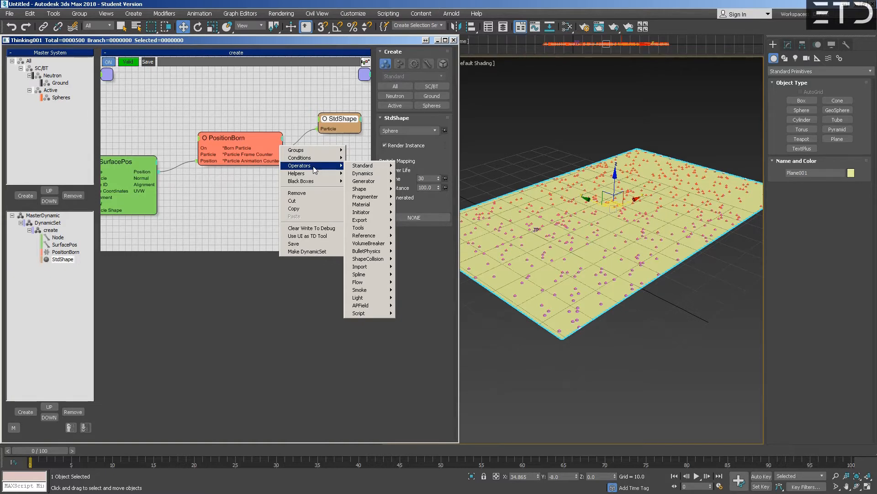
{"action": "mouse_move", "coordinate": [296, 173]}
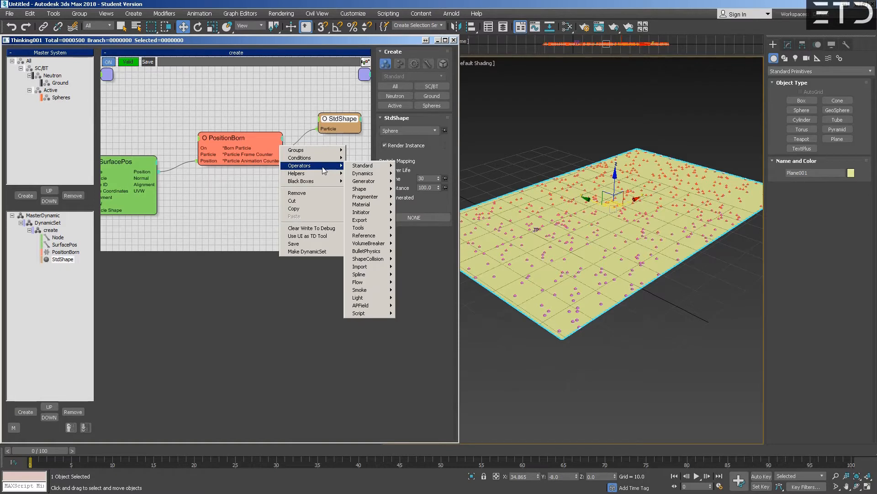
{"action": "mouse_move", "coordinate": [362, 165]}
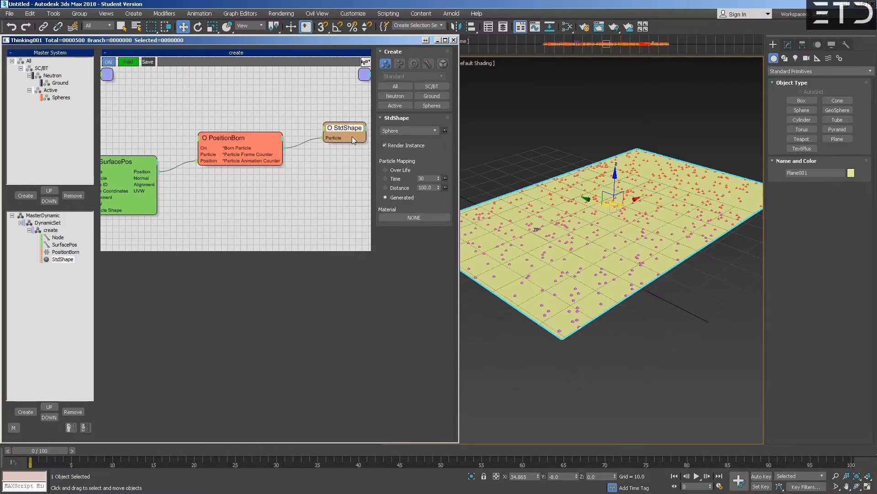
Select PositionBorn and raise the particle Size to 5
{"action": "left_click", "coordinate": [227, 138]}
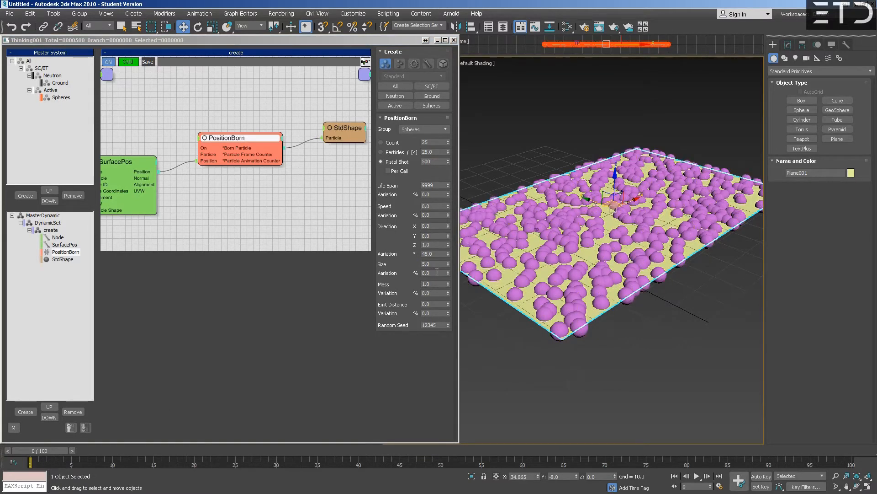
{"action": "type", "text": "50"}
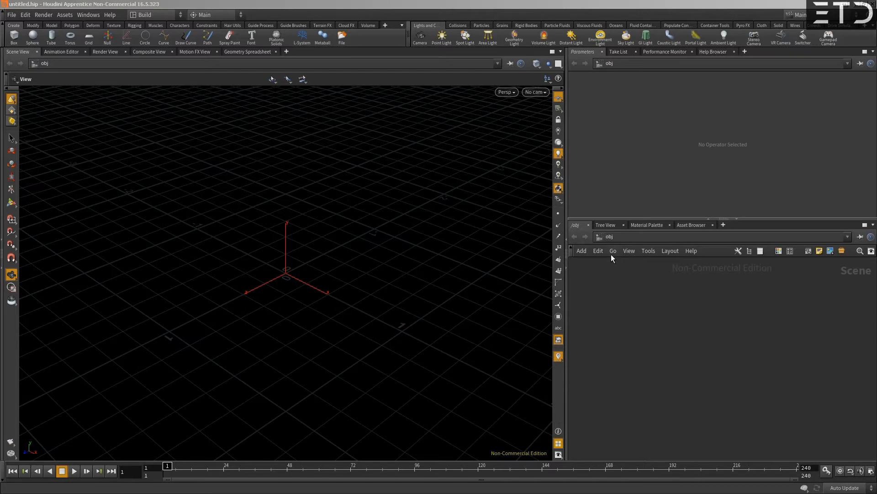
{"action": "mouse_move", "coordinate": [662, 303]}
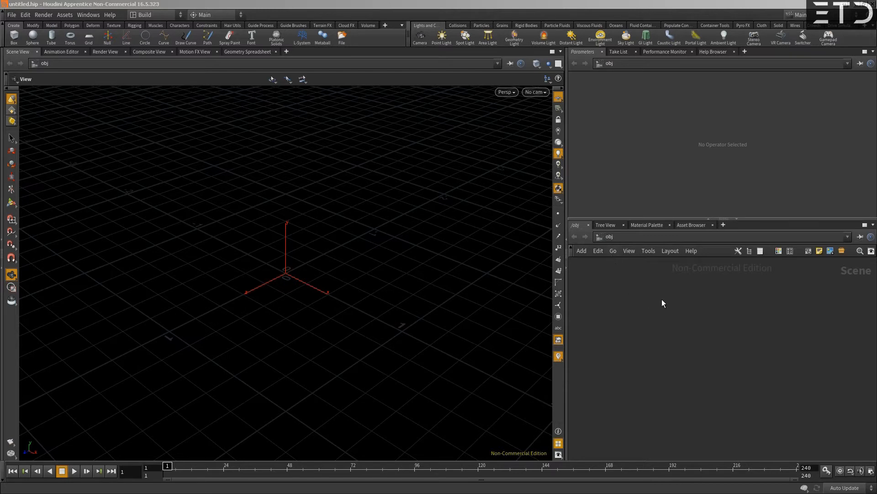
{"action": "mouse_move", "coordinate": [648, 304]}
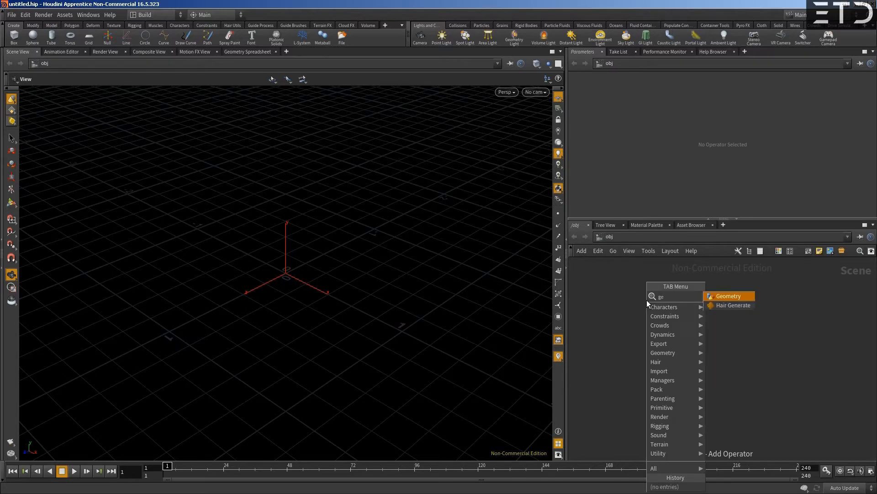
Build a Geometry object with a Grid scattered into 212 points
{"action": "left_click", "coordinate": [728, 296]}
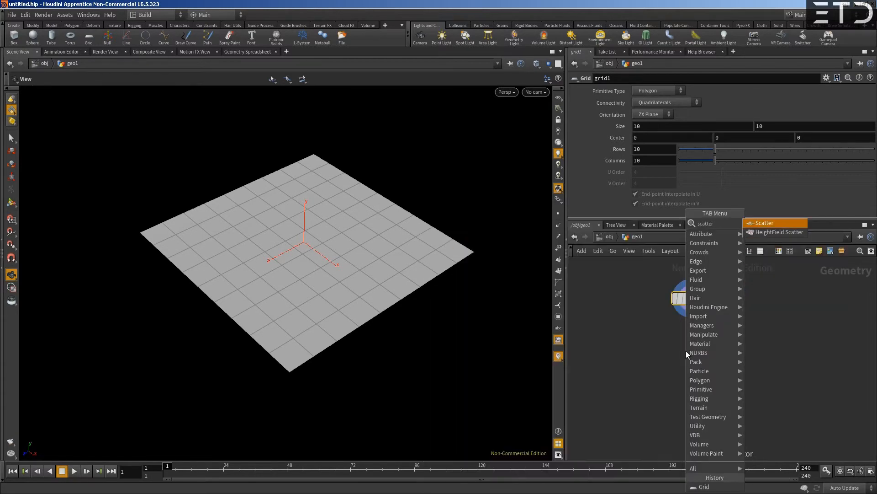
{"action": "left_click", "coordinate": [764, 222]}
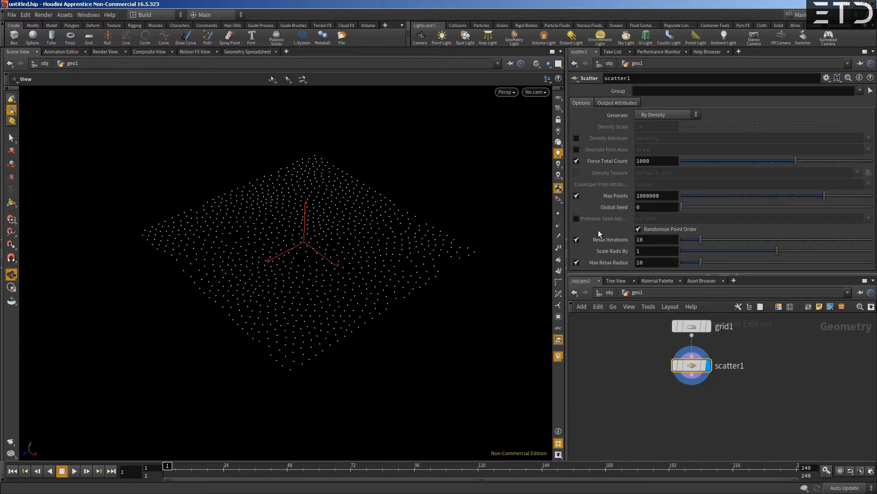
{"action": "mouse_move", "coordinate": [607, 229]}
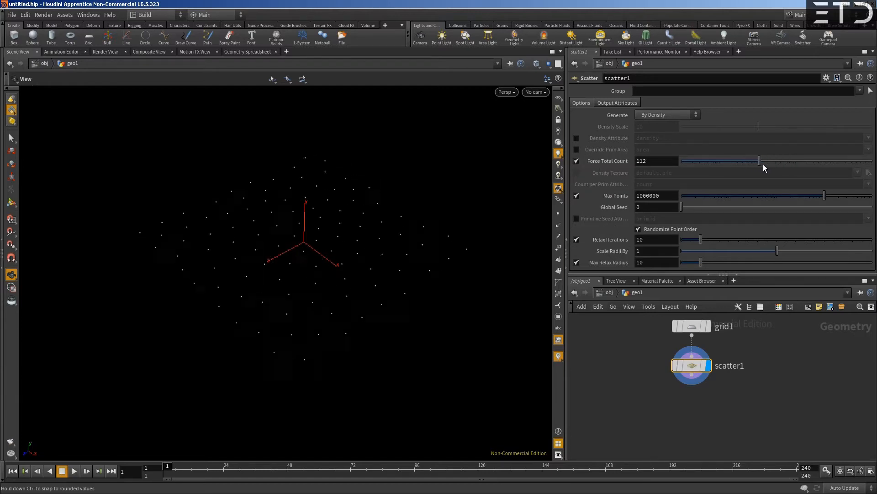
{"action": "left_click_drag", "start_coordinate": [745, 160], "coordinate": [738, 161]}
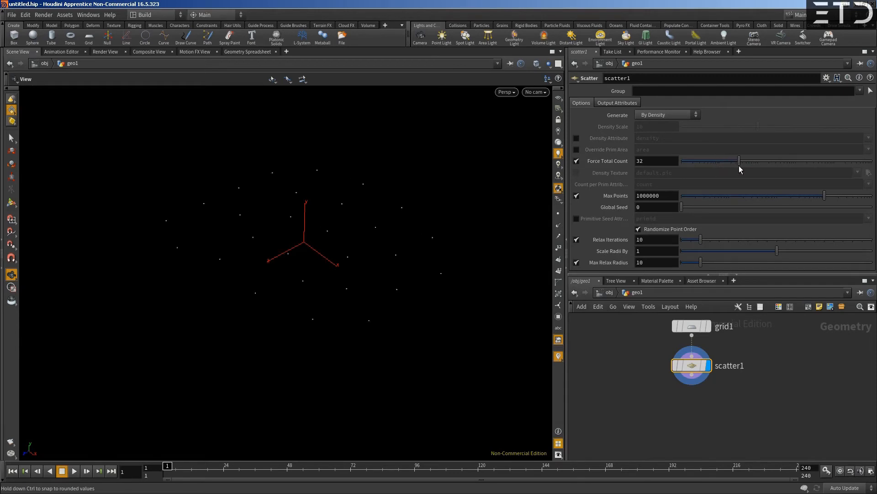
{"action": "left_click_drag", "start_coordinate": [739, 160], "coordinate": [769, 161]}
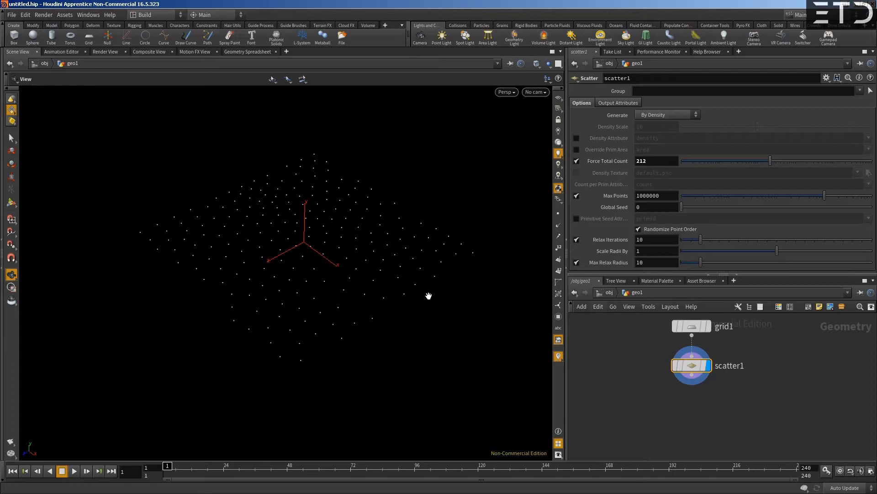
{"action": "mouse_move", "coordinate": [426, 303]}
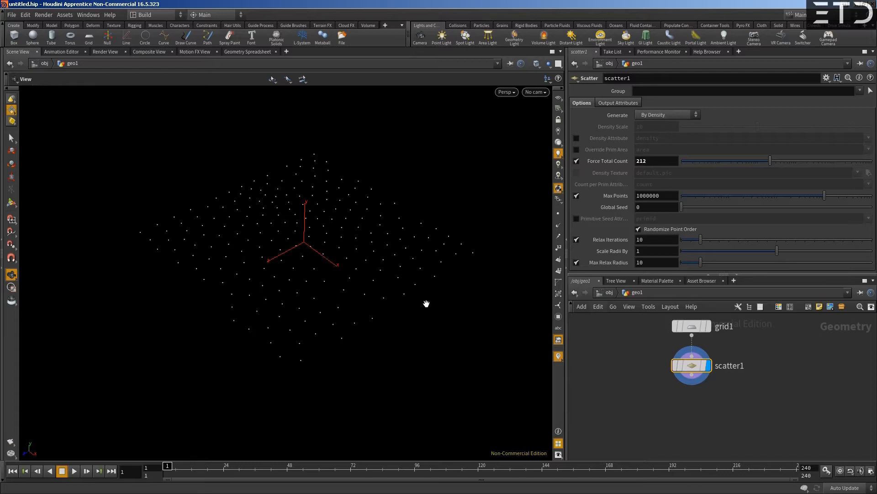
{"action": "mouse_move", "coordinate": [400, 285]}
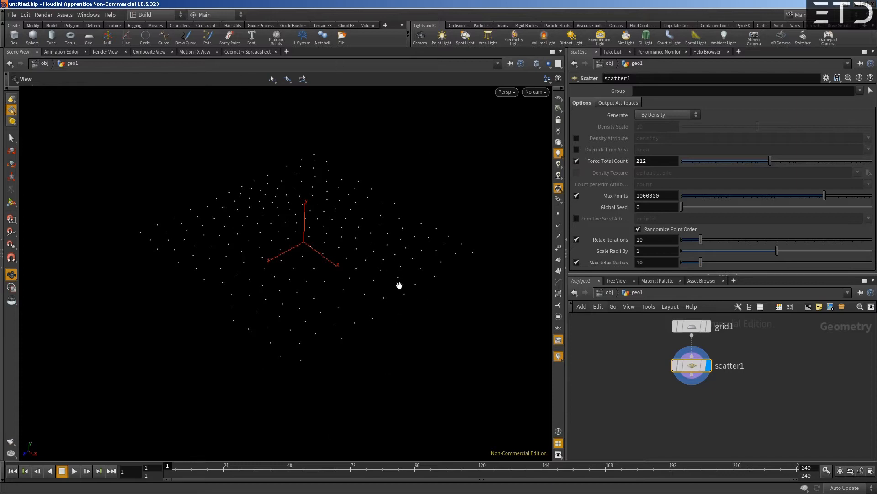
{"action": "mouse_move", "coordinate": [376, 265]}
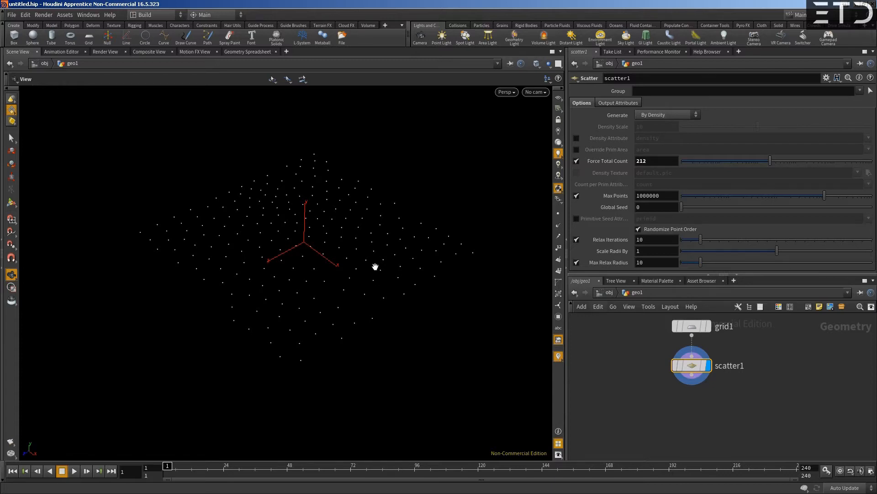
{"action": "mouse_move", "coordinate": [357, 225]}
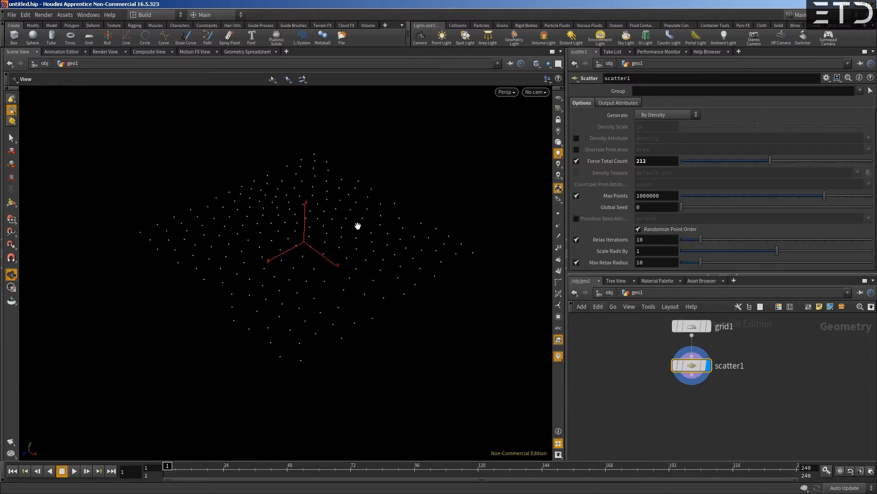
{"action": "key", "text": "tab"}
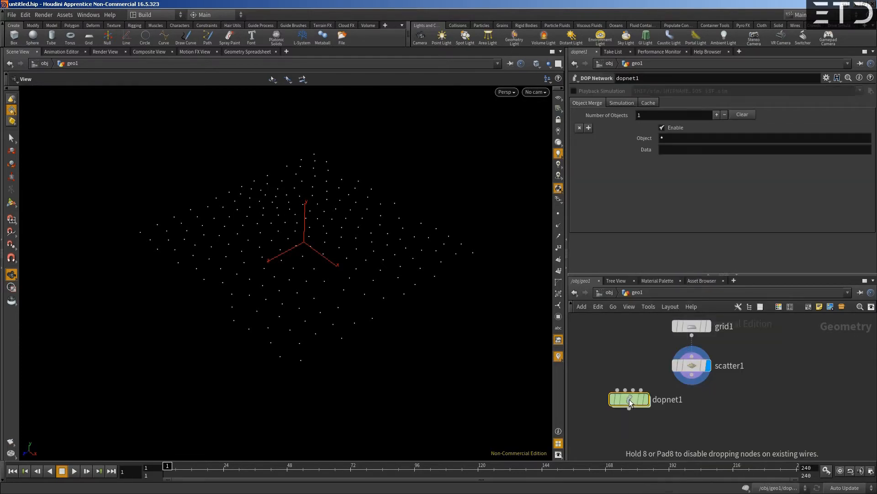
Dive inside the new DOP Network node
{"action": "double_click", "coordinate": [629, 399]}
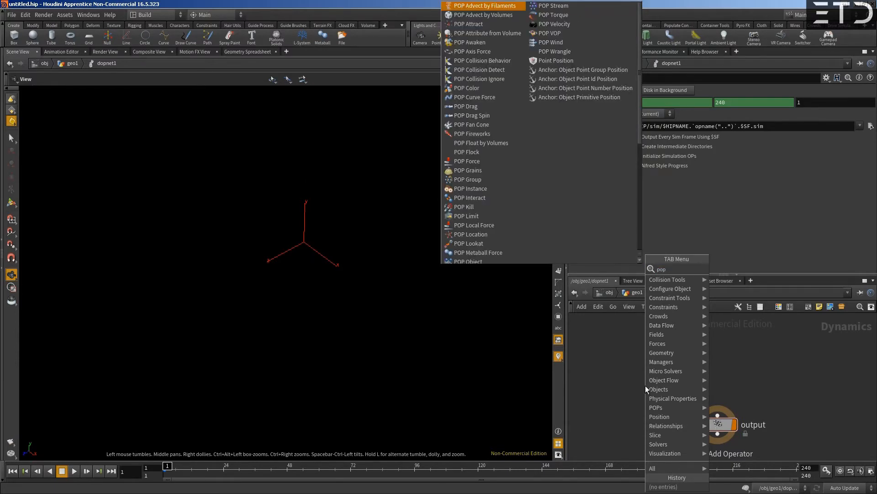
{"action": "mouse_move", "coordinate": [672, 398]}
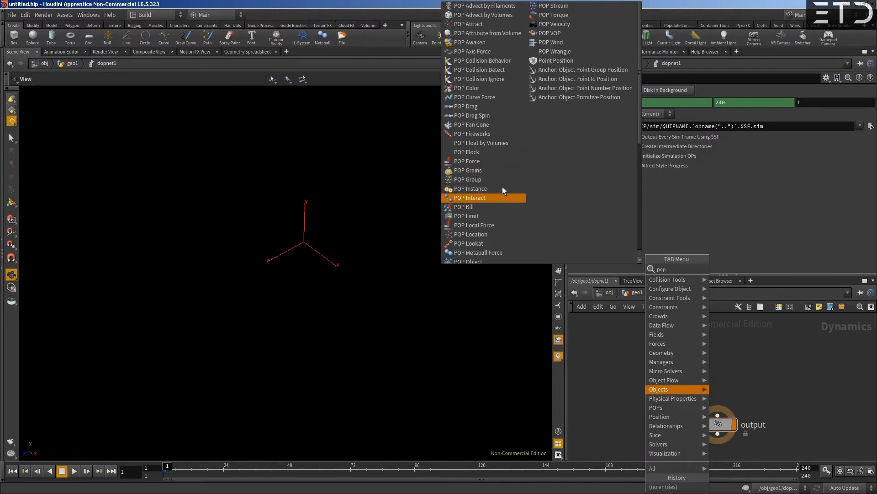
{"action": "mouse_move", "coordinate": [504, 124]}
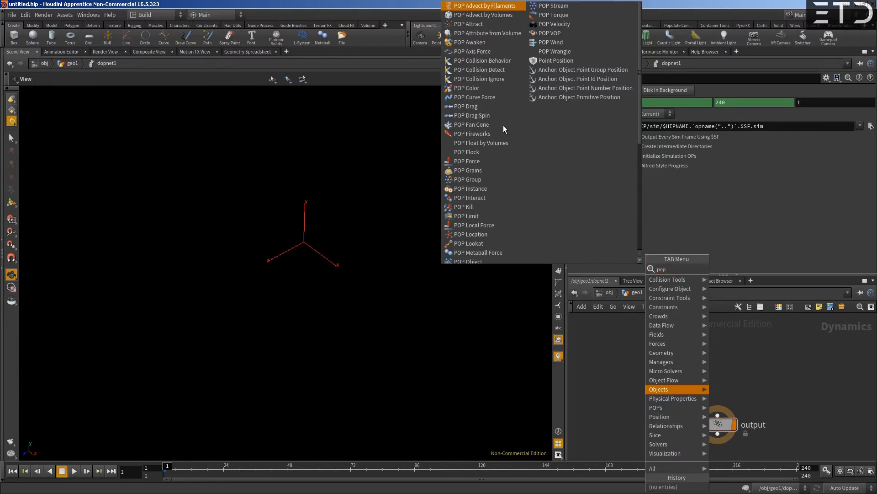
{"action": "mouse_move", "coordinate": [503, 124]}
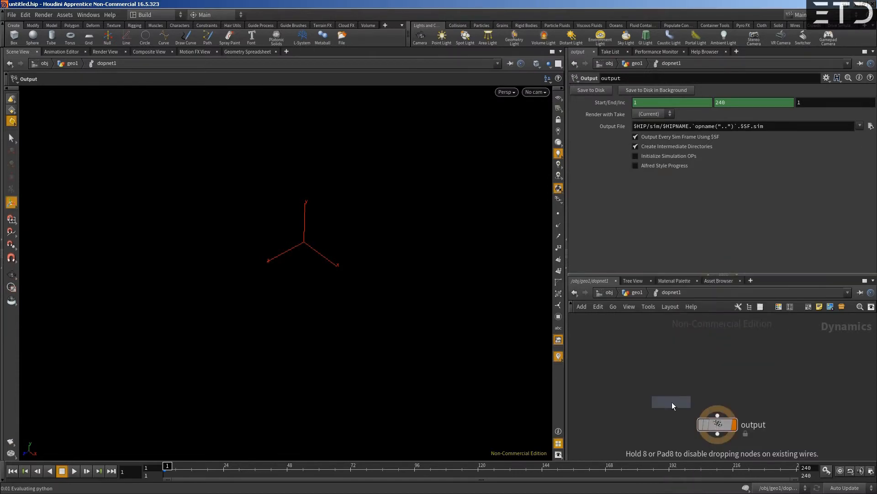
Add a POP Source scattering onto grid1's surfaces (../../grid1/) and dive inside it
{"action": "left_click", "coordinate": [671, 402]}
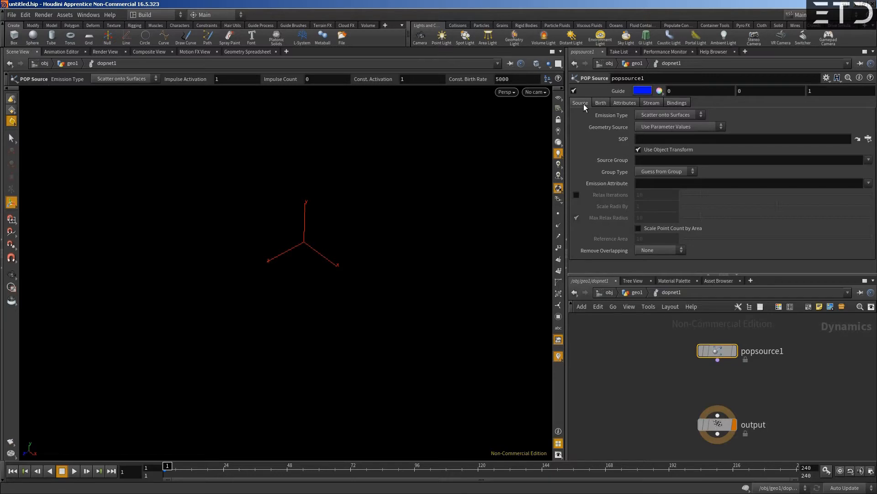
{"action": "left_click", "coordinate": [668, 114]}
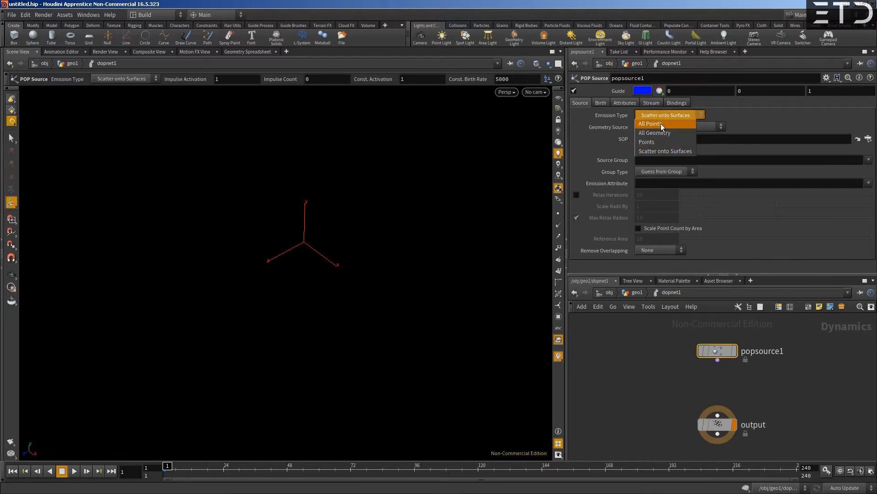
{"action": "left_click", "coordinate": [665, 124]}
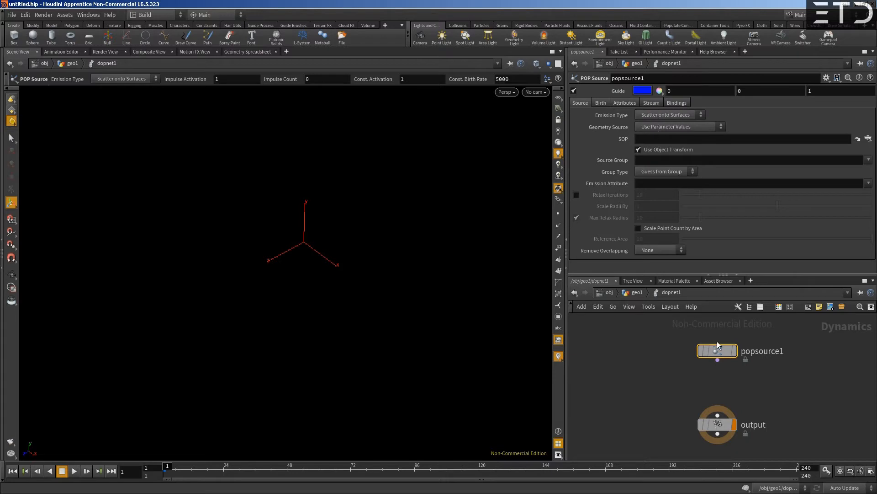
{"action": "left_click", "coordinate": [728, 138]}
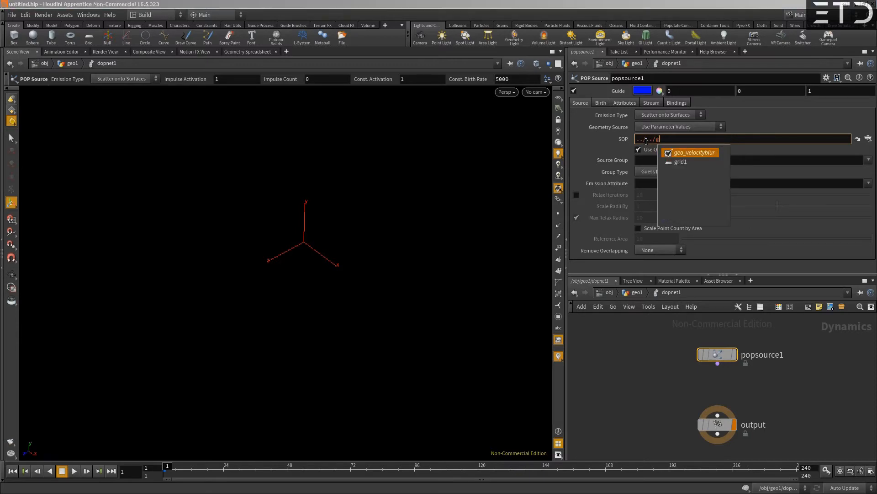
{"action": "left_click", "coordinate": [680, 162]}
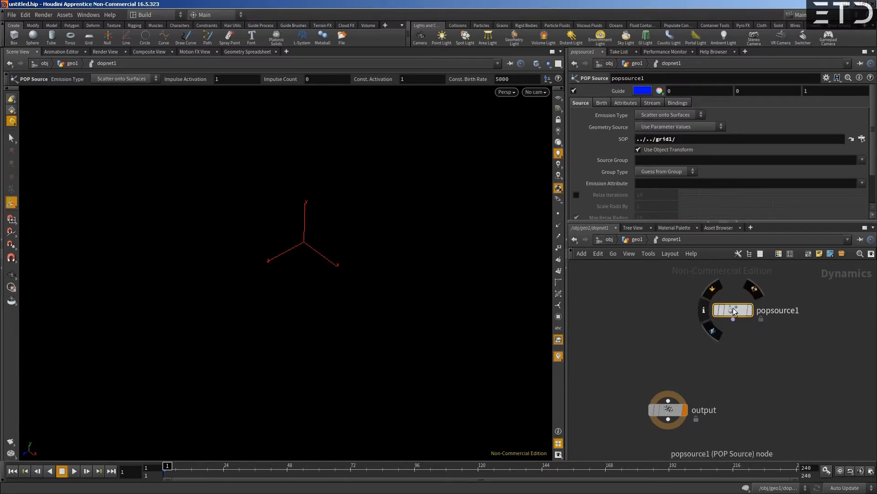
{"action": "double_click", "coordinate": [733, 309]}
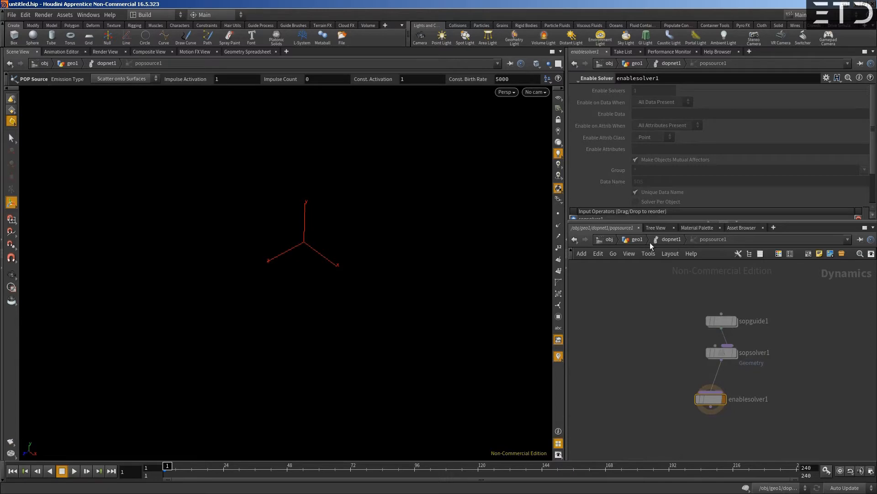
{"action": "mouse_move", "coordinate": [710, 244]}
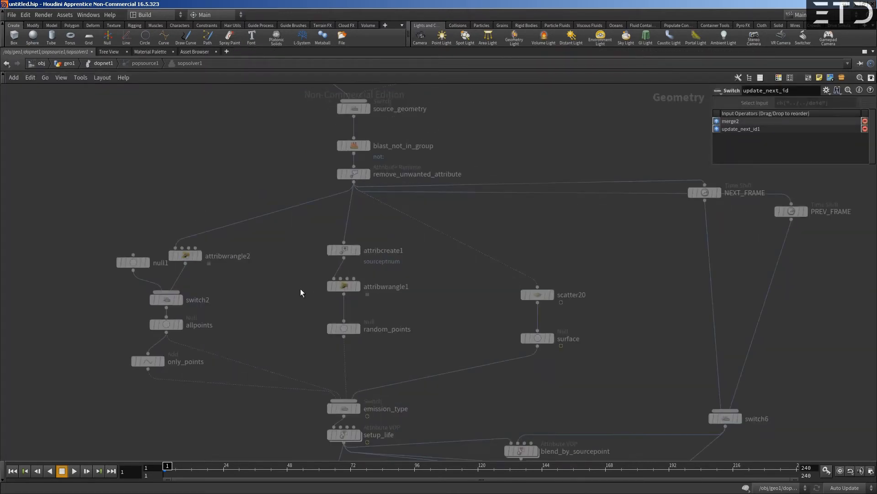
Jump back to the geo1 network via the path bar breadcrumb
{"action": "left_click", "coordinate": [536, 294]}
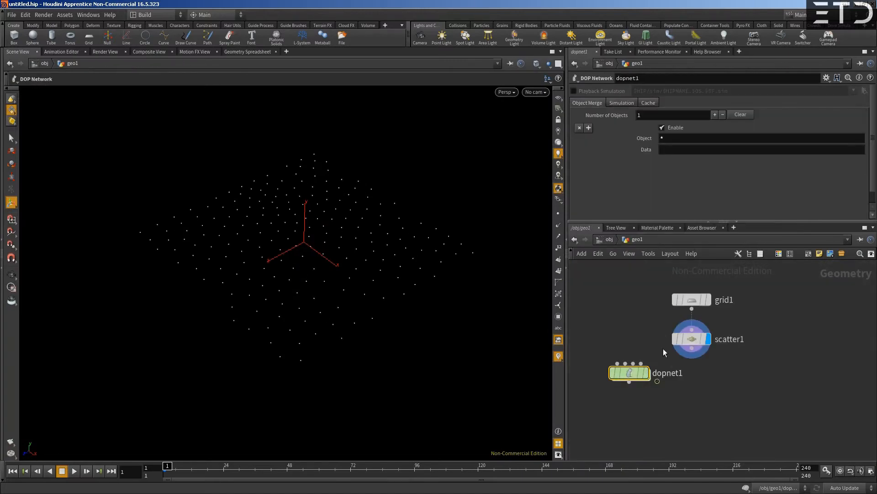
Inspect the POP network and its POP object node, then return to geo1
{"action": "left_click", "coordinate": [691, 339]}
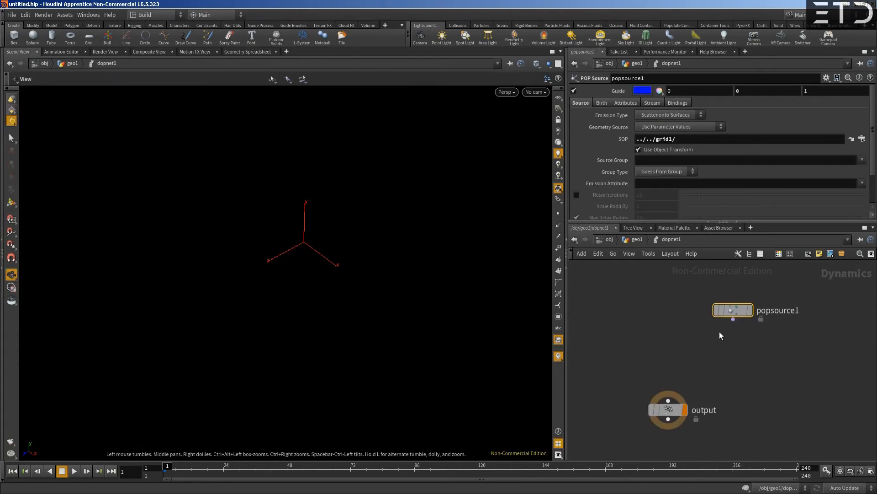
{"action": "key", "text": "tab"}
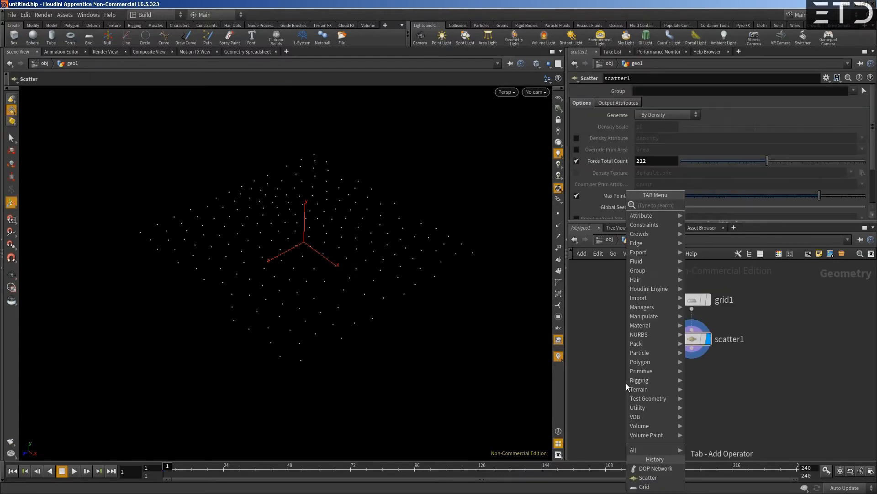
{"action": "type", "text": "pop ne"}
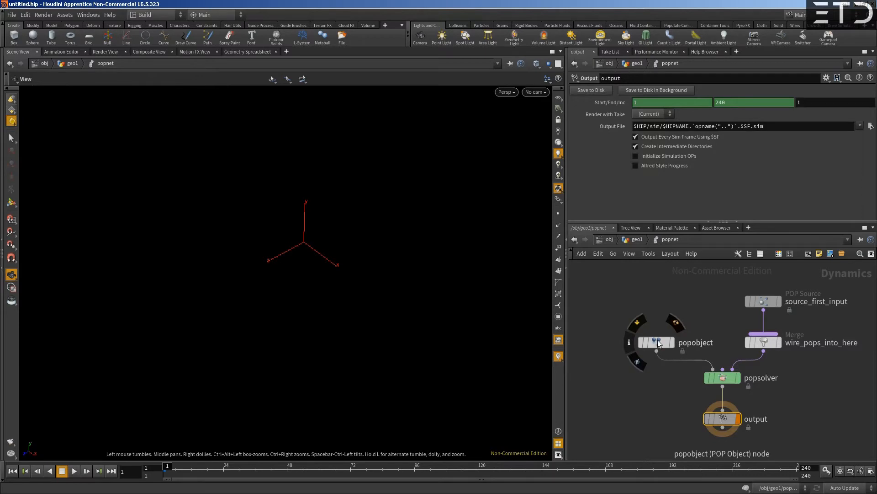
{"action": "left_click", "coordinate": [656, 342]}
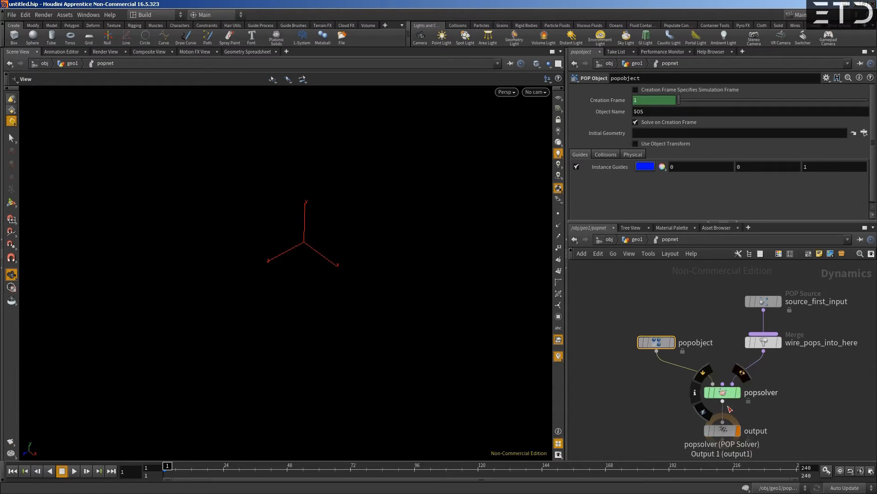
{"action": "mouse_move", "coordinate": [733, 409]}
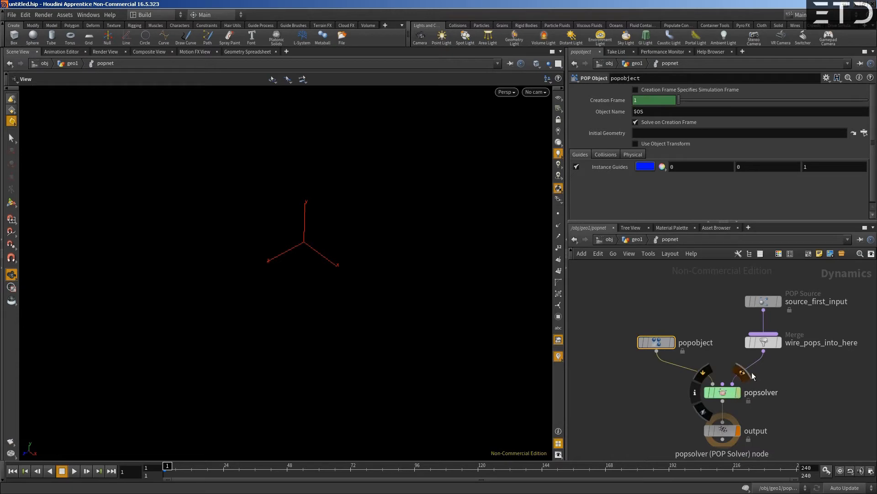
{"action": "left_click", "coordinate": [762, 301]}
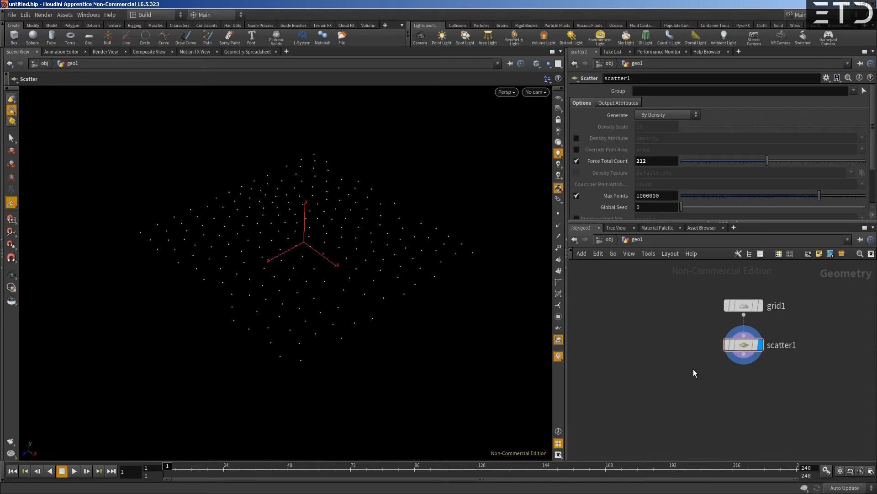
{"action": "mouse_move", "coordinate": [688, 373]}
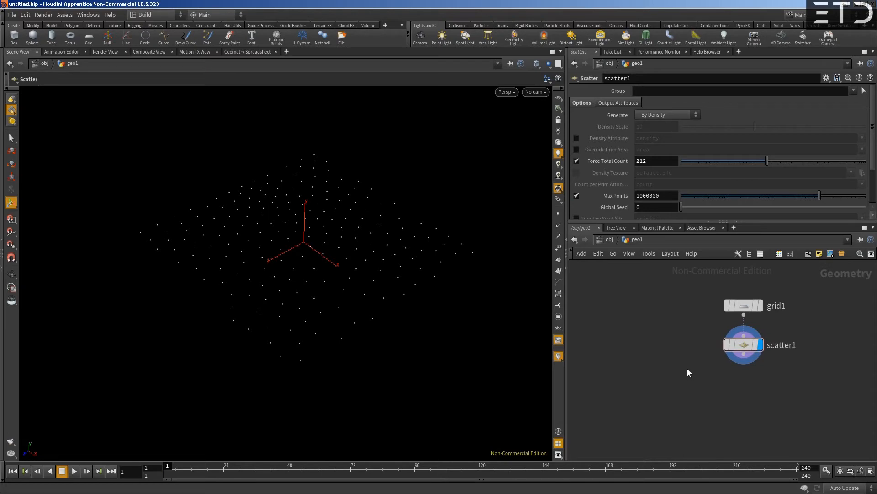
{"action": "mouse_move", "coordinate": [717, 385]}
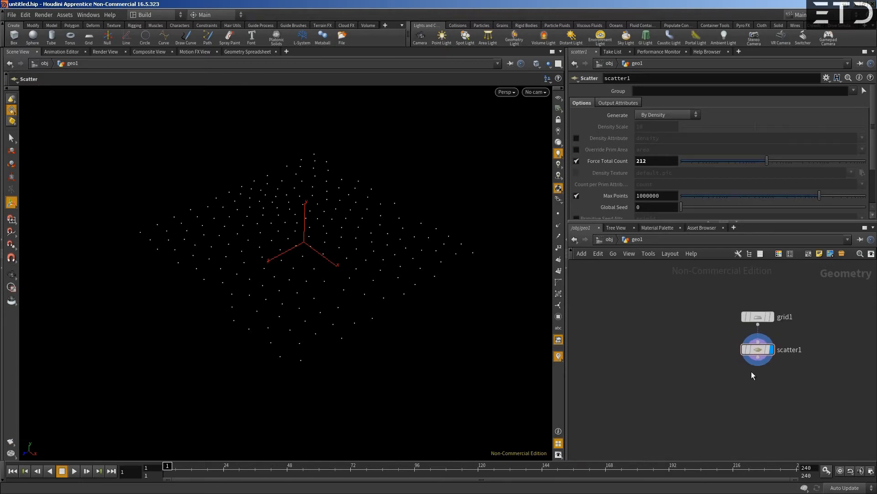
{"action": "mouse_move", "coordinate": [753, 380]}
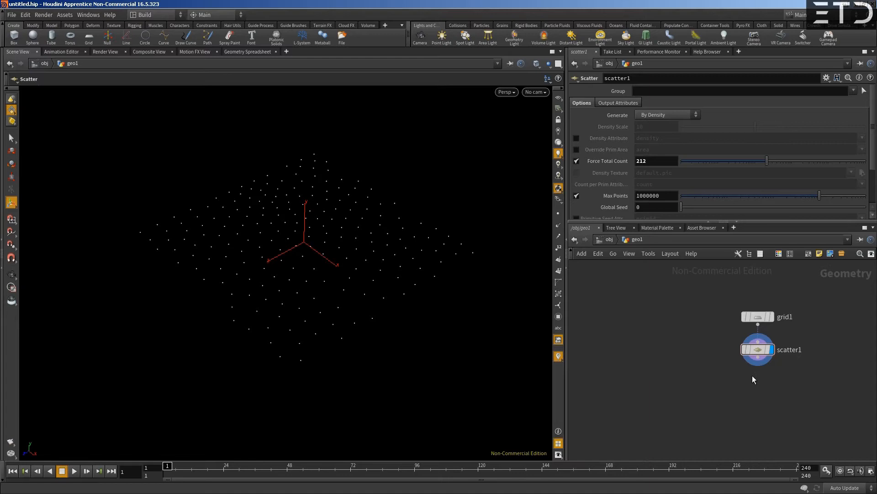
{"action": "mouse_move", "coordinate": [750, 376]}
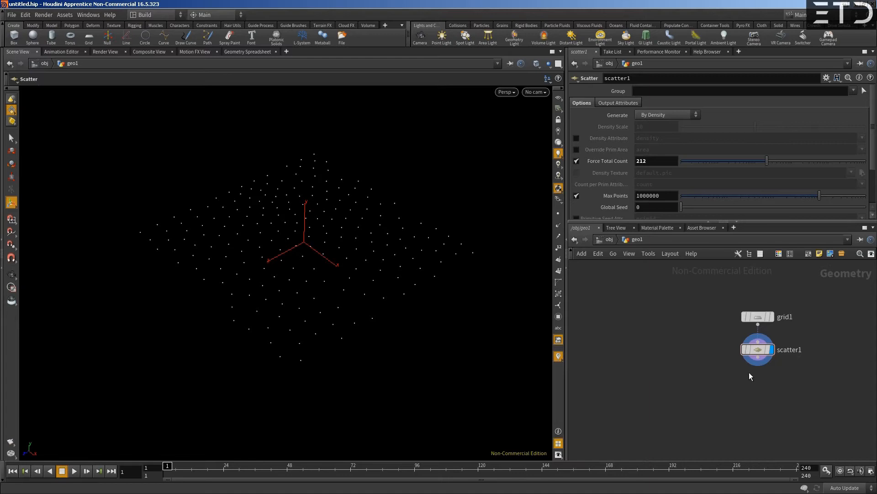
{"action": "mouse_move", "coordinate": [751, 377]}
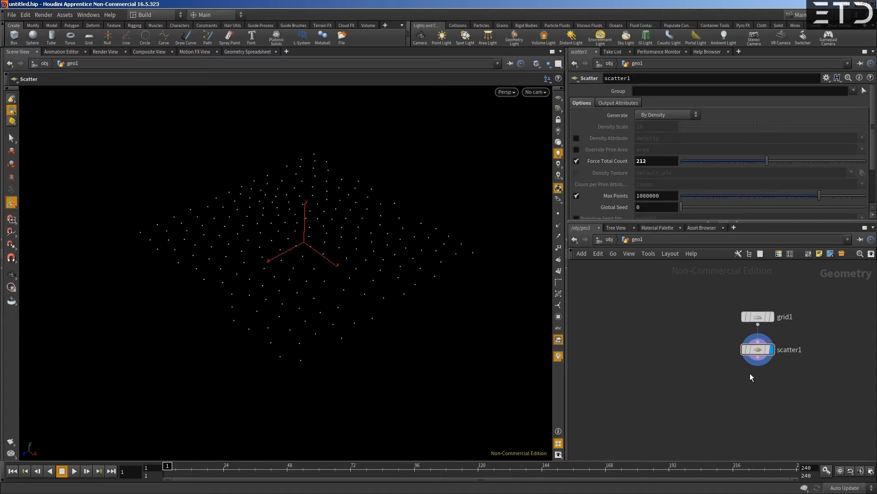
{"action": "mouse_move", "coordinate": [760, 397]}
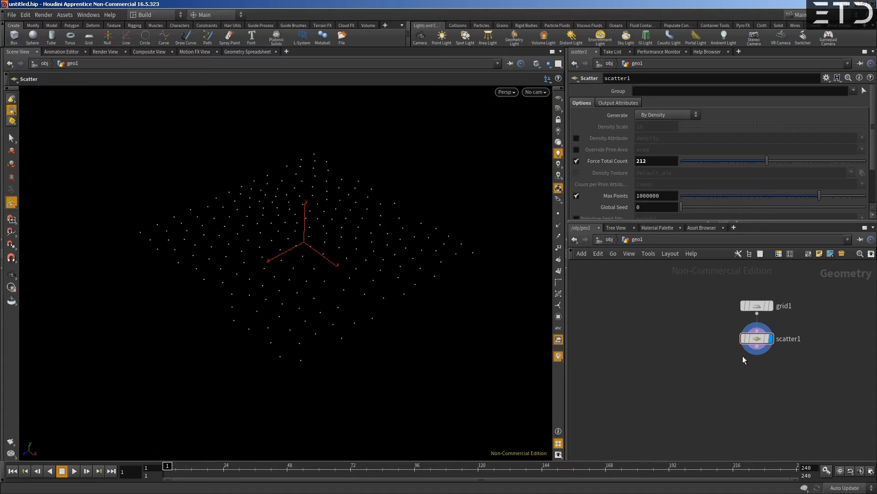
{"action": "mouse_move", "coordinate": [755, 370]}
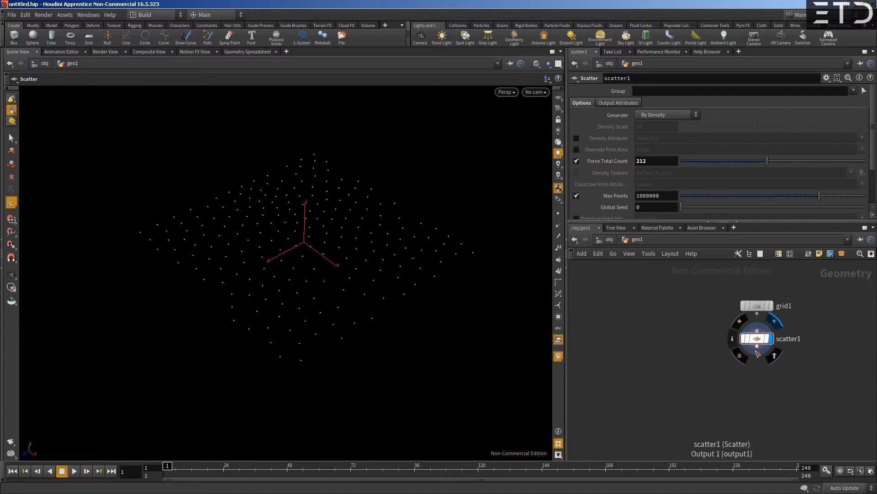
{"action": "mouse_move", "coordinate": [698, 390]}
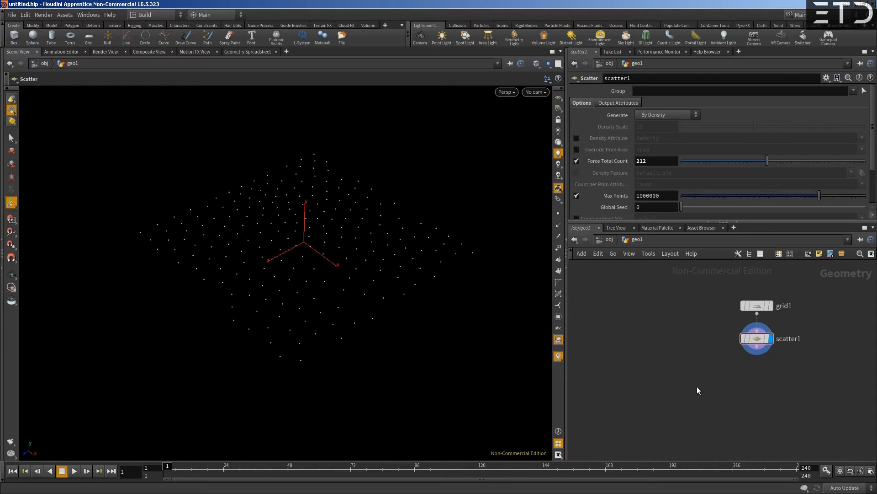
Open the TAB node creation menu in the geo1 network editor
{"action": "key", "text": "tab"}
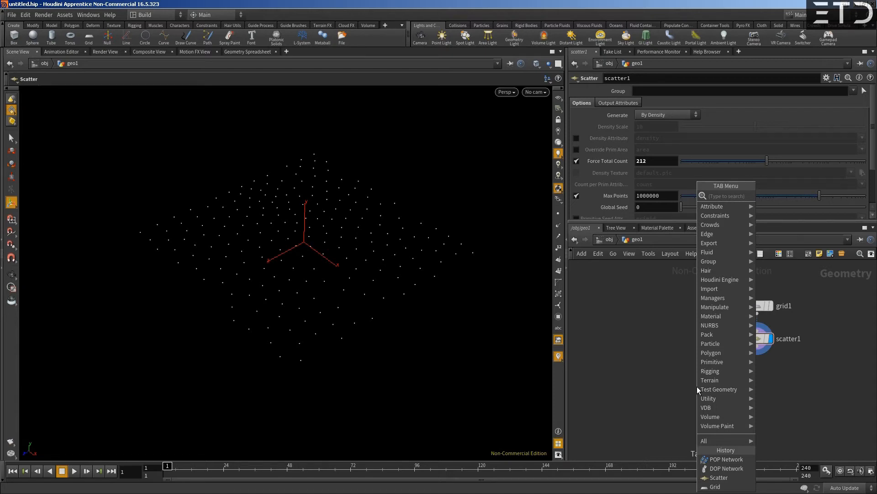
Search 'copy' and place a Copy Stamp node, copy1, below scatter1
{"action": "type", "text": "copy"}
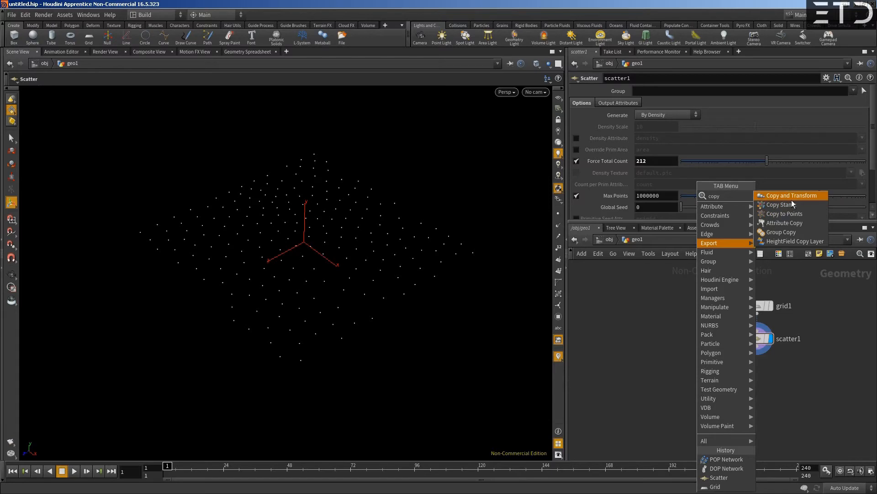
{"action": "mouse_move", "coordinate": [793, 213]}
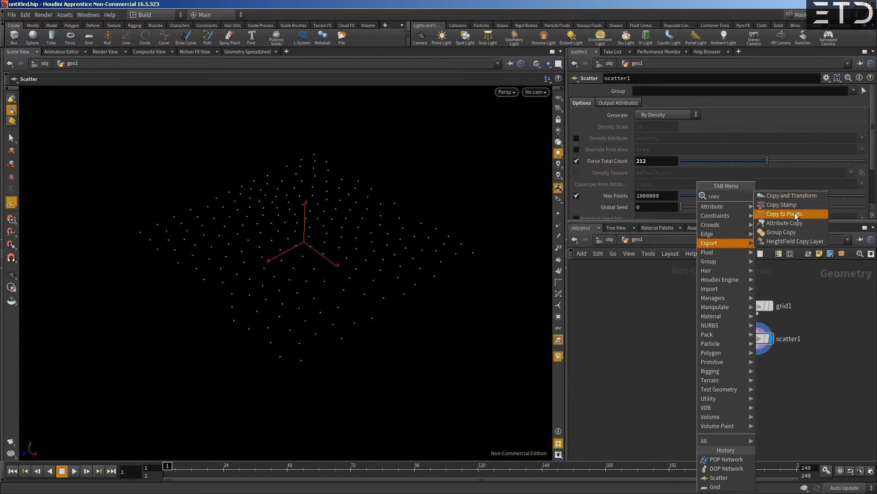
{"action": "mouse_move", "coordinate": [778, 205]}
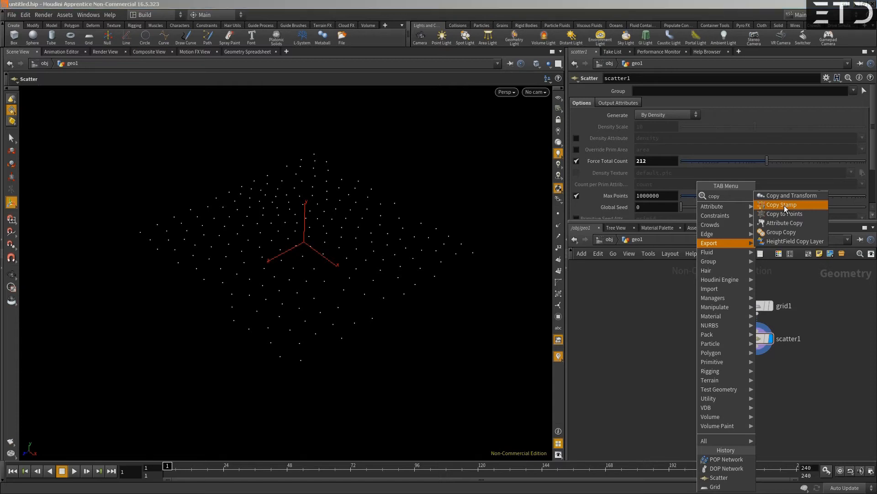
{"action": "left_click", "coordinate": [781, 205]}
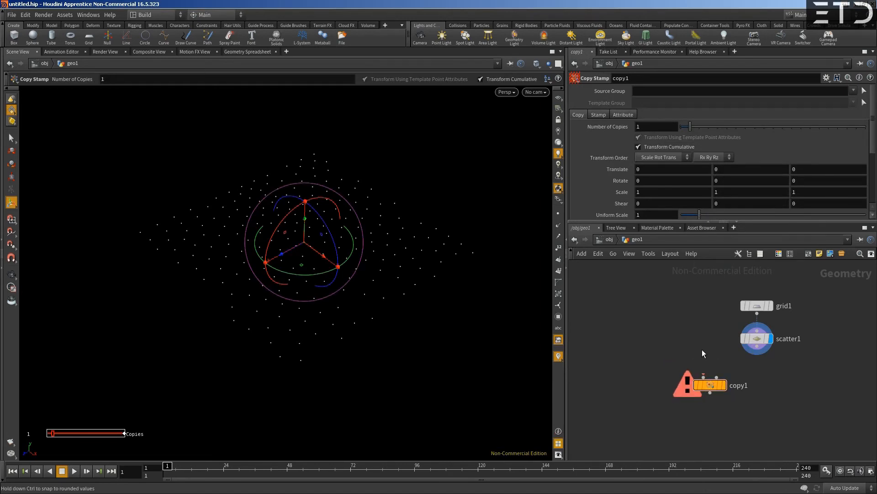
{"action": "key", "text": "tab"}
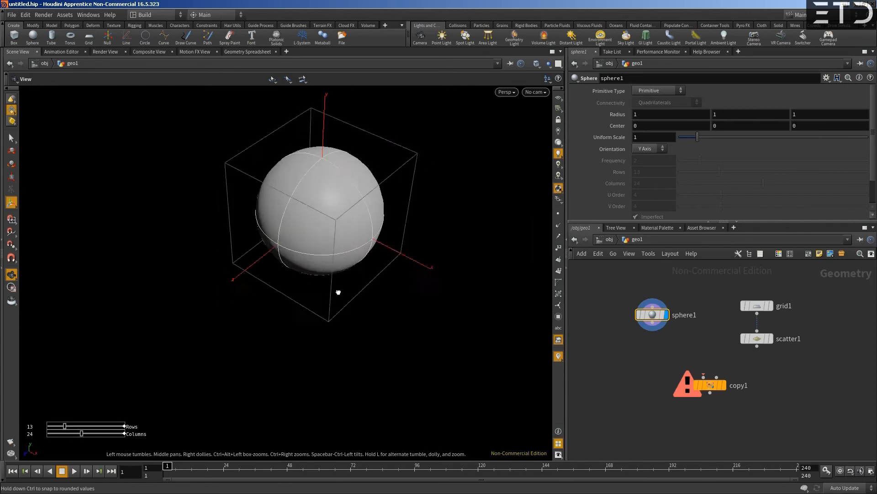
Try sphere1 as a polygon sphere at frequency 2, then revert it to Primitive type
{"action": "left_click", "coordinate": [658, 90]}
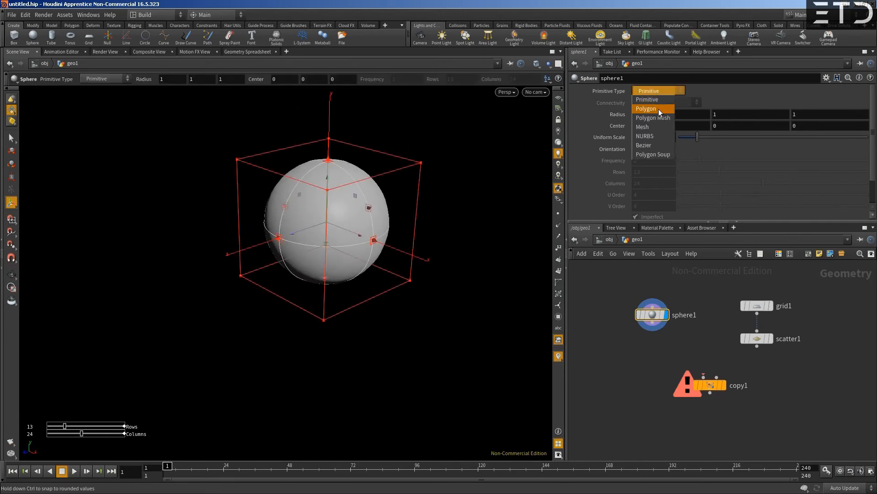
{"action": "left_click", "coordinate": [647, 108]}
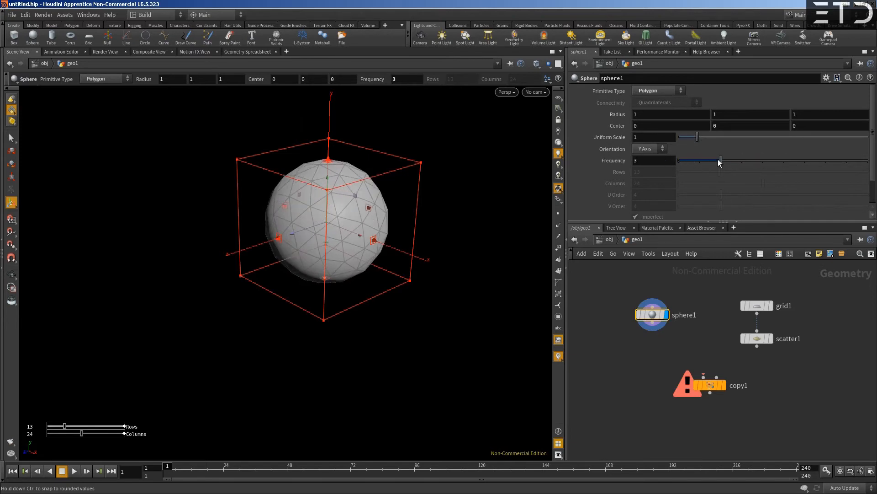
{"action": "left_click_drag", "start_coordinate": [721, 160], "coordinate": [698, 160]}
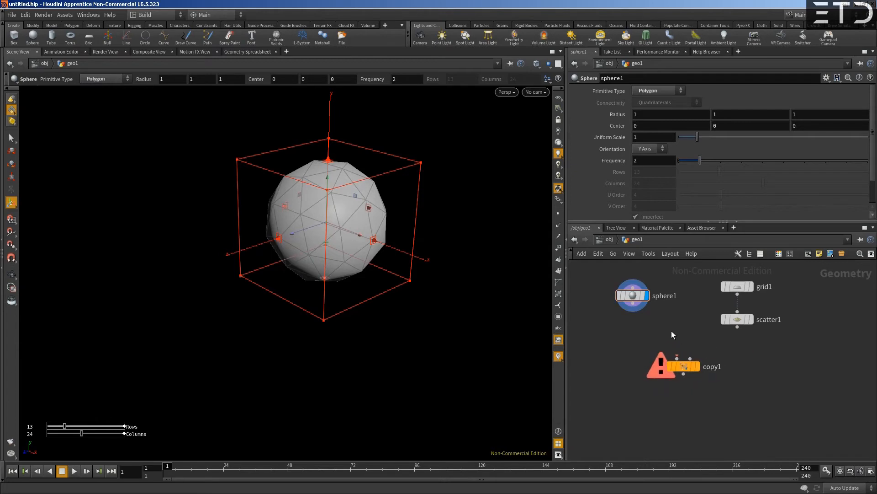
{"action": "mouse_move", "coordinate": [663, 295]}
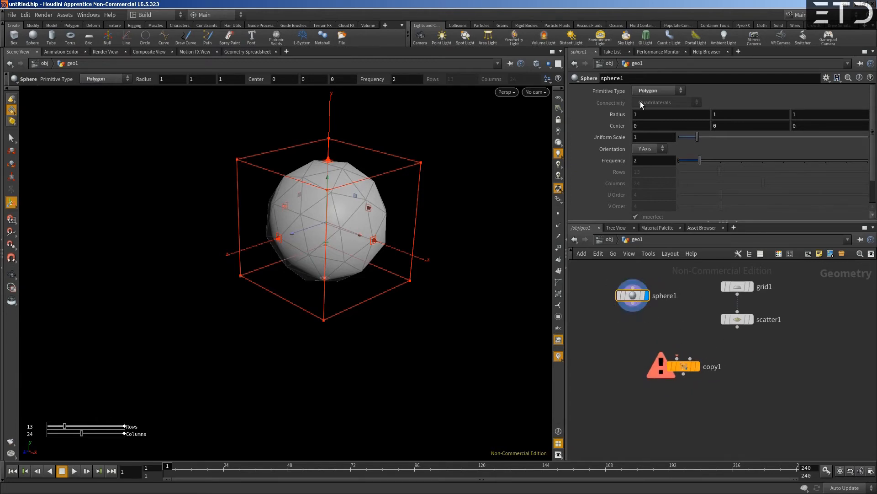
{"action": "left_click", "coordinate": [660, 90]}
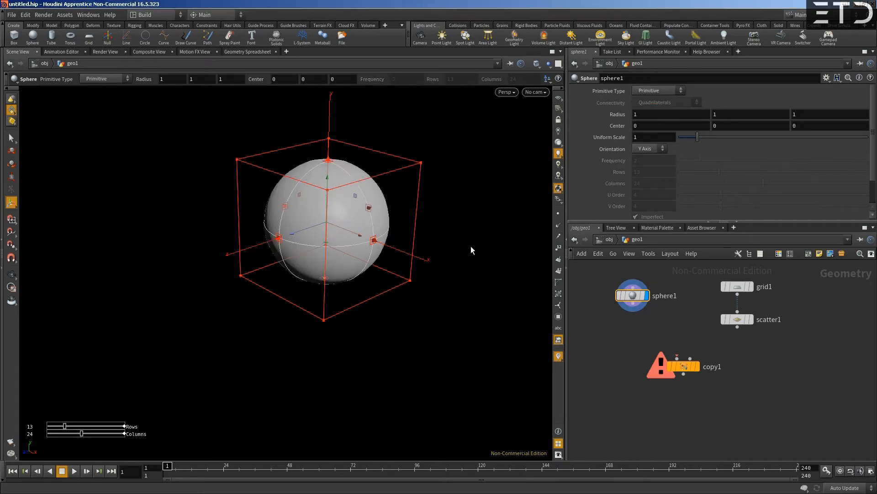
{"action": "mouse_move", "coordinate": [635, 294]}
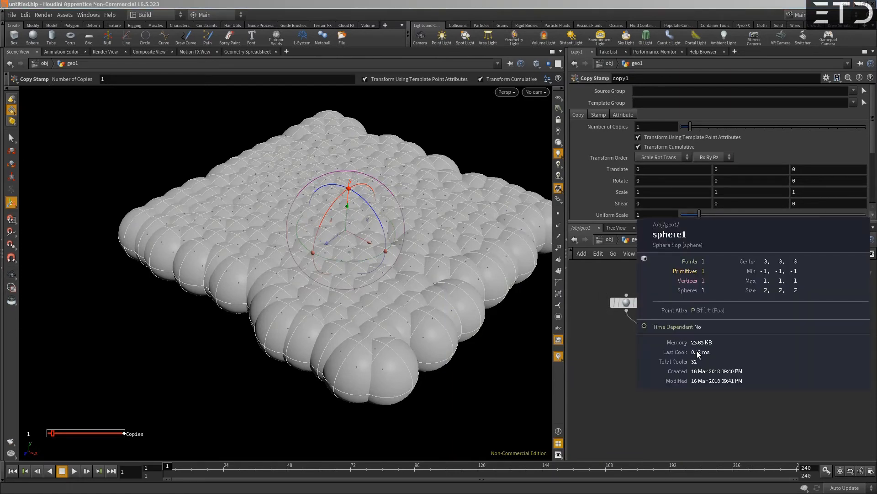
{"action": "mouse_move", "coordinate": [701, 350]}
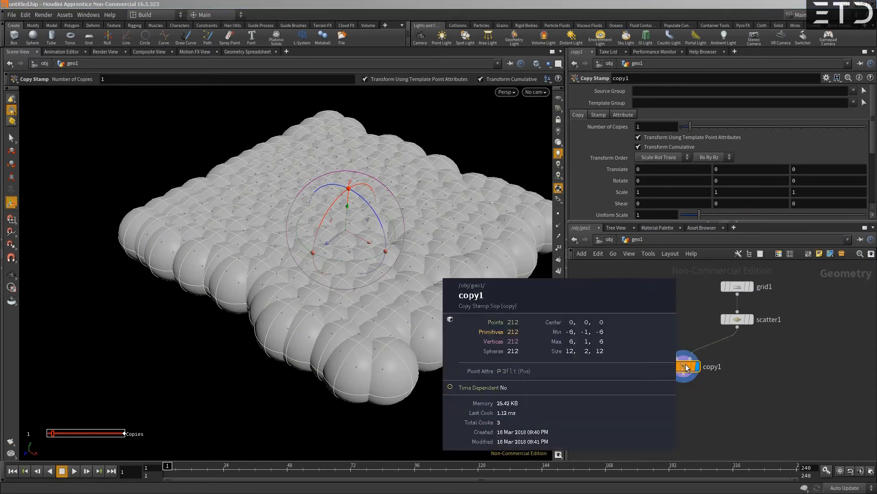
{"action": "mouse_move", "coordinate": [541, 397]}
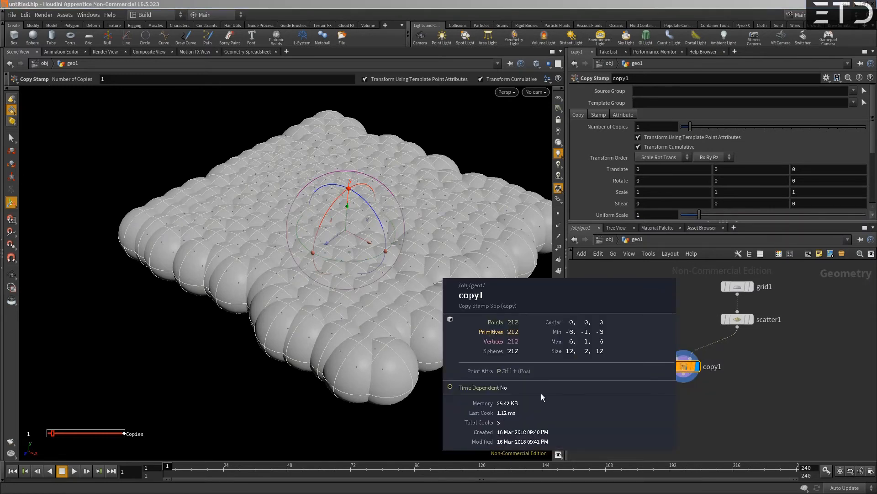
{"action": "mouse_move", "coordinate": [523, 403]}
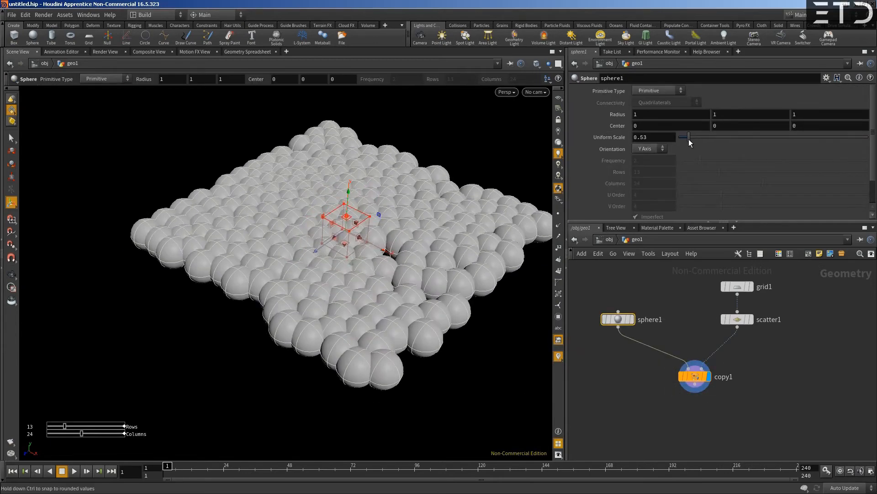
Shrink the copied spheres to 0.29 uniform scale and make them polygon spheres
{"action": "left_click_drag", "start_coordinate": [688, 137], "coordinate": [684, 138]}
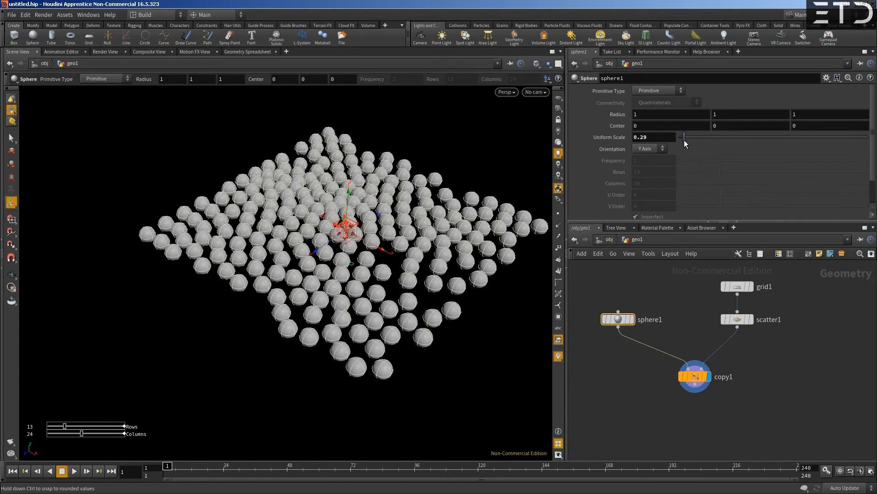
{"action": "left_click", "coordinate": [659, 90]}
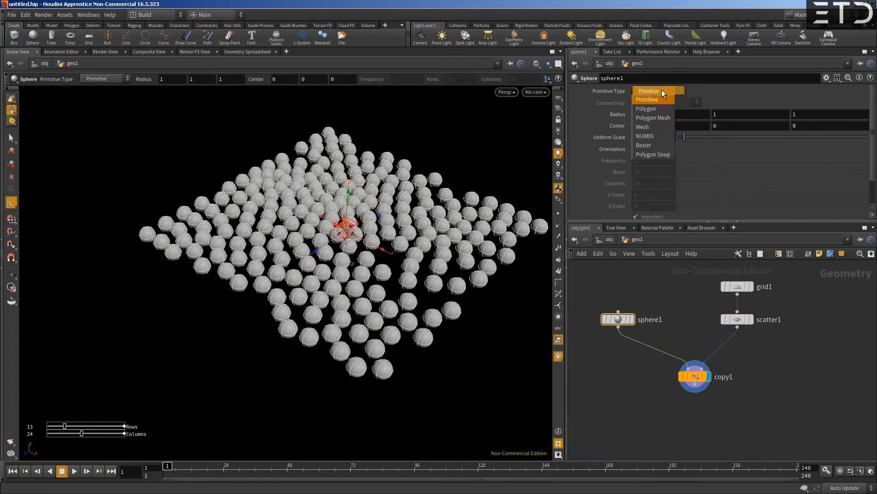
{"action": "left_click", "coordinate": [646, 107]}
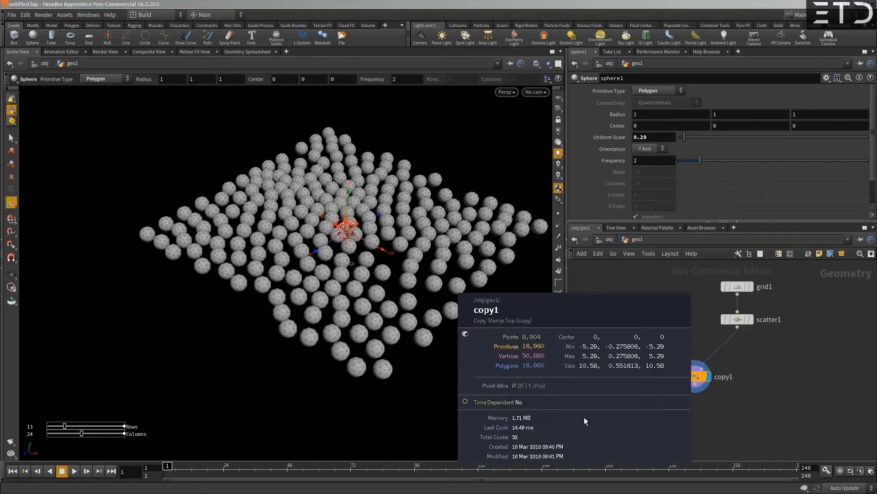
{"action": "mouse_move", "coordinate": [522, 426]}
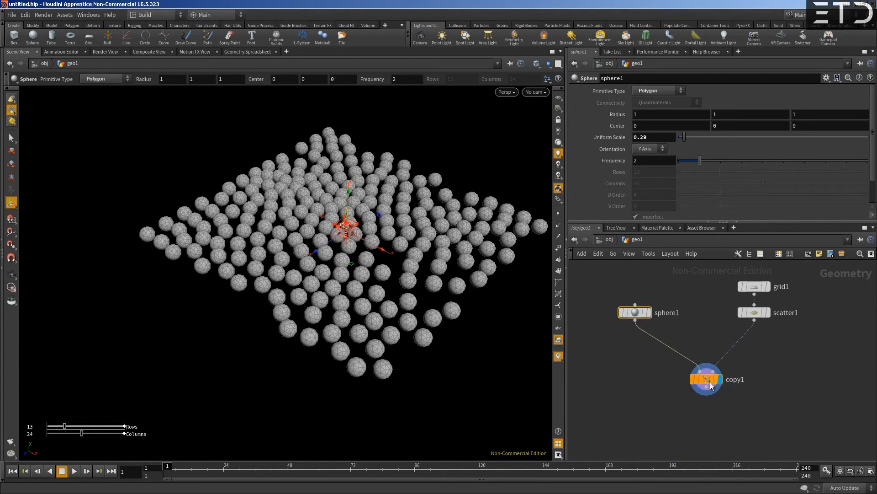
{"action": "left_click", "coordinate": [754, 313]}
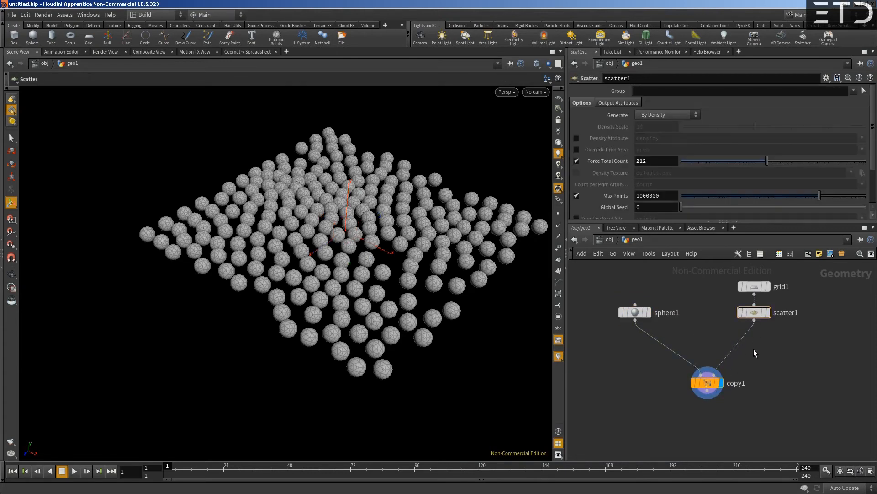
{"action": "mouse_move", "coordinate": [749, 353]}
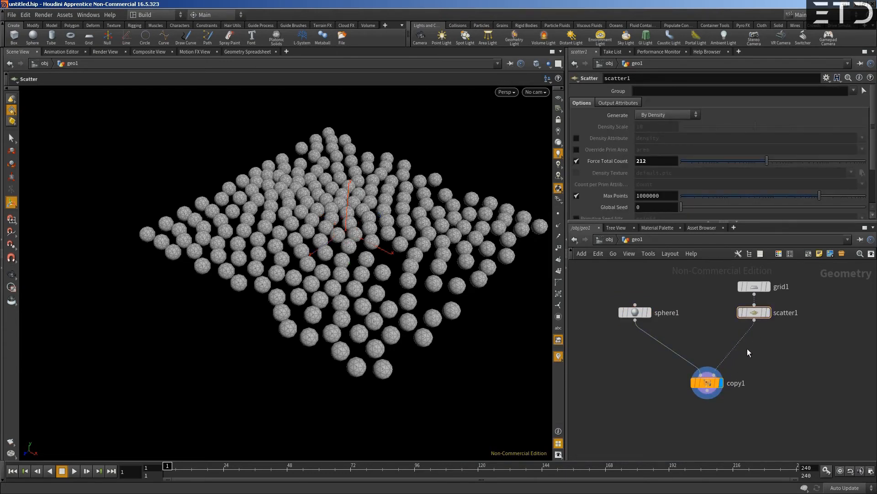
{"action": "key", "text": "tab"}
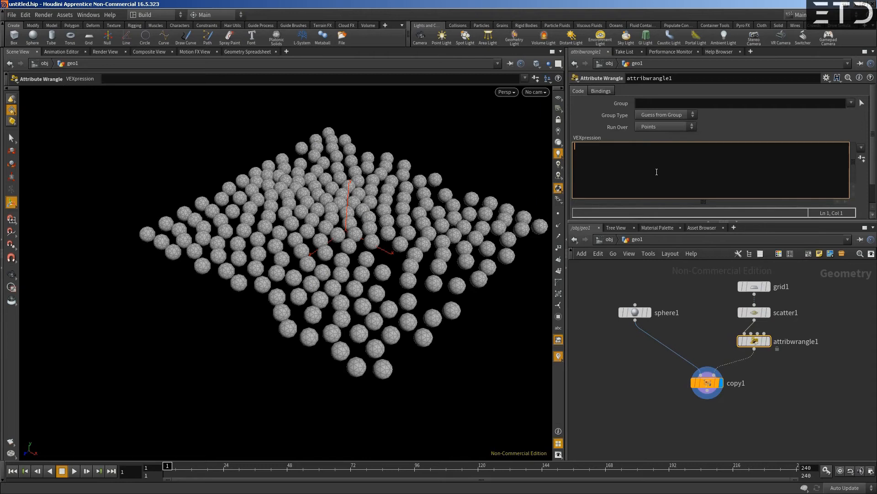
{"action": "type", "text": "f"}
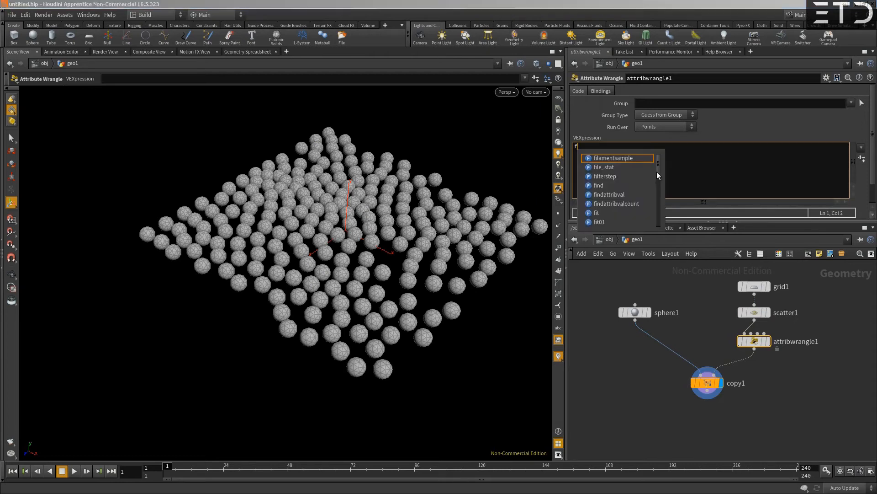
{"action": "type", "text": "@pscale = rand("}
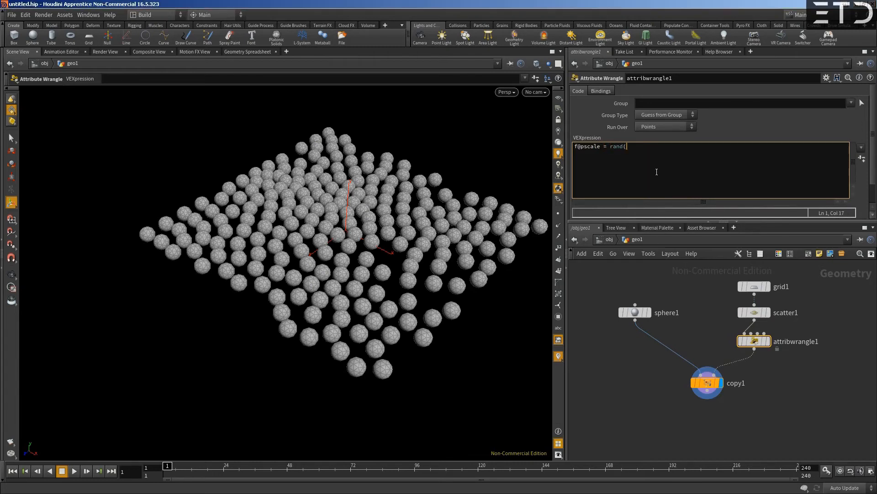
{"action": "type", "text": "@"}
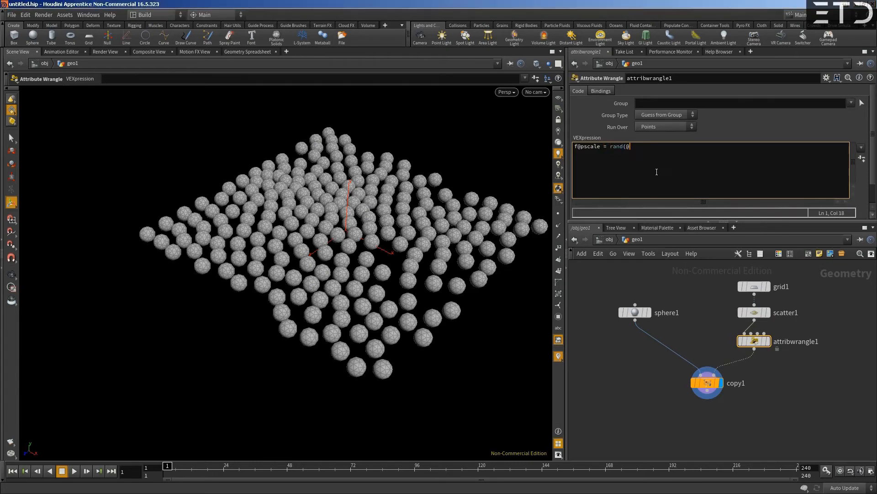
{"action": "type", "text": "ptnum"}
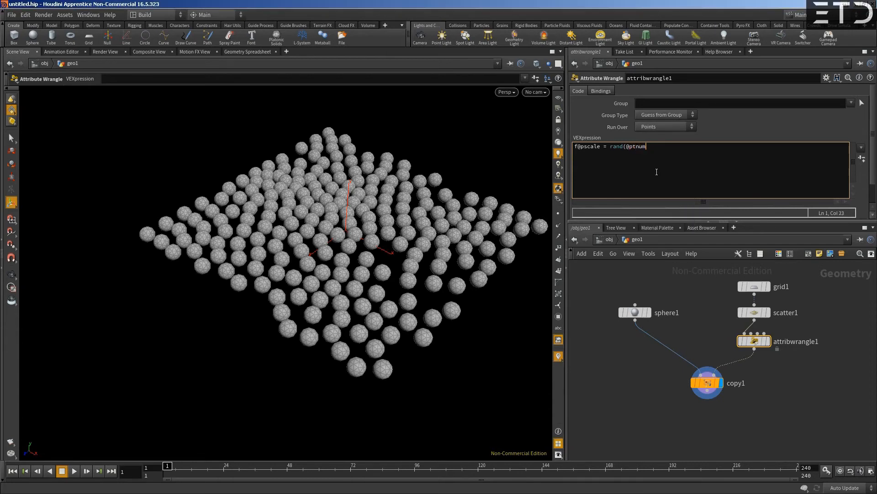
{"action": "type", "text": ");"}
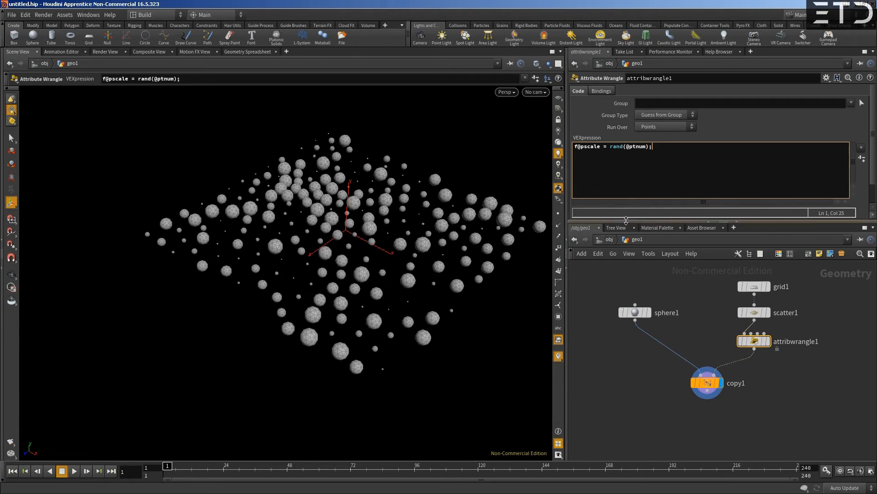
{"action": "mouse_move", "coordinate": [492, 334]}
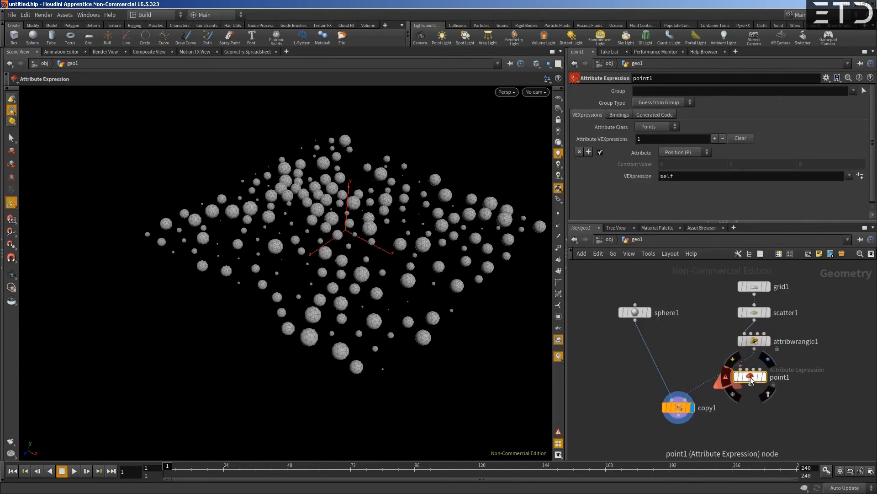
{"action": "left_click", "coordinate": [618, 114]}
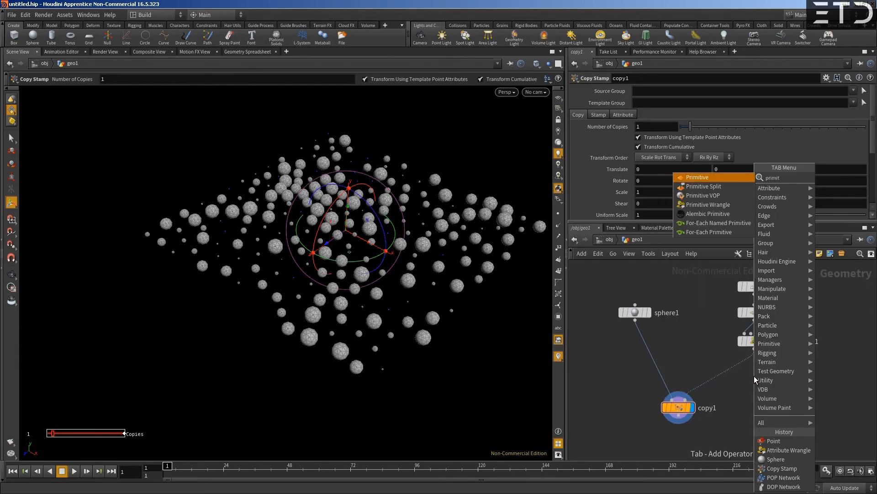
{"action": "left_click", "coordinate": [698, 177]}
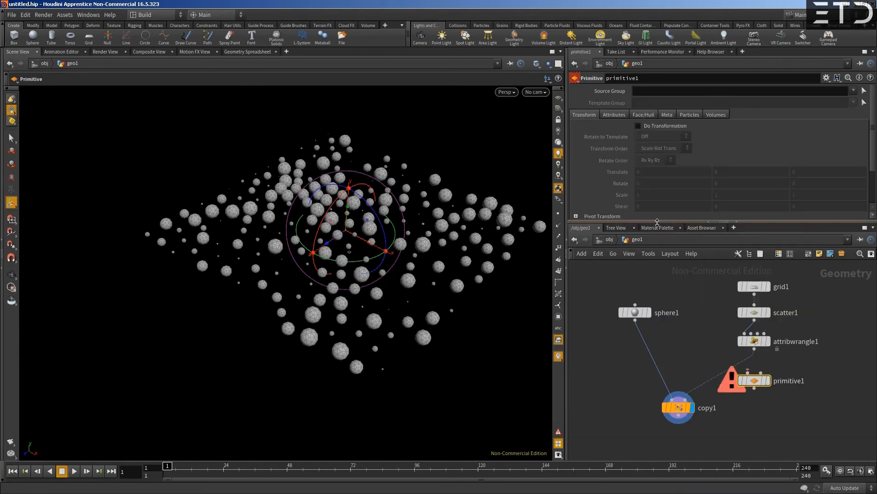
{"action": "left_click", "coordinate": [614, 114]}
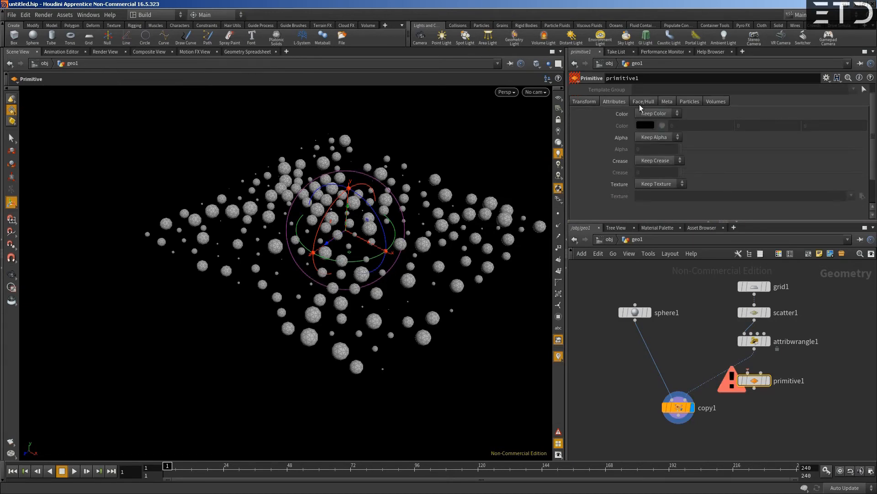
{"action": "left_click", "coordinate": [690, 101]}
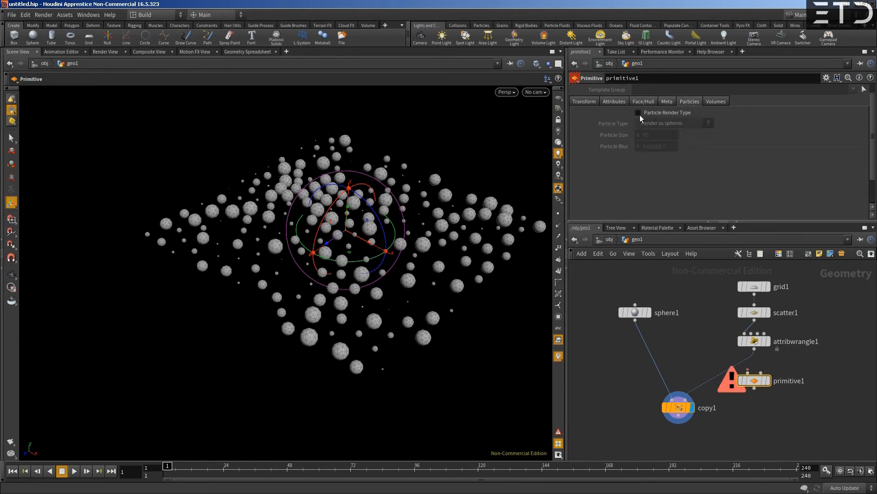
{"action": "left_click", "coordinate": [638, 112]}
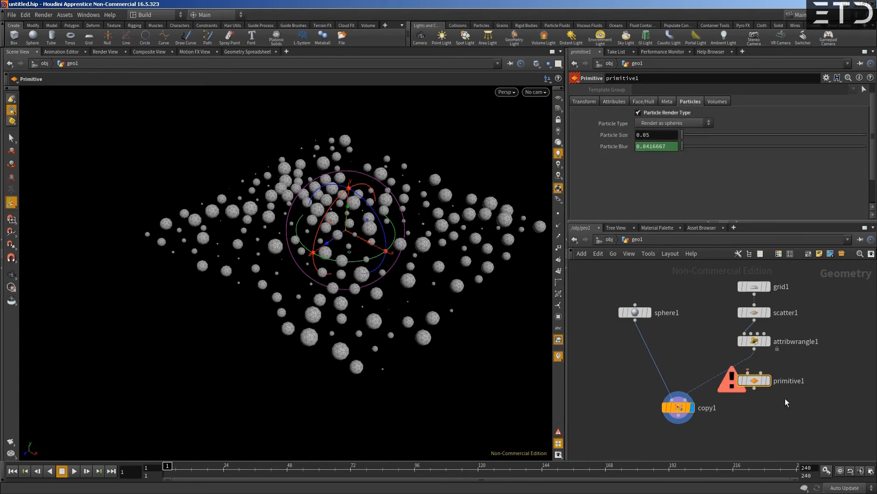
{"action": "left_click_drag", "start_coordinate": [744, 380], "coordinate": [685, 437]}
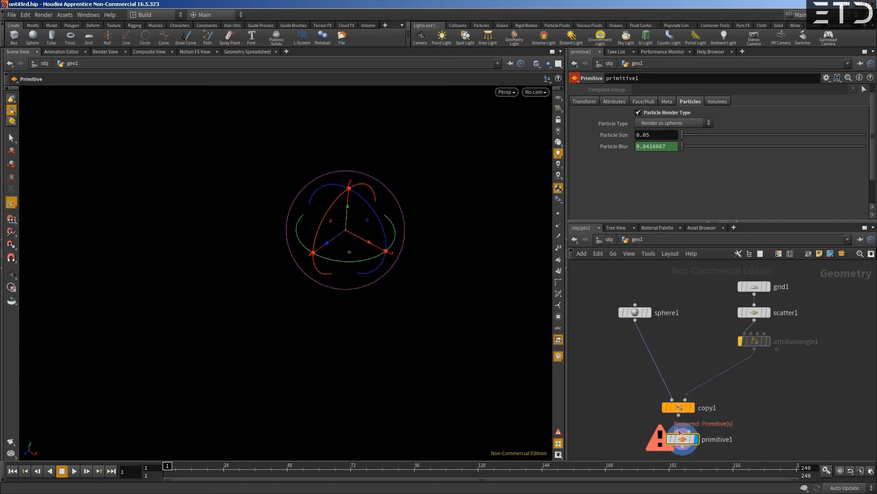
{"action": "left_click_drag", "start_coordinate": [681, 146], "coordinate": [681, 139]}
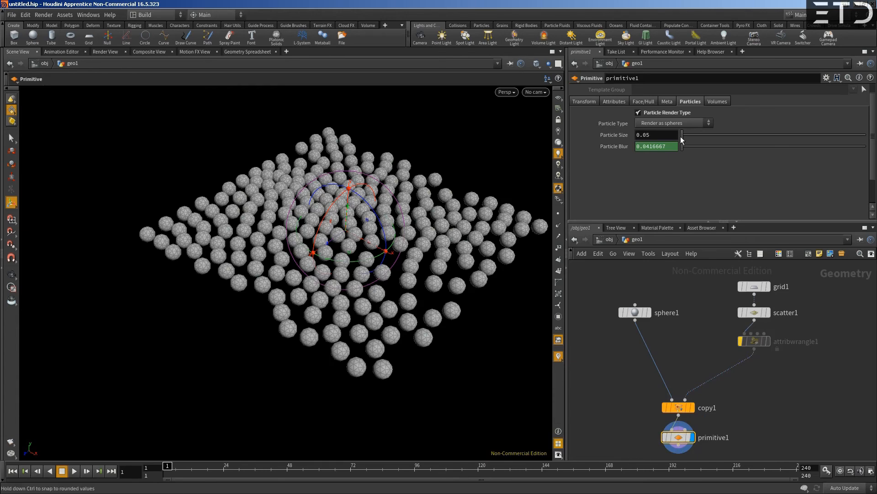
{"action": "left_click_drag", "start_coordinate": [682, 134], "coordinate": [688, 134]}
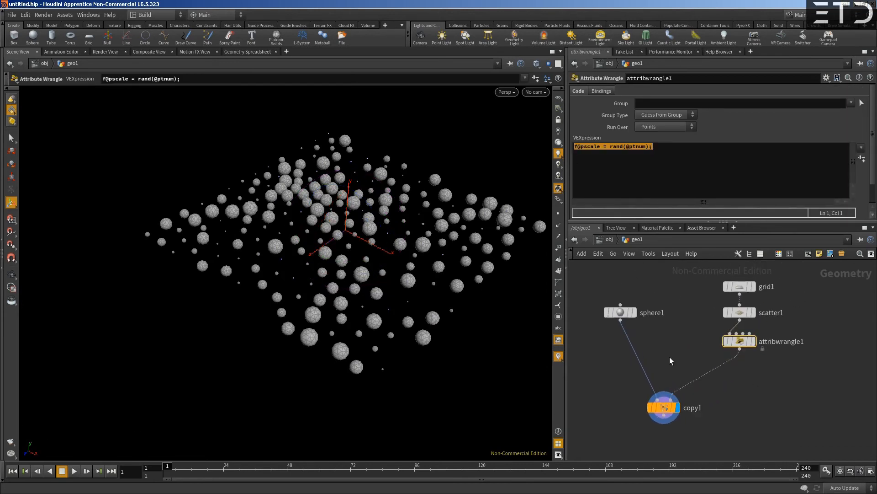
{"action": "mouse_move", "coordinate": [663, 407]}
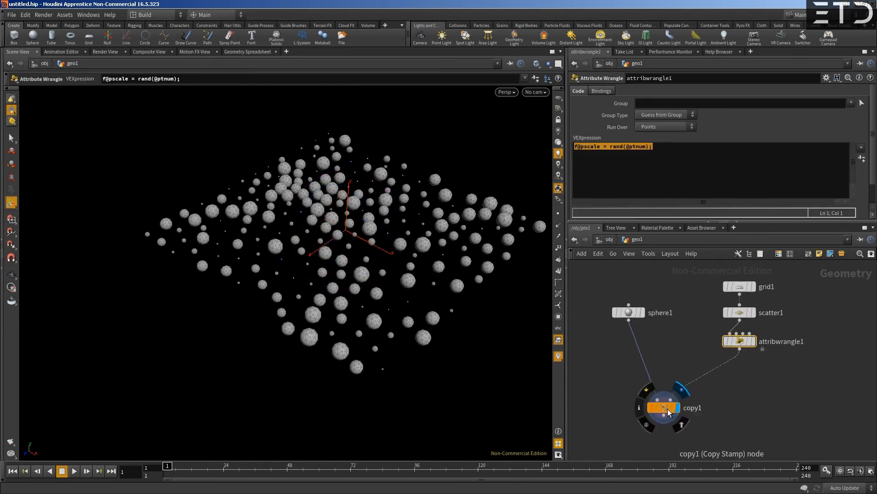
Rename the wrangle's pscale attribute to myScale and show copy1's Stamp options
{"action": "left_click_drag", "start_coordinate": [664, 407], "coordinate": [681, 378]}
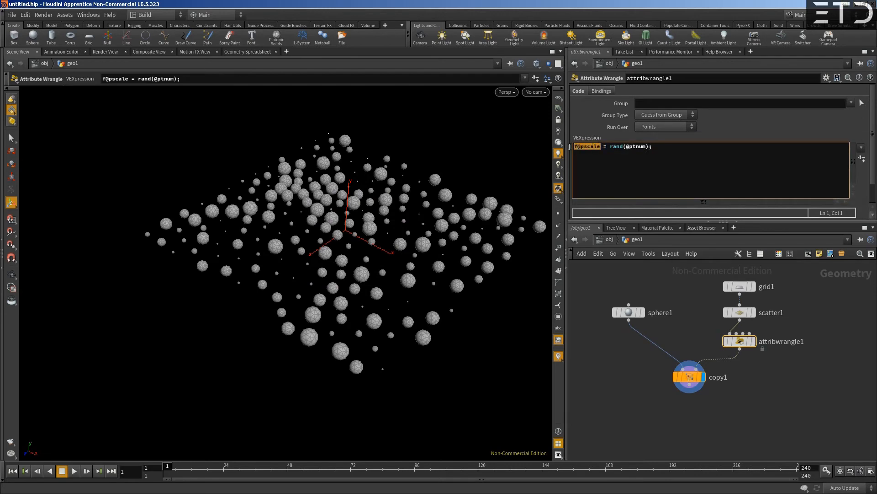
{"action": "mouse_move", "coordinate": [666, 408]}
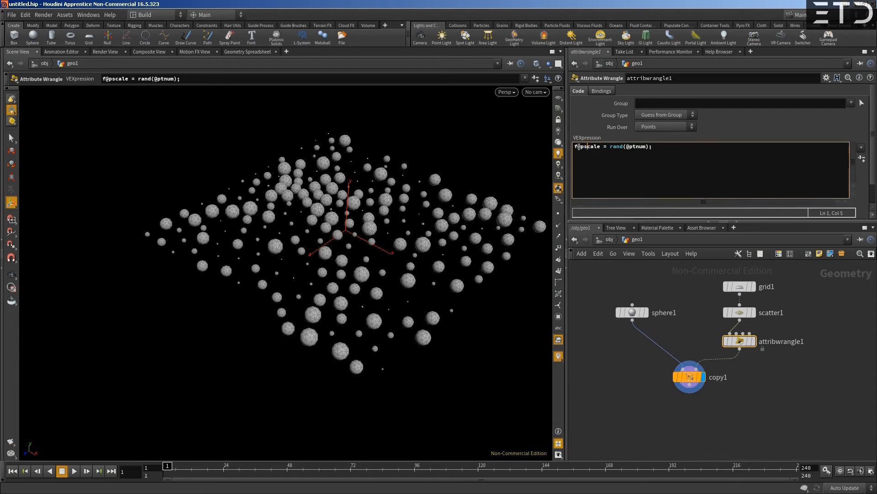
{"action": "double_click", "coordinate": [588, 147]}
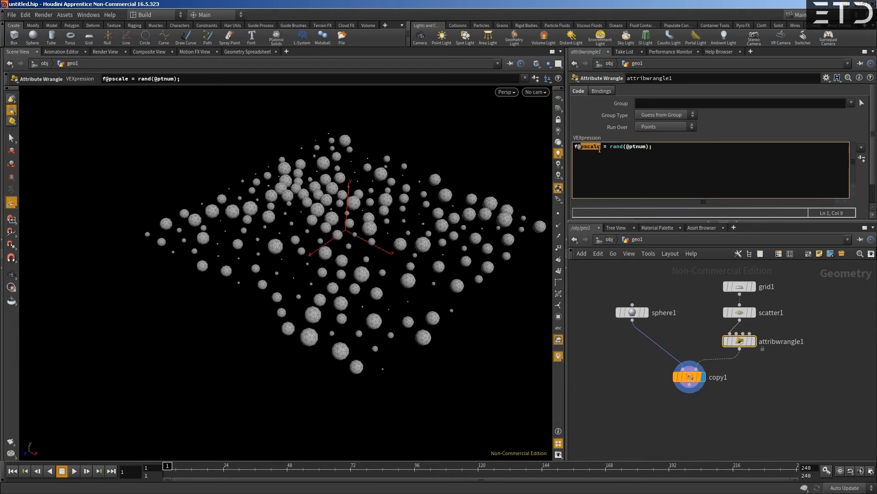
{"action": "type", "text": "mySc"}
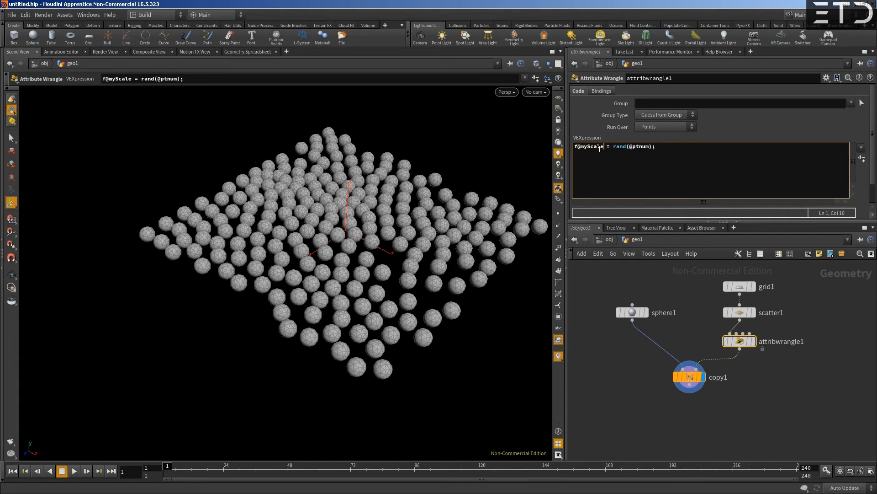
{"action": "mouse_move", "coordinate": [431, 329]}
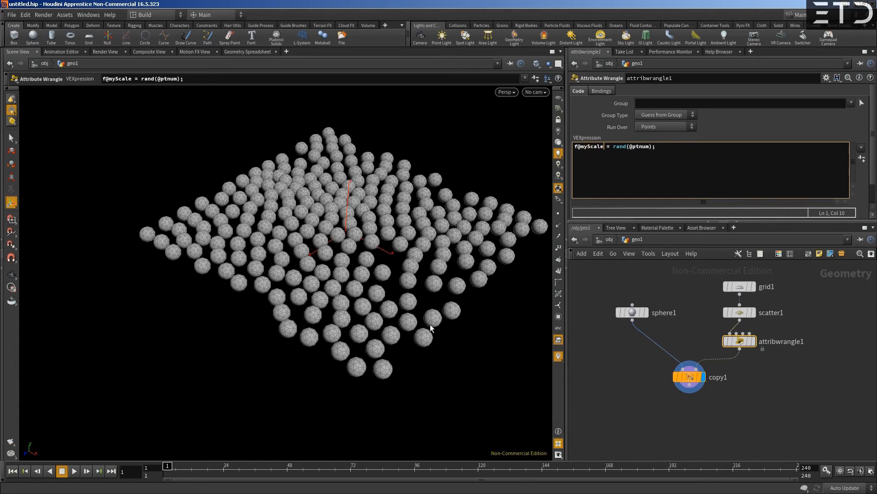
{"action": "mouse_move", "coordinate": [685, 339]}
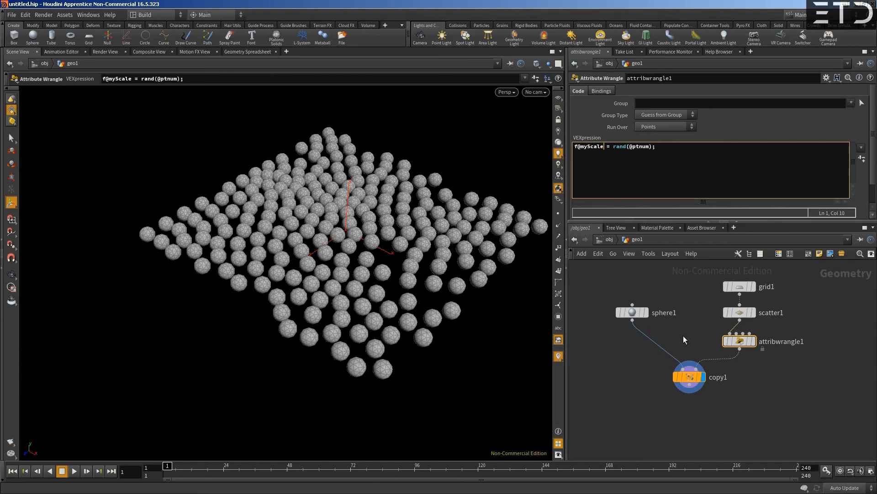
{"action": "left_click", "coordinate": [602, 147]}
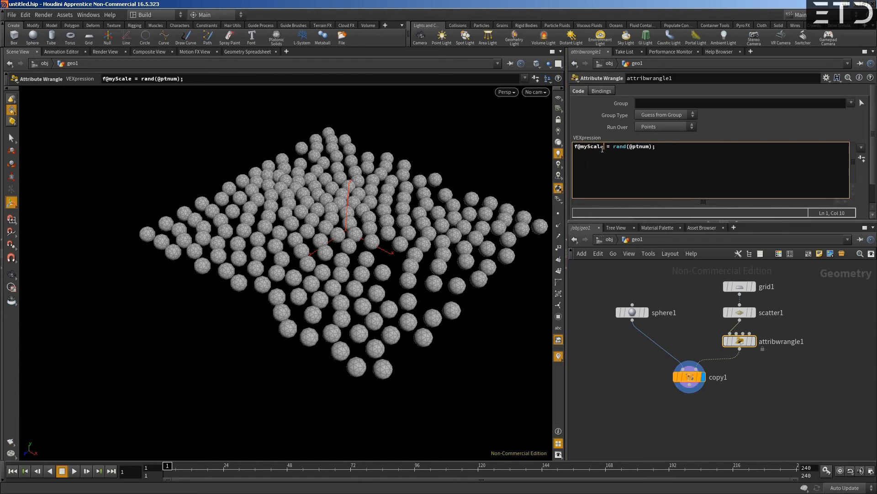
{"action": "double_click", "coordinate": [590, 147]}
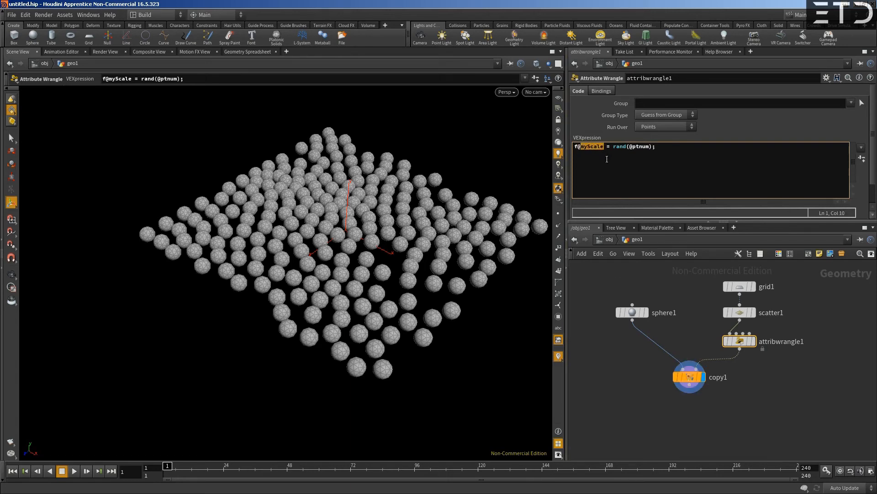
{"action": "mouse_move", "coordinate": [634, 308]}
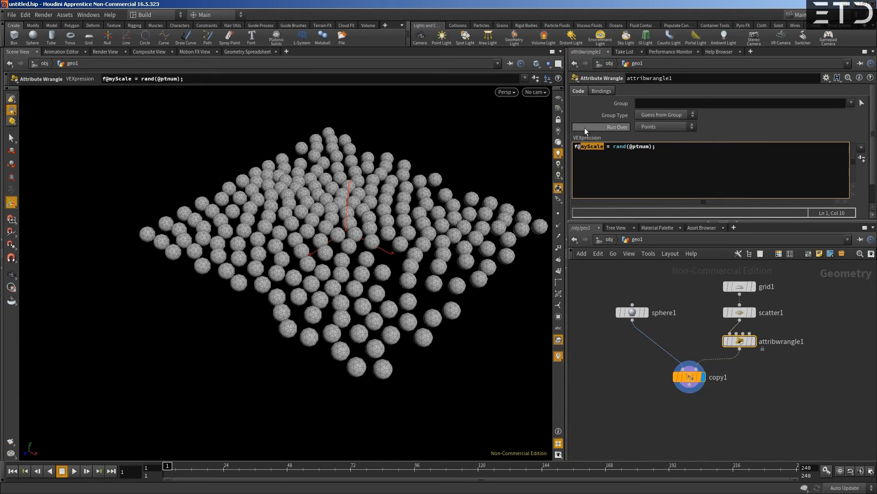
{"action": "mouse_move", "coordinate": [616, 127]}
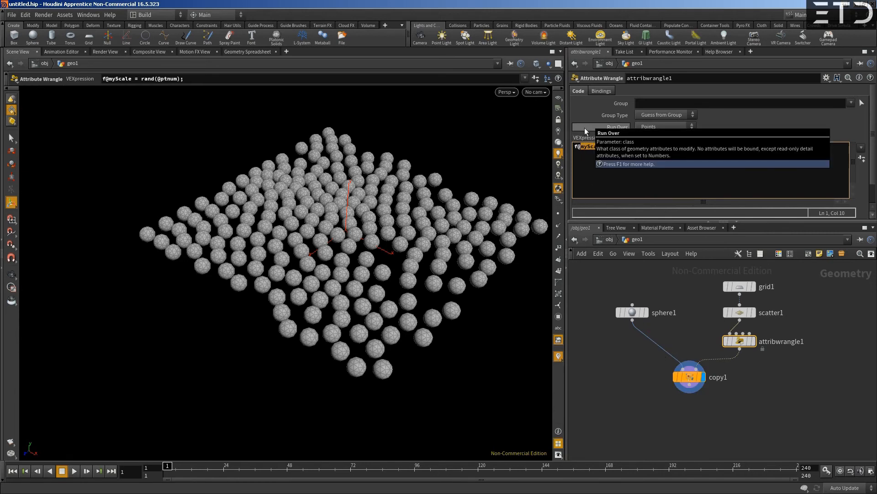
{"action": "mouse_move", "coordinate": [698, 336]}
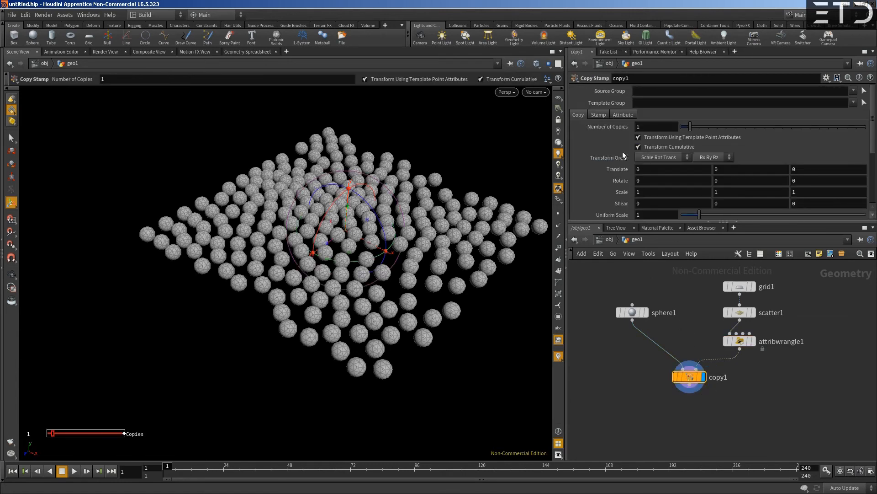
{"action": "left_click", "coordinate": [598, 114]}
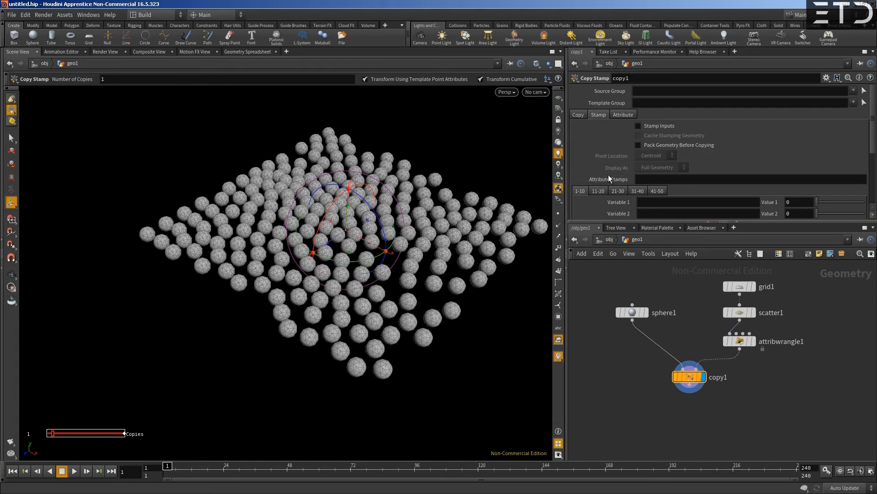
{"action": "mouse_move", "coordinate": [657, 394]}
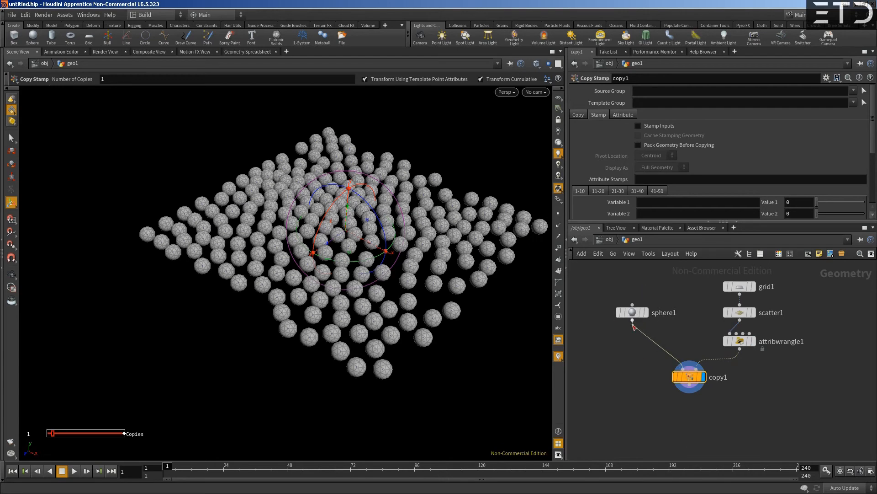
Insert transform1 between sphere1 and copy1, adjusting its uniform scale to about 1.3
{"action": "key", "text": "Tab"}
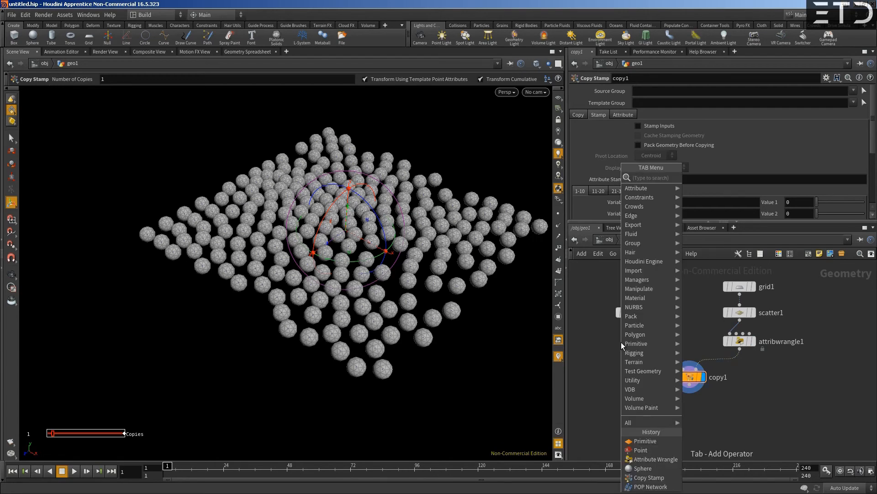
{"action": "left_click", "coordinate": [642, 468]}
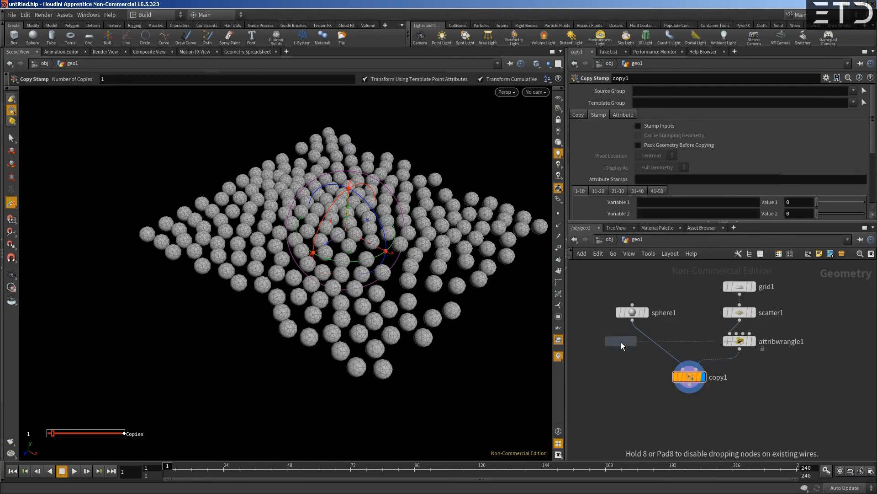
{"action": "left_click", "coordinate": [620, 340]}
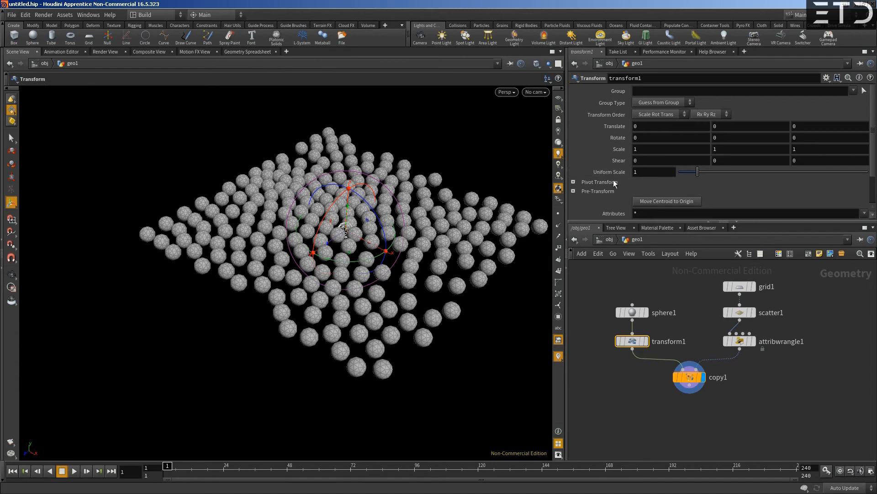
{"action": "left_click_drag", "start_coordinate": [697, 172], "coordinate": [708, 171]}
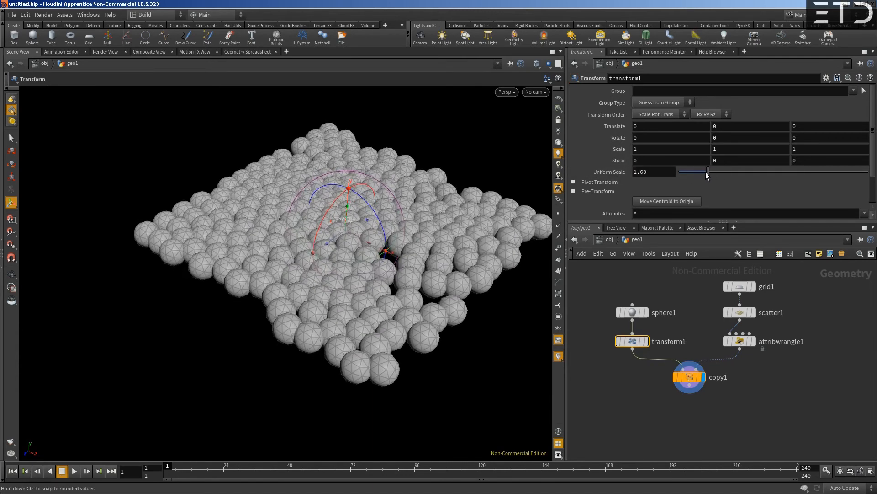
{"action": "left_click_drag", "start_coordinate": [707, 171], "coordinate": [702, 172]}
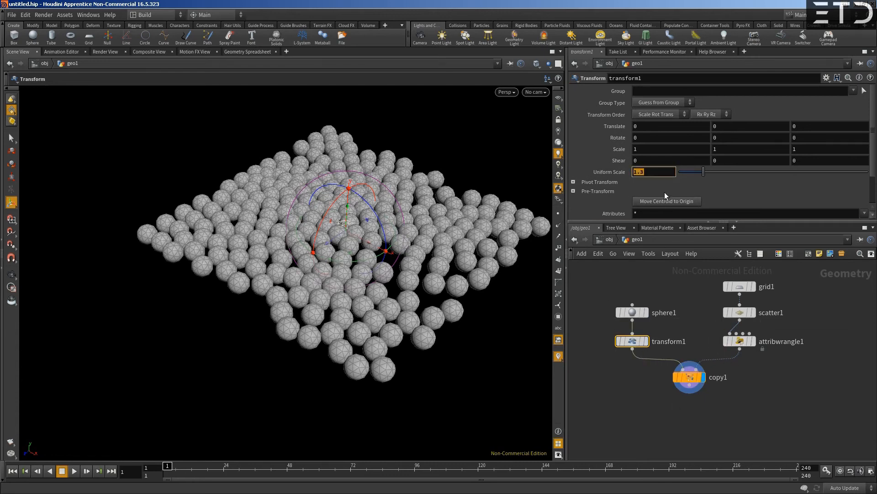
Enter myScale in copy1's Attribute Stamps field on the Stamp tab
{"action": "left_click", "coordinate": [689, 376]}
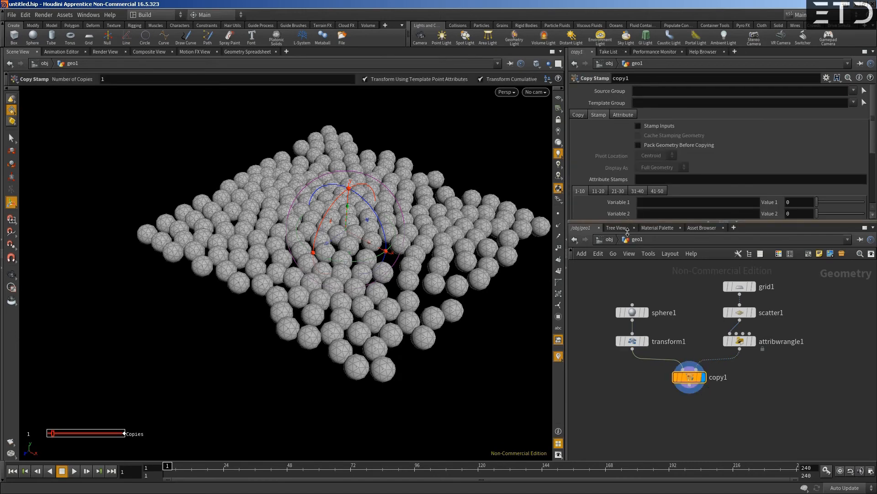
{"action": "left_click", "coordinate": [750, 178]}
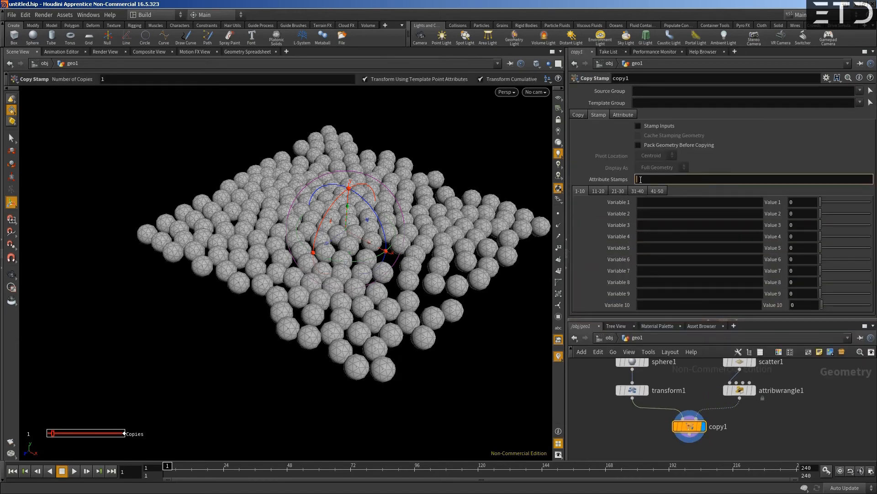
{"action": "type", "text": "pscale"}
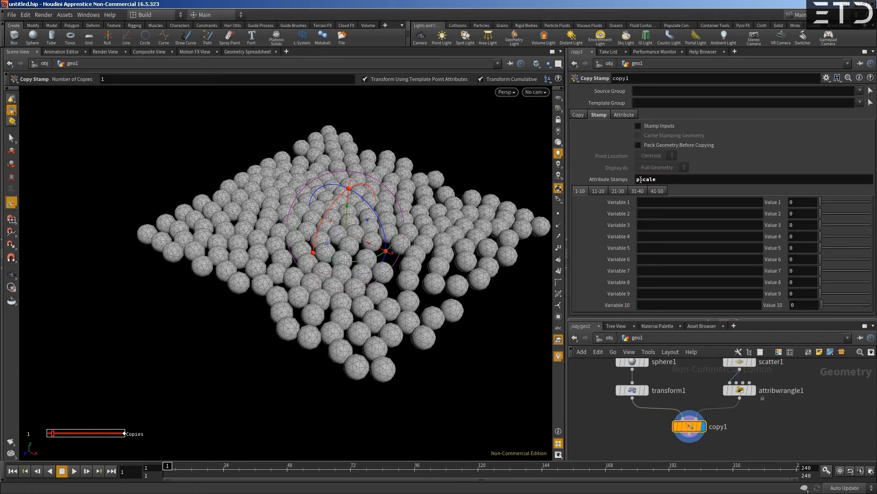
{"action": "type", "text": "my"}
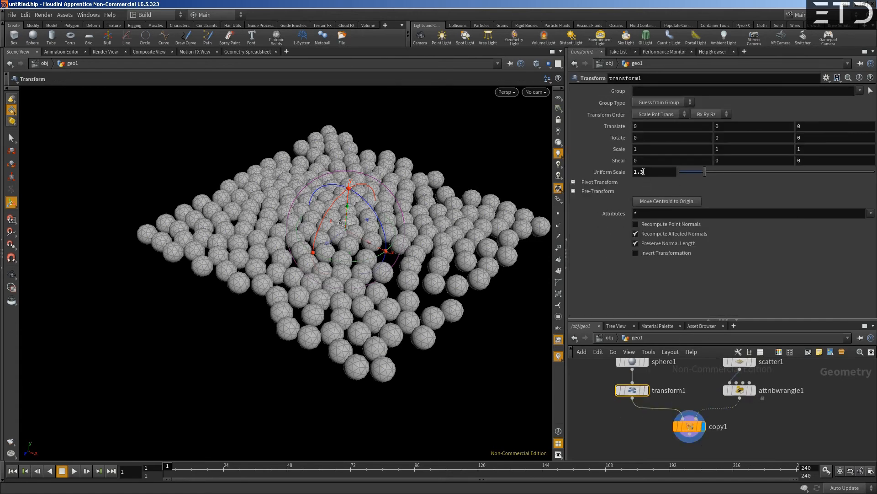
Set transform1's Uniform Scale to stamp("../copy1/", "myScale", 0)
{"action": "type", "text": "stamp(\"../copy1/\", \"myScale"}
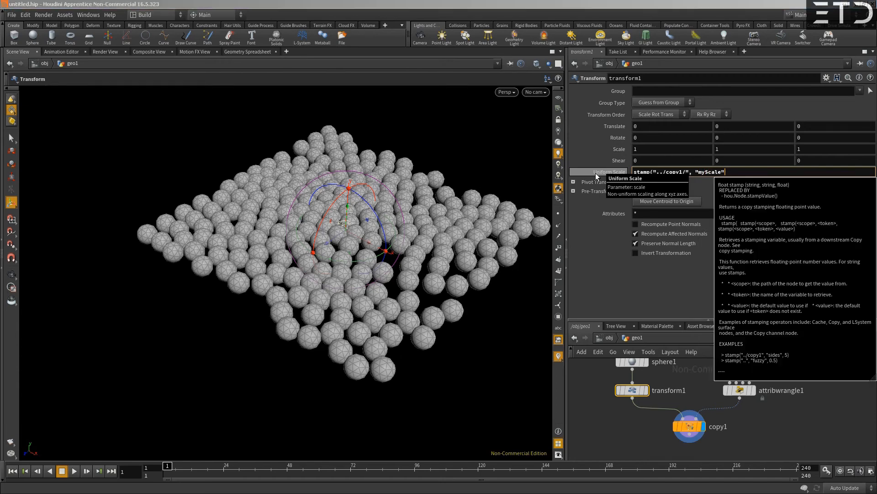
{"action": "type", "text": ", 0)"}
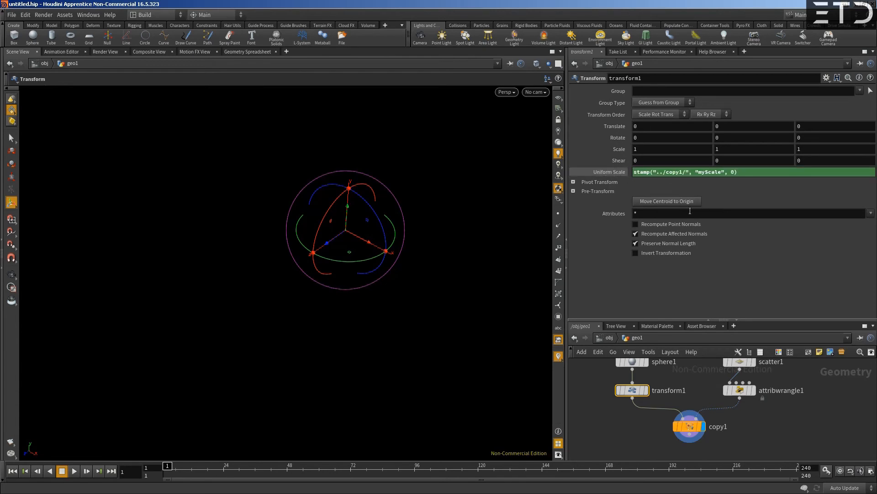
Enable Stamp Inputs on copy1 so spheres reappear at random sizes
{"action": "left_click", "coordinate": [688, 426]}
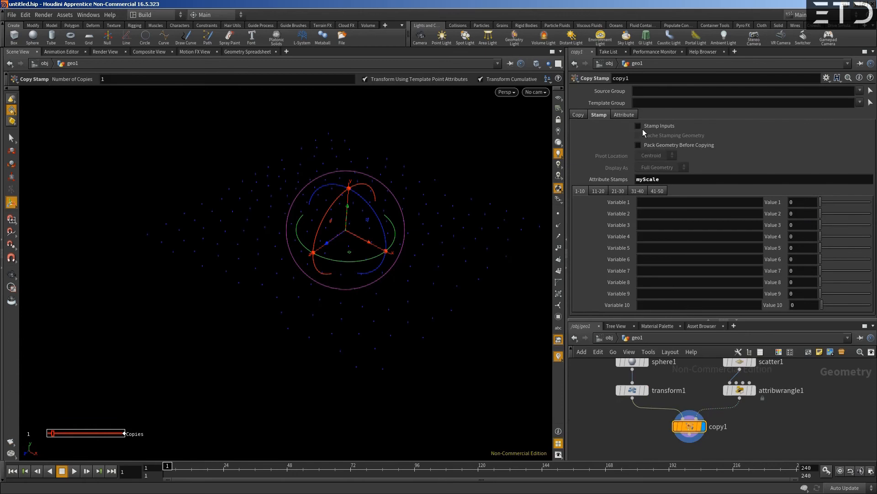
{"action": "left_click", "coordinate": [638, 125]}
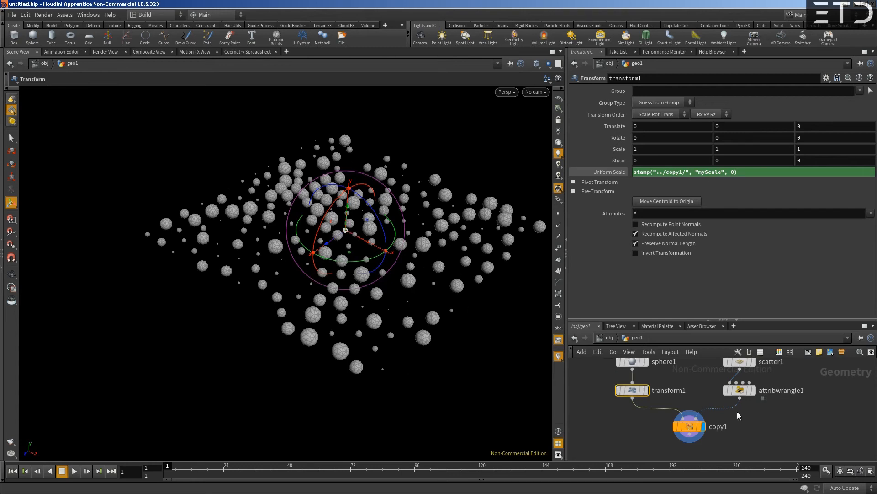
{"action": "mouse_move", "coordinate": [474, 300]}
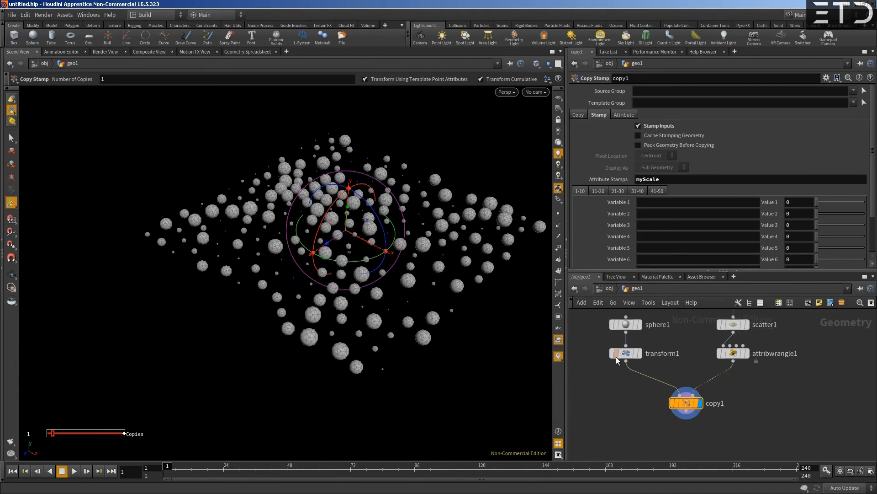
Insert pack1 on the wire between sphere1 and transform1
{"action": "left_click", "coordinate": [625, 353]}
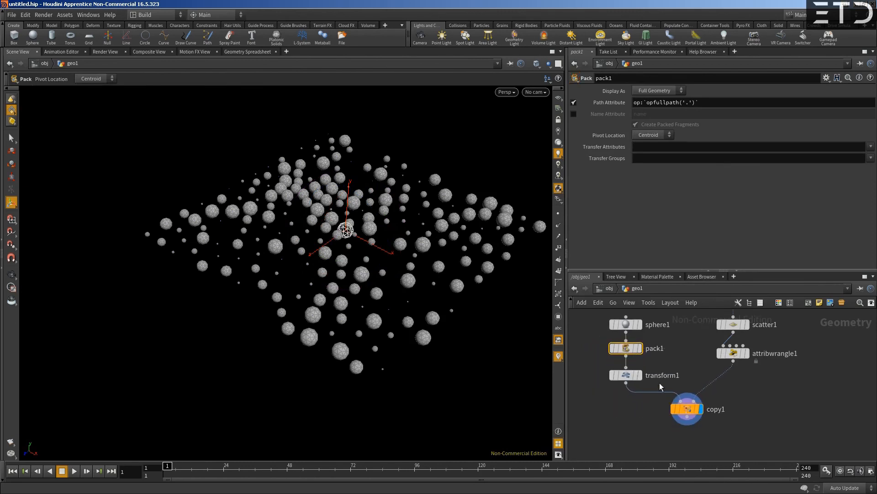
{"action": "mouse_move", "coordinate": [730, 399]}
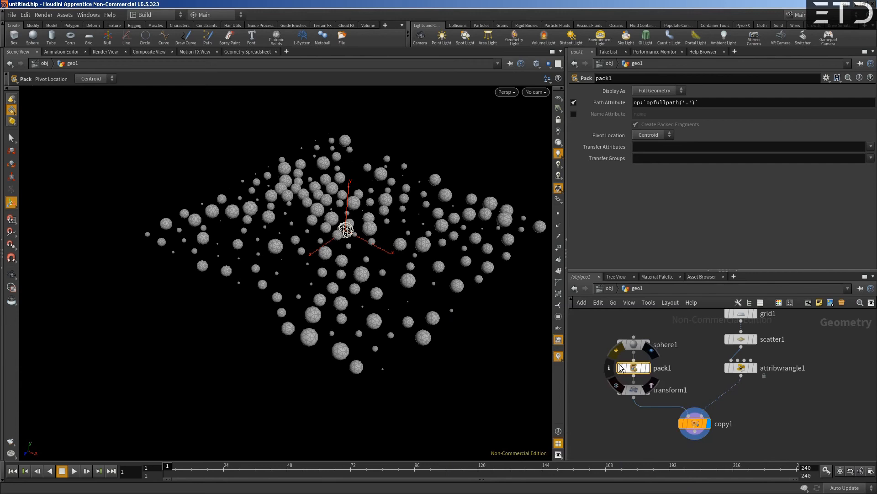
{"action": "mouse_move", "coordinate": [693, 423]}
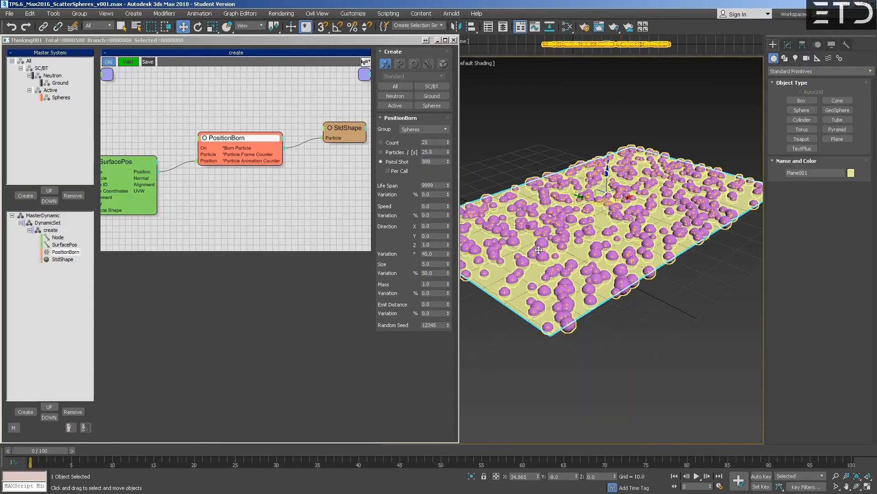
Show the StdShape operator's Sphere parameters in Particle View
{"action": "left_click", "coordinate": [344, 128]}
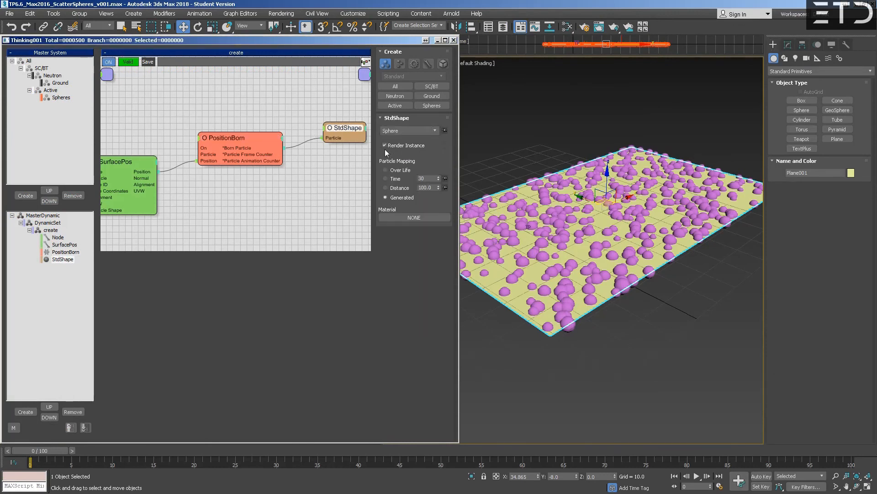
{"action": "mouse_move", "coordinate": [319, 106]}
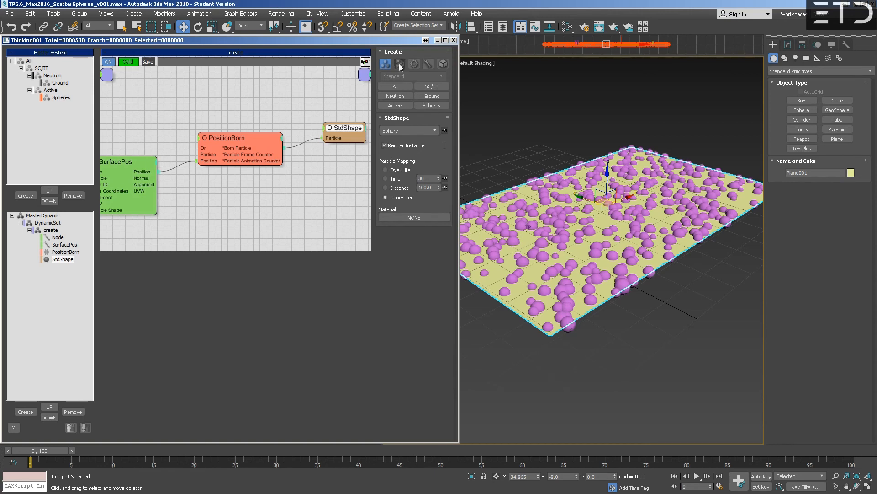
{"action": "mouse_move", "coordinate": [445, 276]}
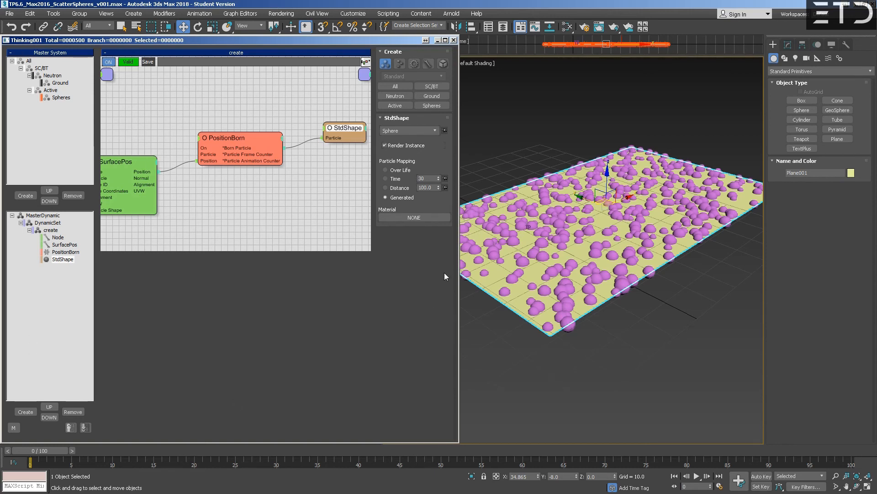
{"action": "mouse_move", "coordinate": [379, 241]}
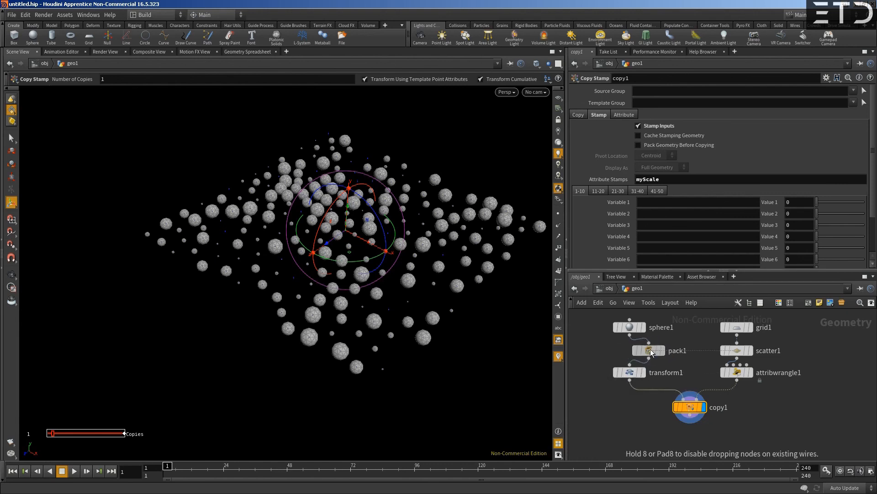
Drag pack1 into place in the sphere1, pack1, transform1 chain feeding copy1
{"action": "left_click_drag", "start_coordinate": [646, 350], "coordinate": [622, 416]}
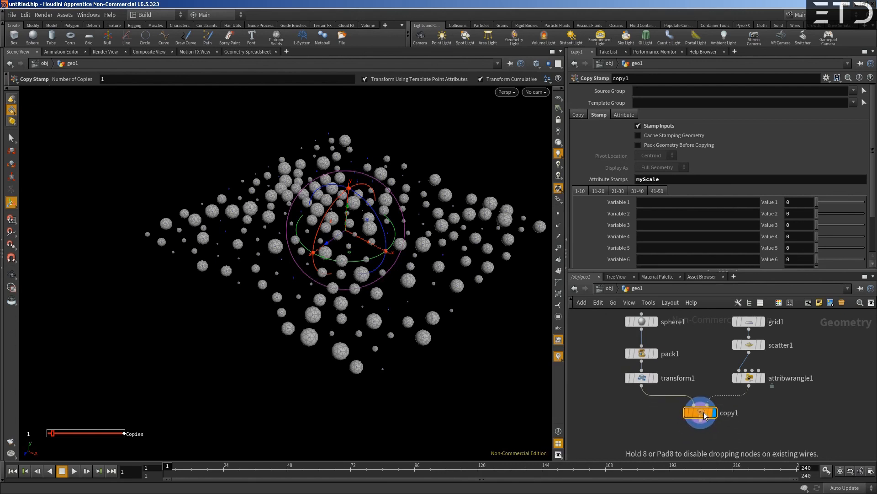
{"action": "mouse_move", "coordinate": [702, 413]}
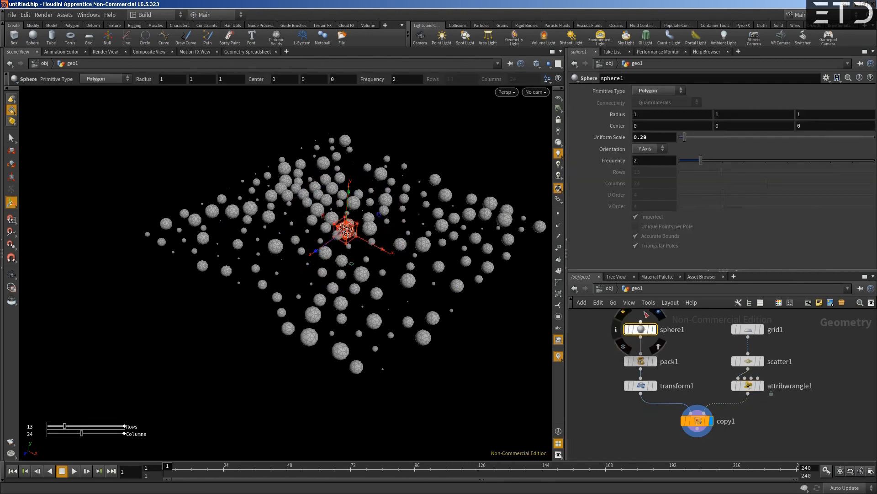
Set sphere1's Primitive Type from Polygon to Primitive
{"action": "left_click", "coordinate": [659, 90]}
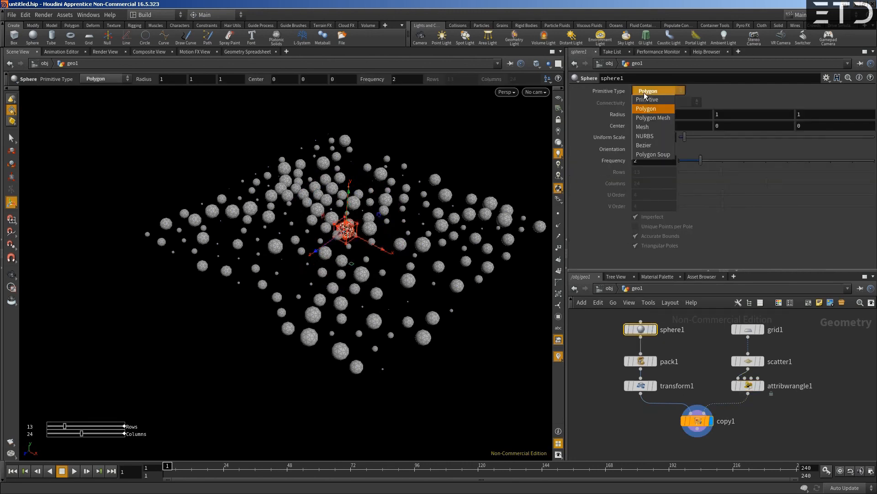
{"action": "left_click", "coordinate": [647, 100]}
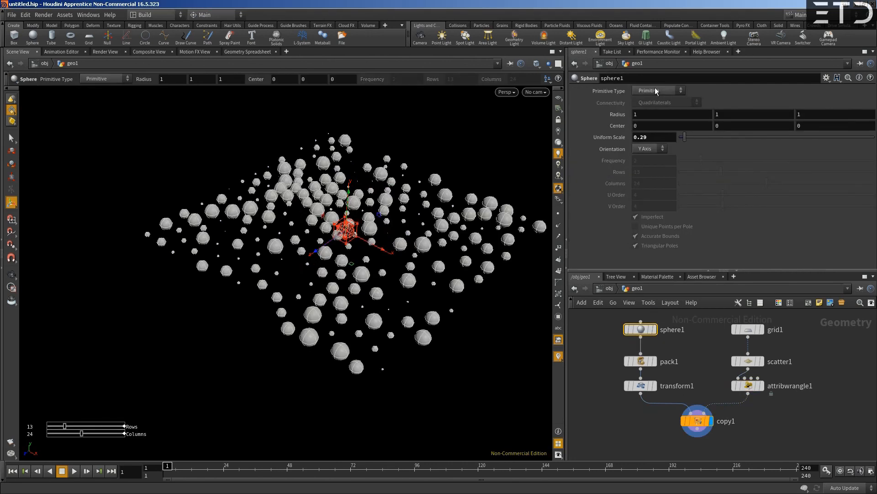
{"action": "left_click", "coordinate": [659, 90]}
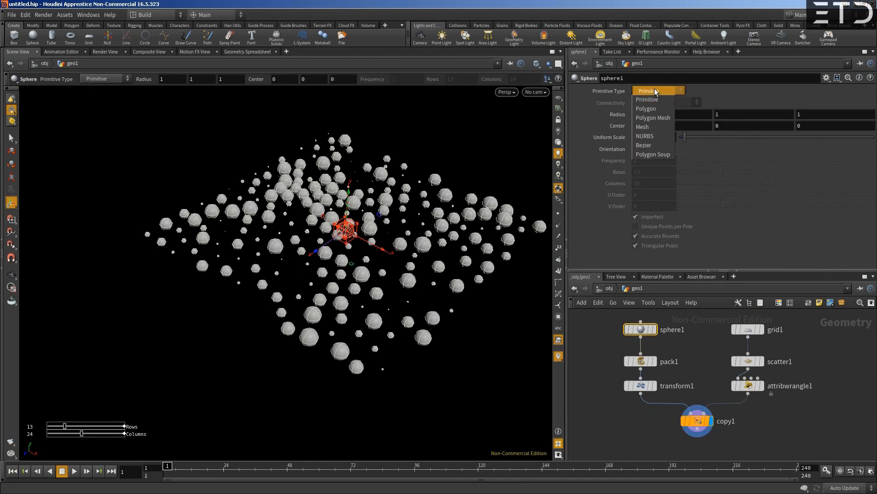
{"action": "left_click", "coordinate": [647, 99]}
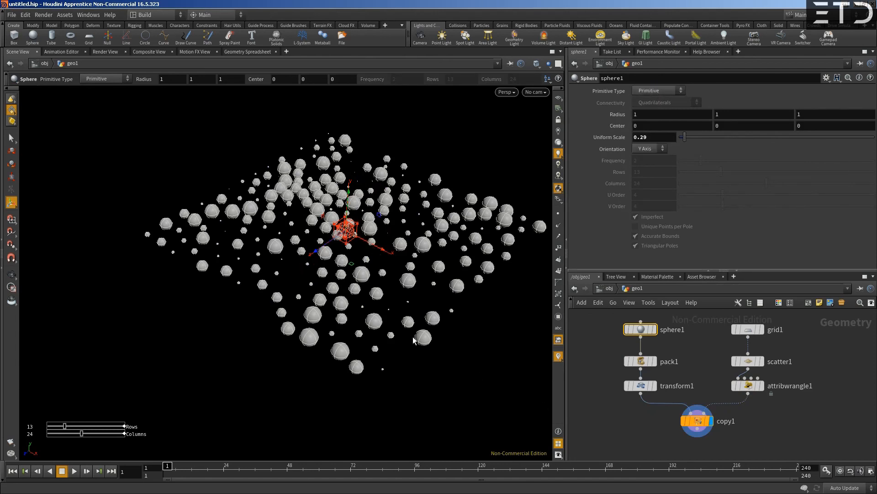
{"action": "mouse_move", "coordinate": [380, 296]}
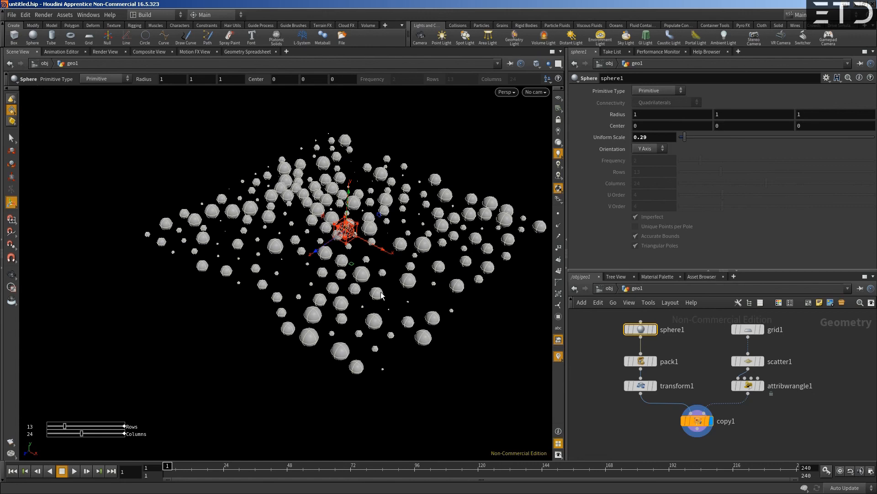
{"action": "mouse_move", "coordinate": [373, 282]}
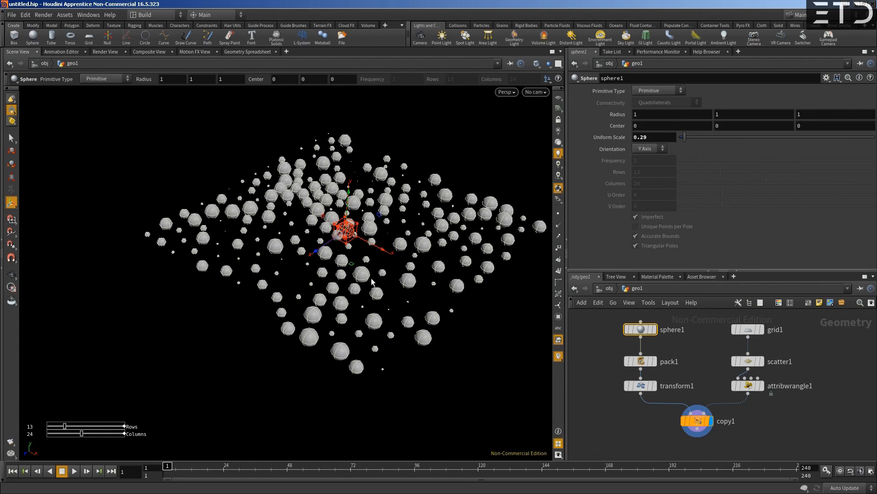
{"action": "mouse_move", "coordinate": [434, 236]}
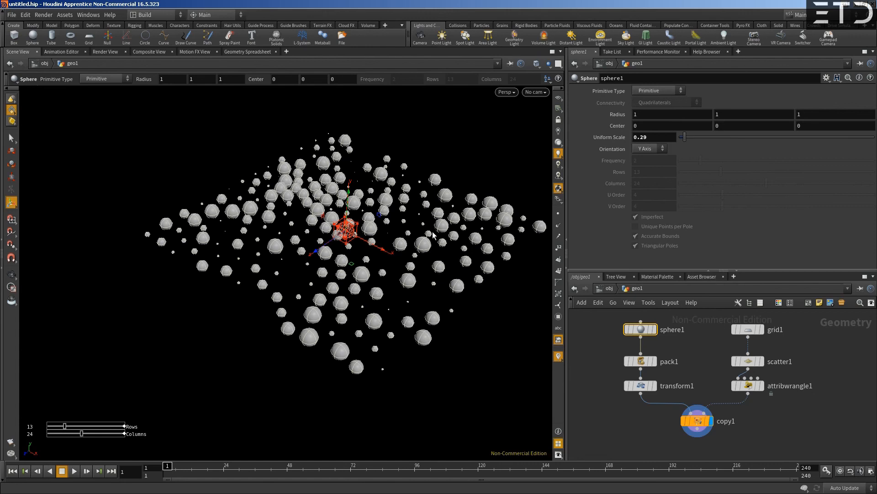
{"action": "mouse_move", "coordinate": [434, 278]}
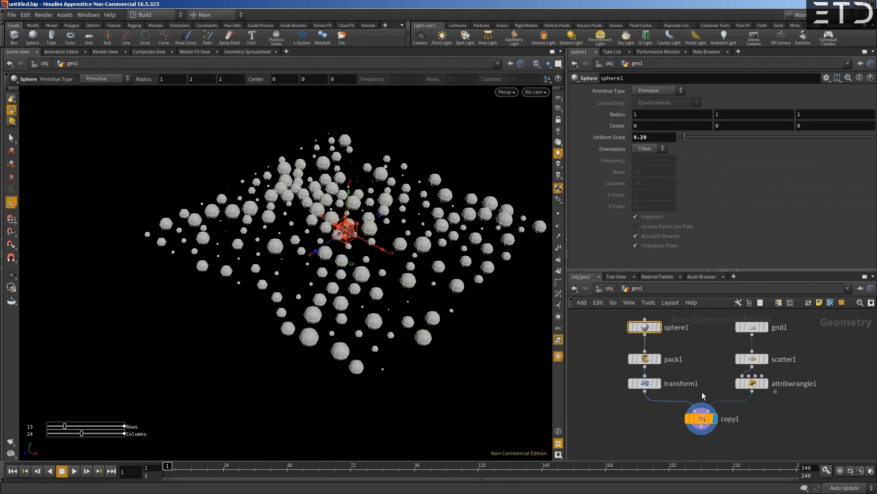
{"action": "mouse_move", "coordinate": [696, 389]}
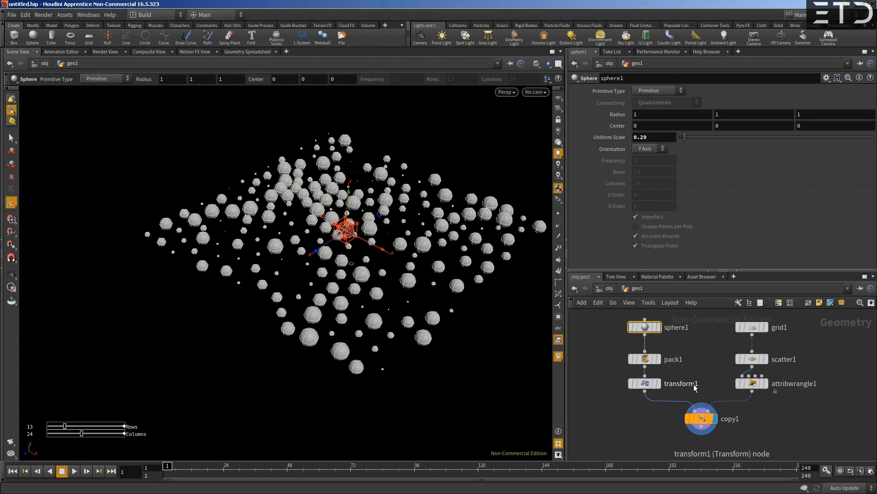
{"action": "mouse_move", "coordinate": [615, 345]}
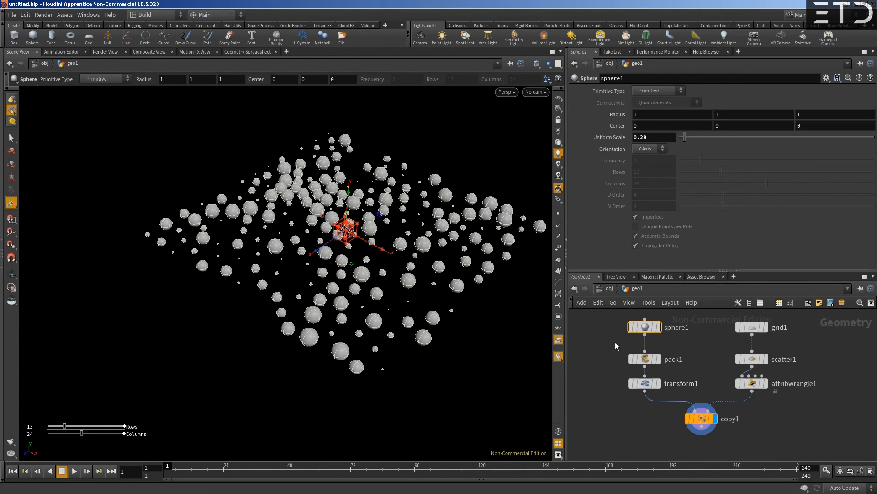
{"action": "left_click", "coordinate": [644, 358]}
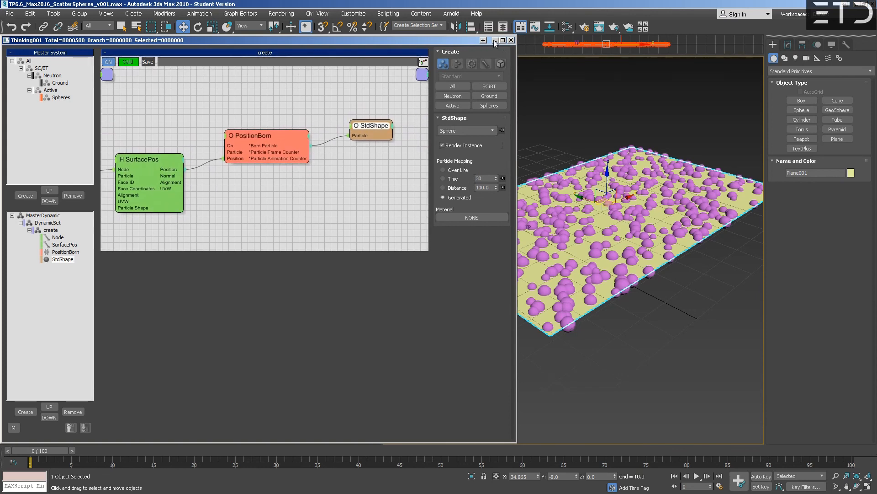
{"action": "mouse_move", "coordinate": [494, 40]}
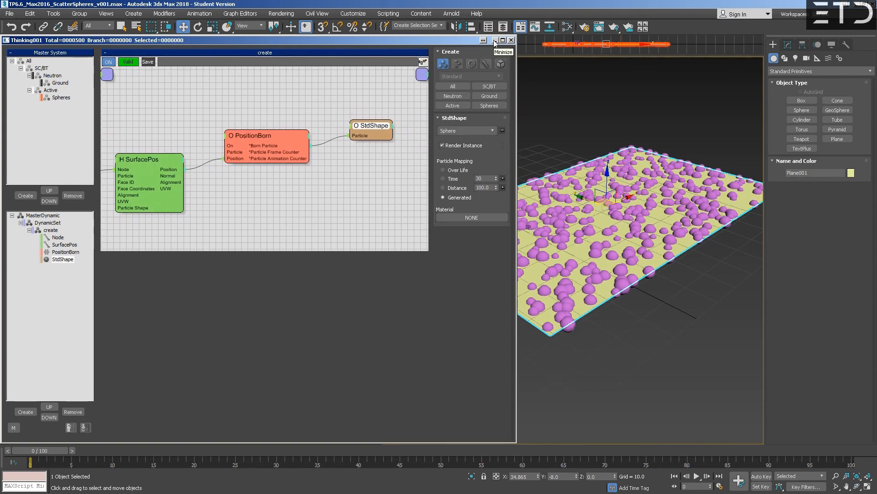